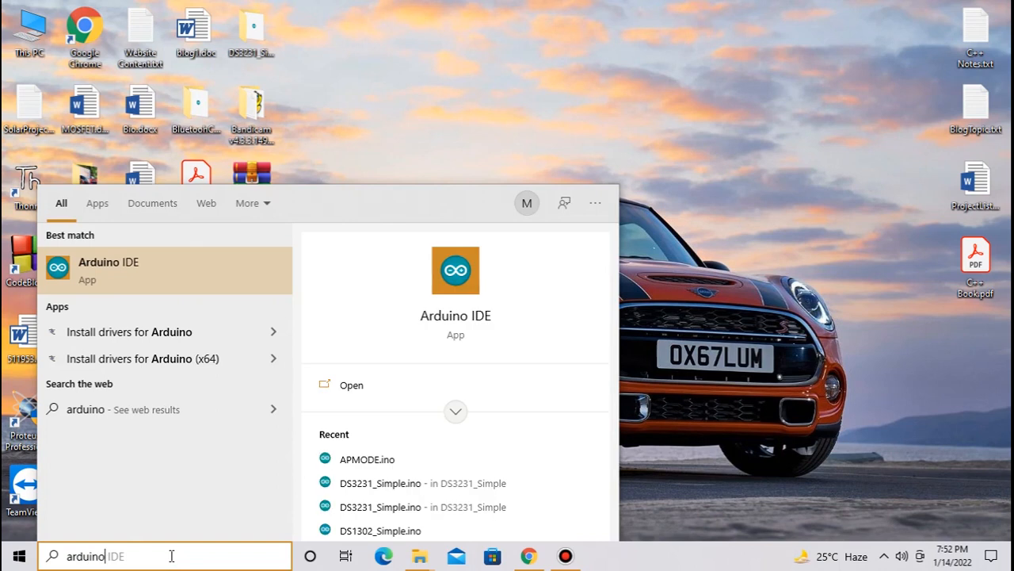
Launch Arduino IDE and open the APMODE sketch
left_click(109, 270)
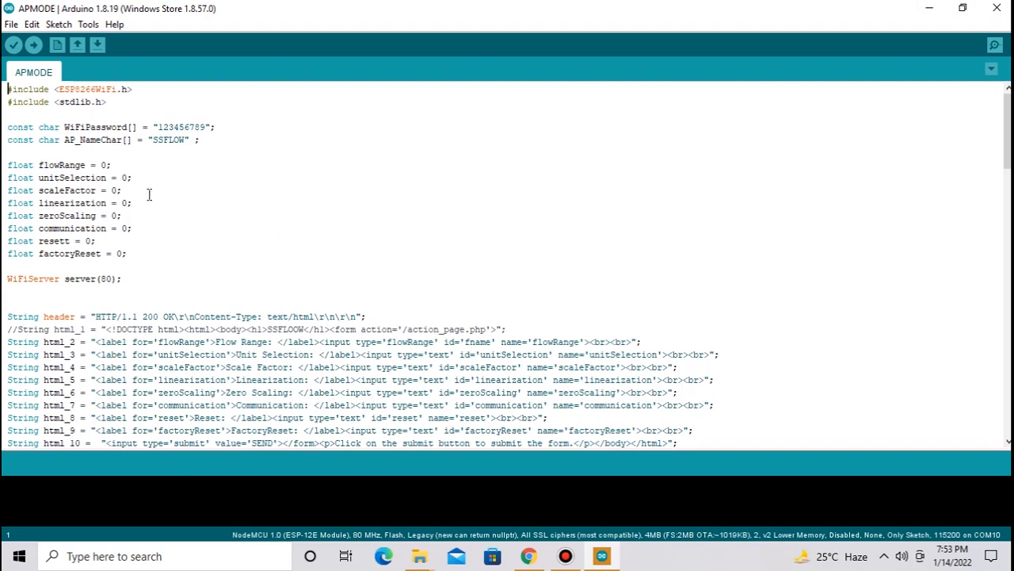
scroll("down", 3)
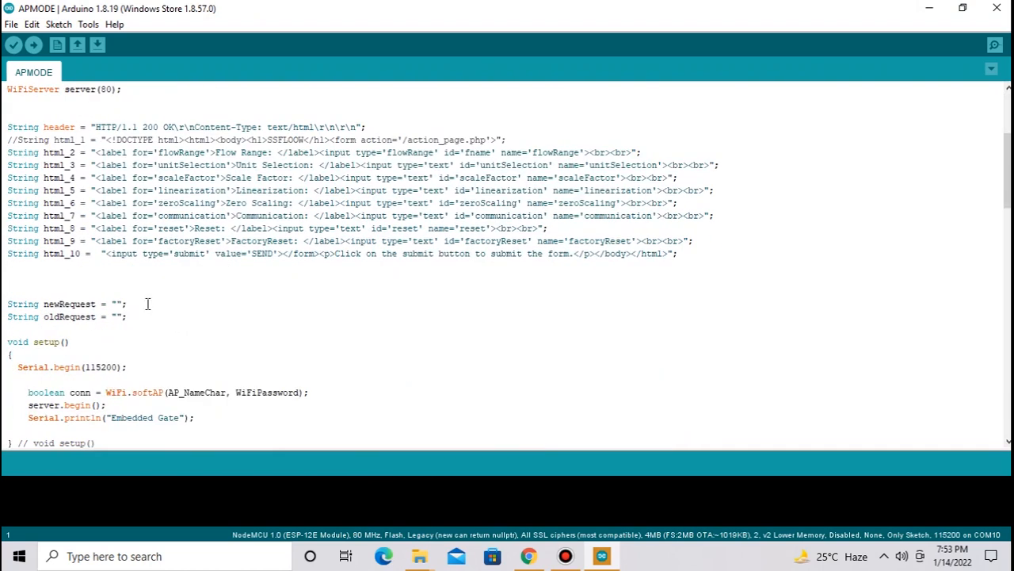
scroll("down", 3)
type("#include <stdlib.h>")
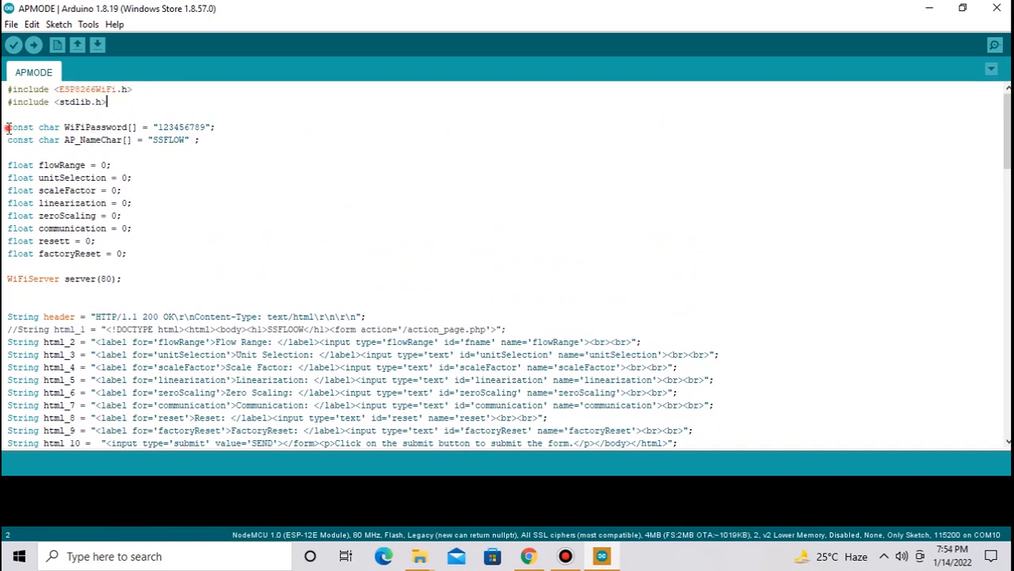
left_click(111, 164)
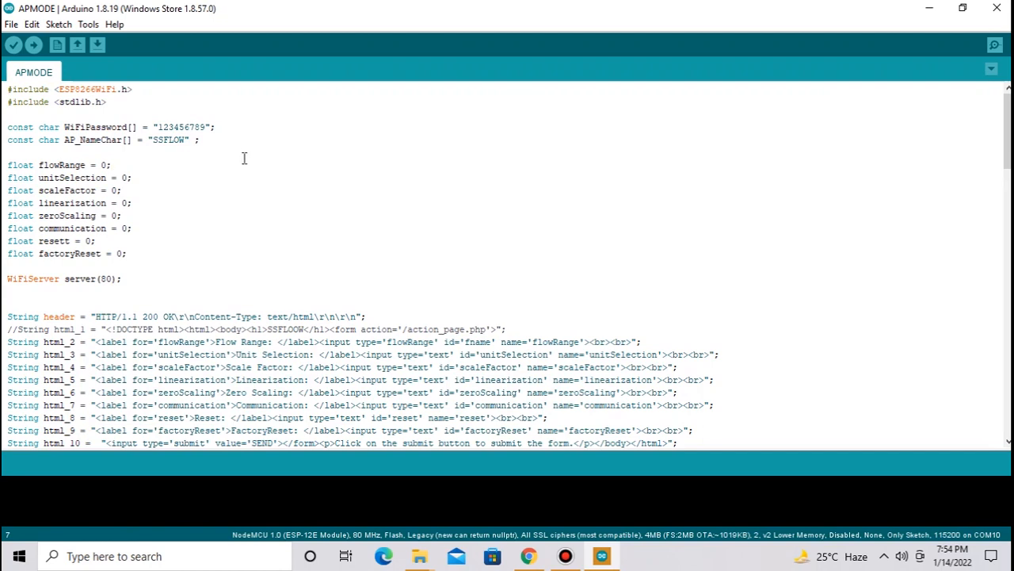
mouse_move(114, 127)
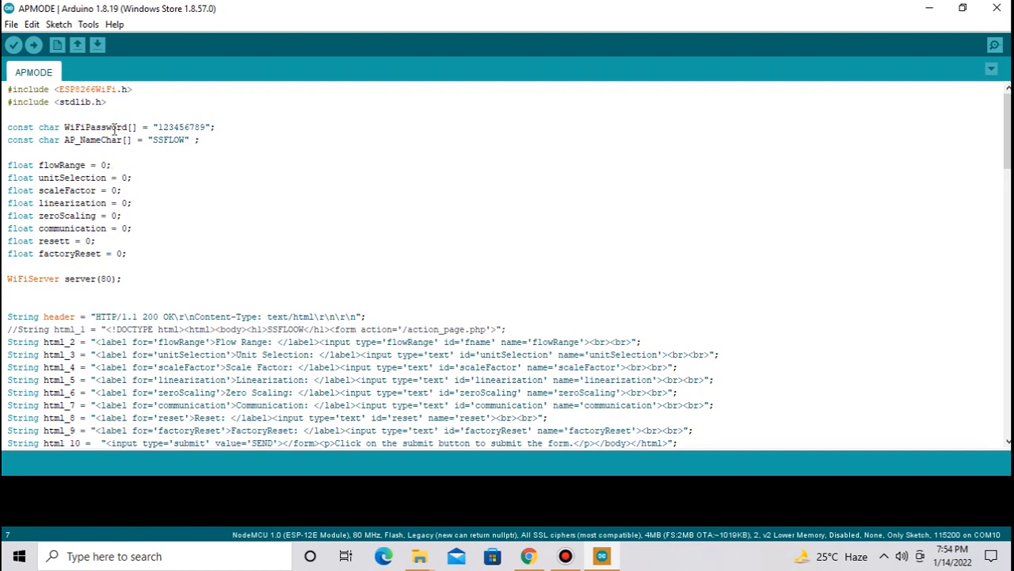
Highlight WiFiPassword, AP_NameChar and the eight float field variables in the sketch
double_click(97, 126)
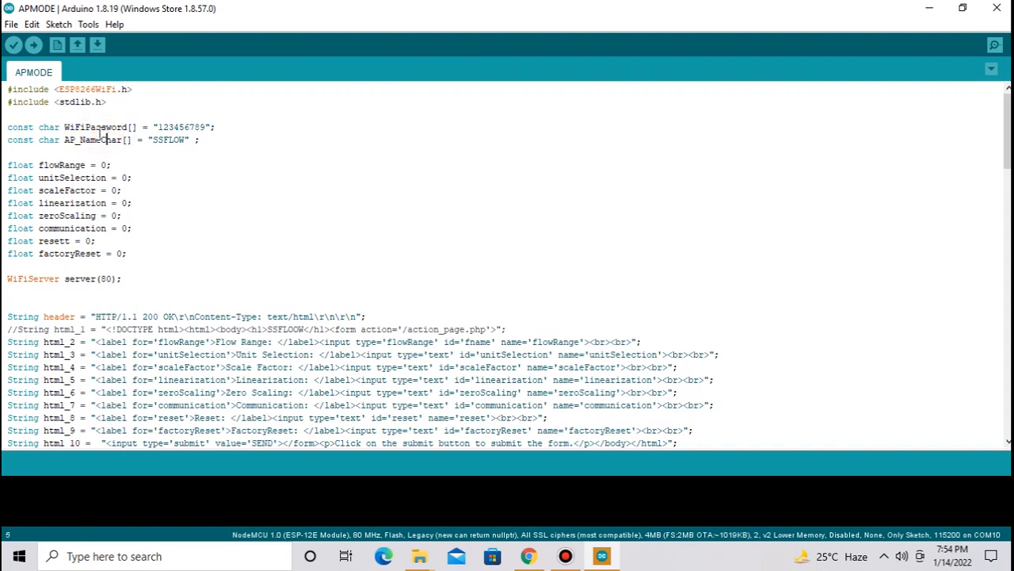
double_click(92, 139)
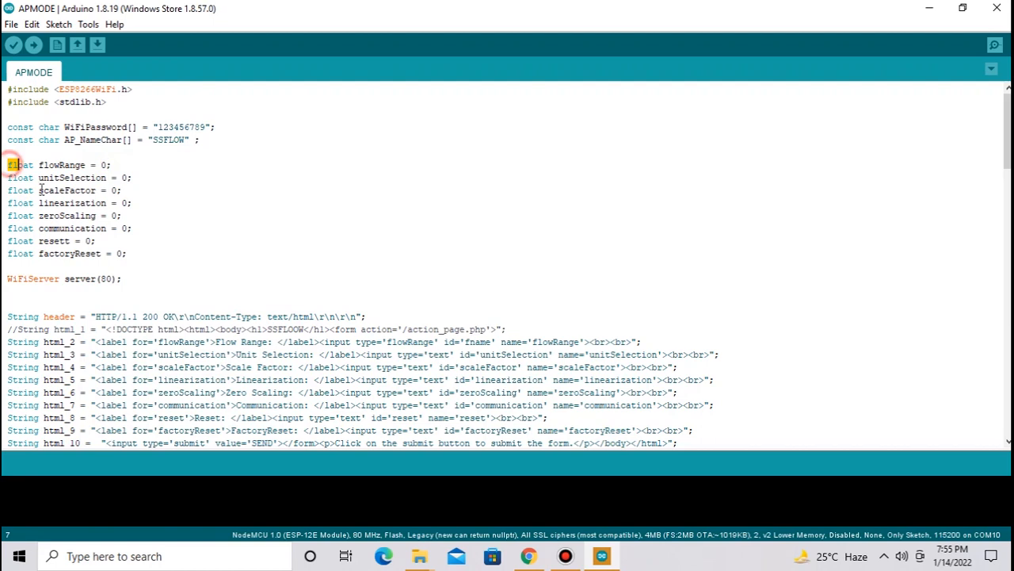
left_click_drag(9, 165, 126, 253)
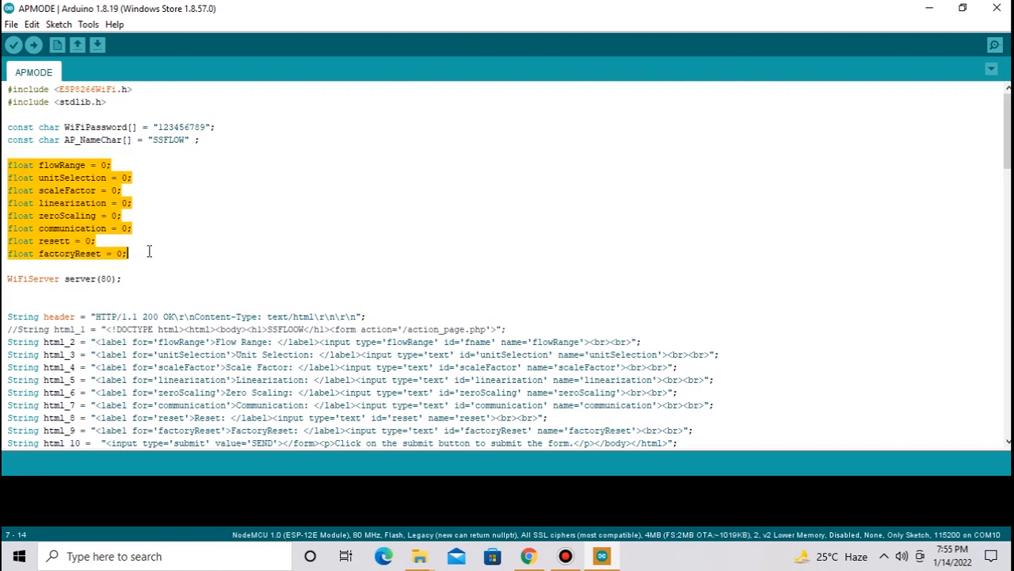
scroll("down", 3)
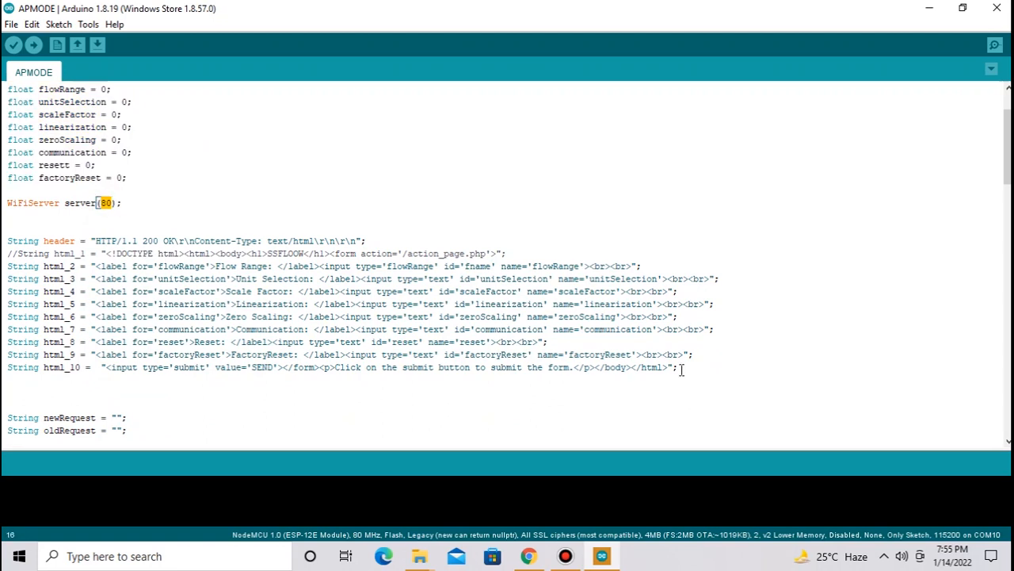
left_click_drag(16, 240, 678, 367)
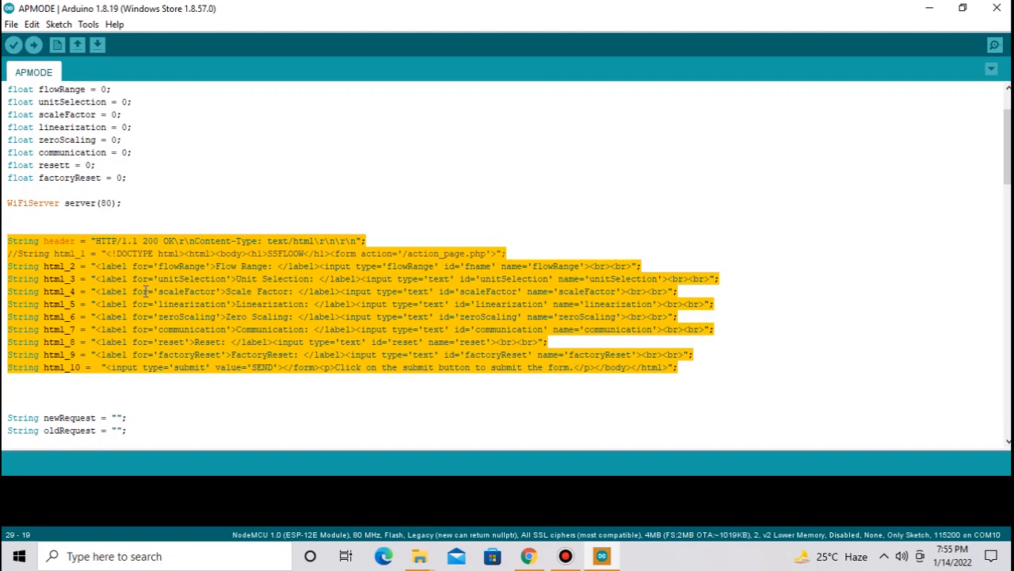
scroll("down", 3)
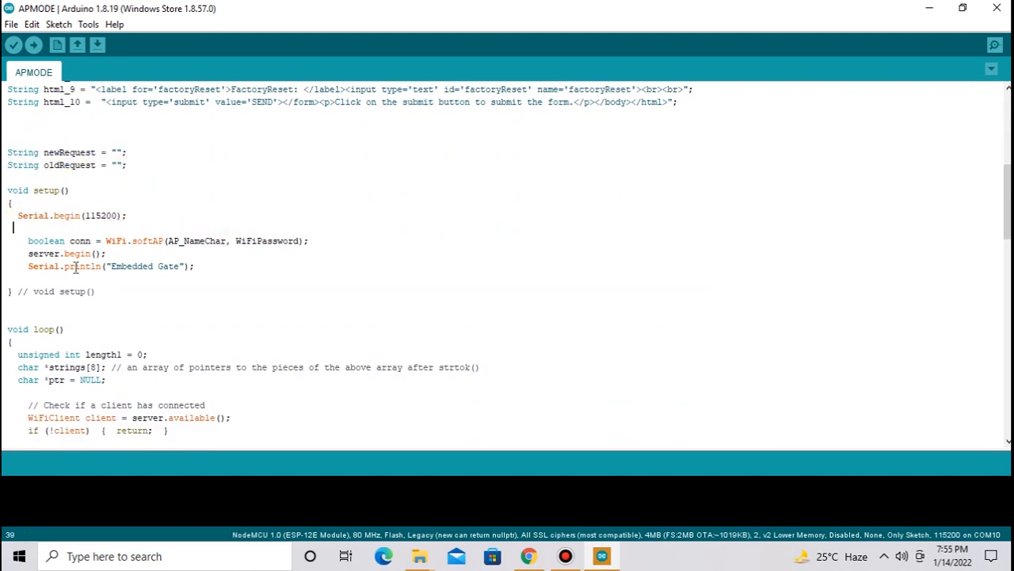
left_click_drag(69, 240, 282, 240)
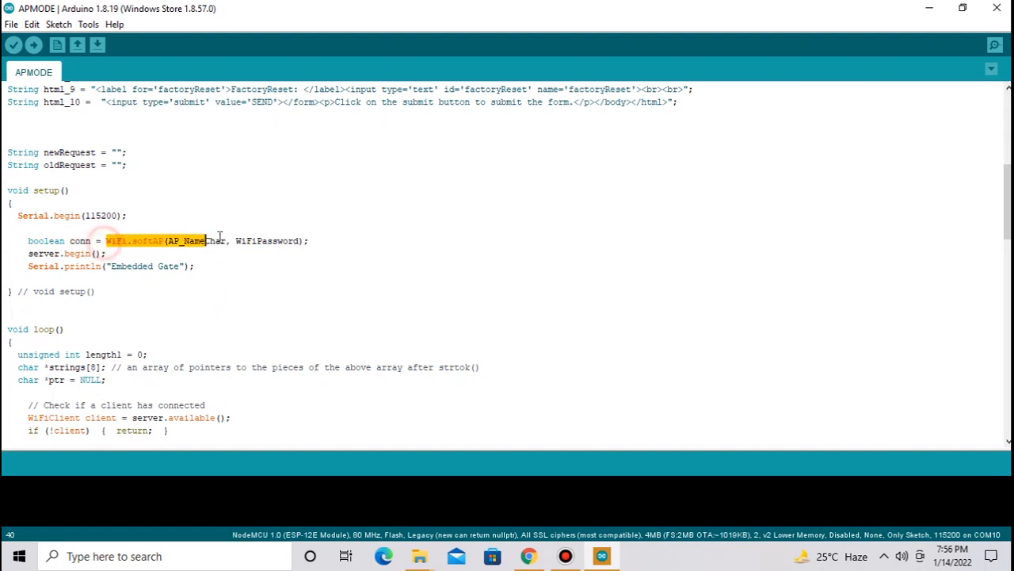
scroll("down", 3)
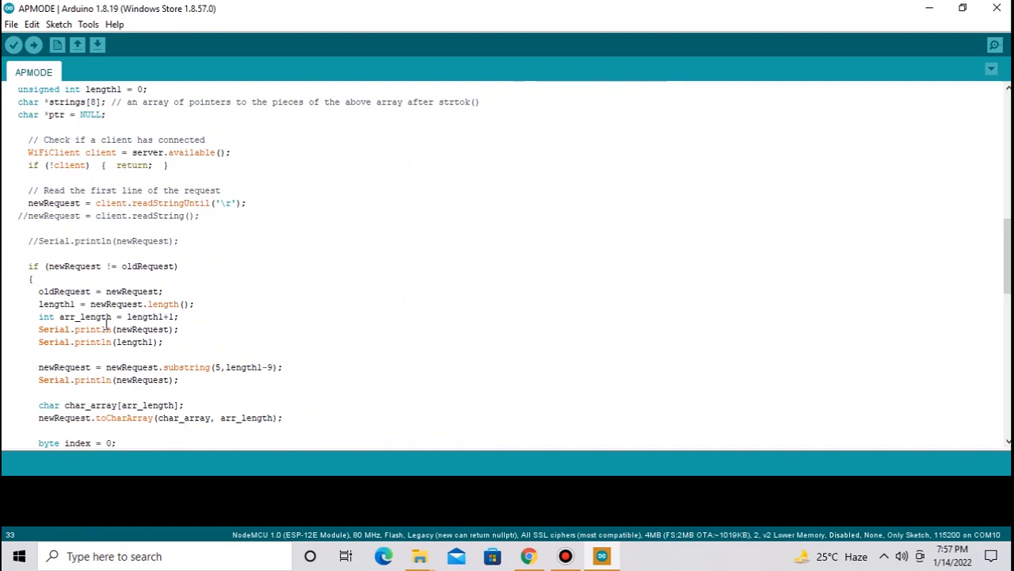
scroll("down", 3)
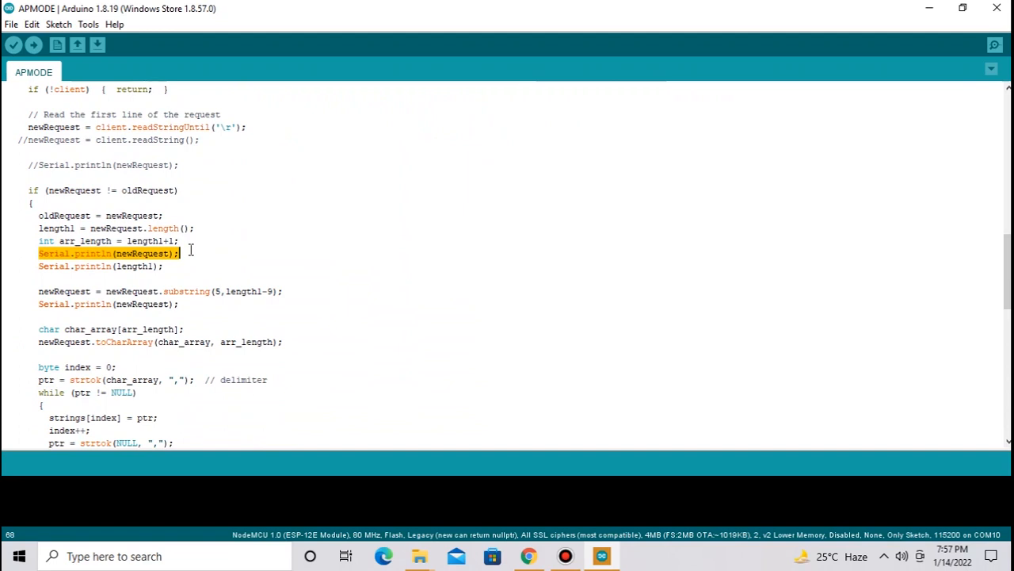
scroll("down", 3)
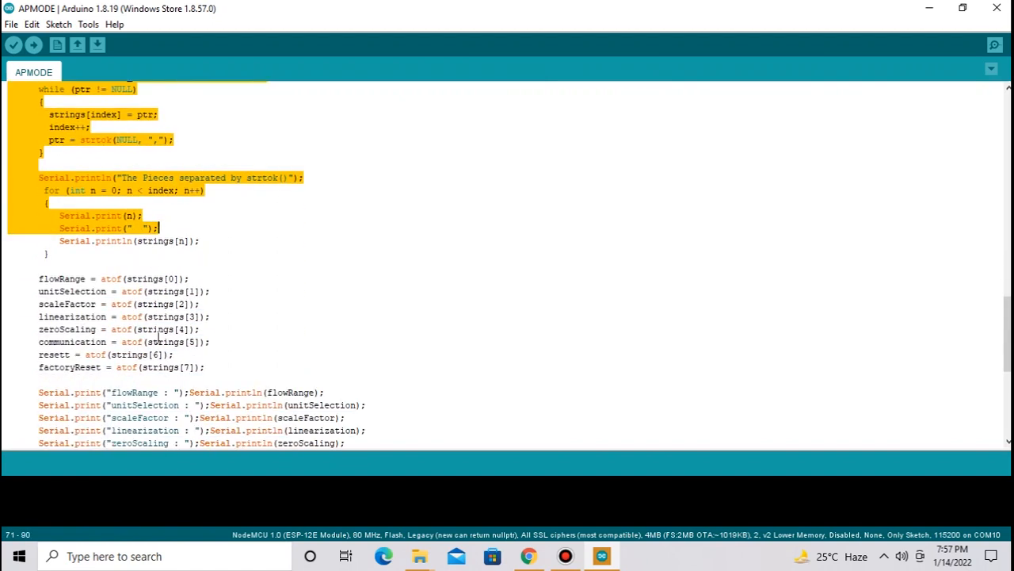
left_click_drag(158, 228, 222, 367)
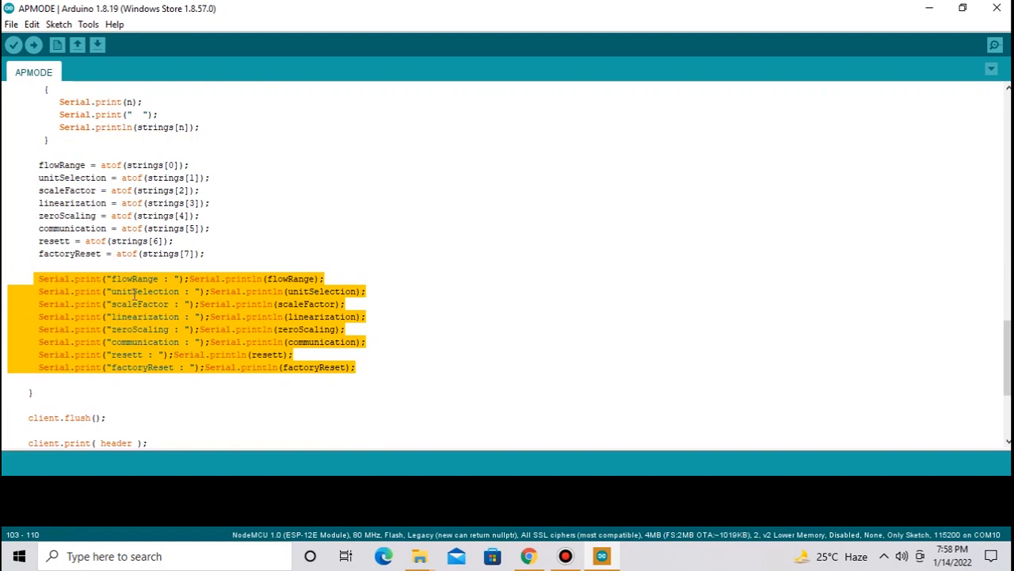
scroll("down", 3)
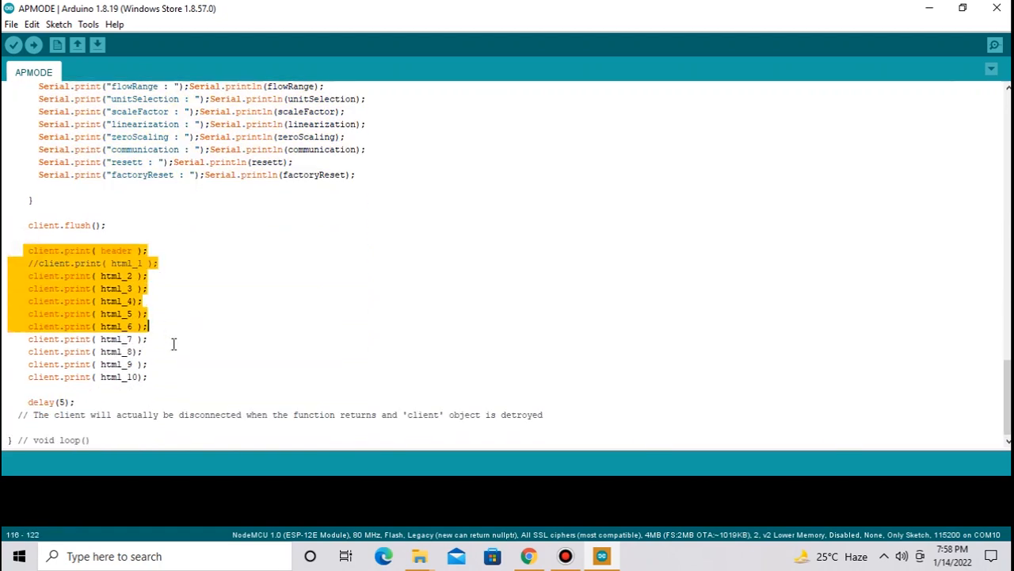
left_click_drag(149, 326, 149, 377)
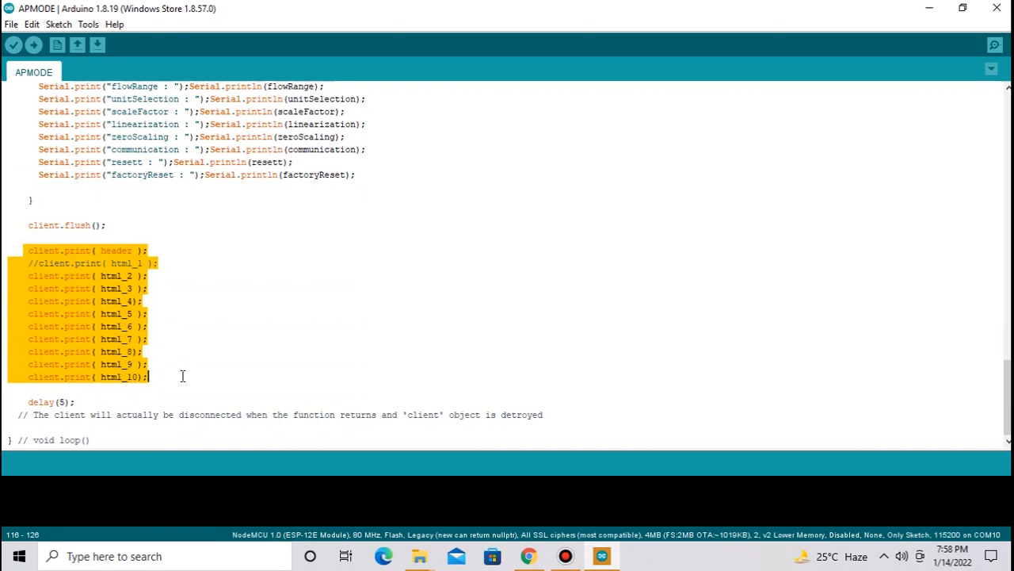
scroll("up", 3)
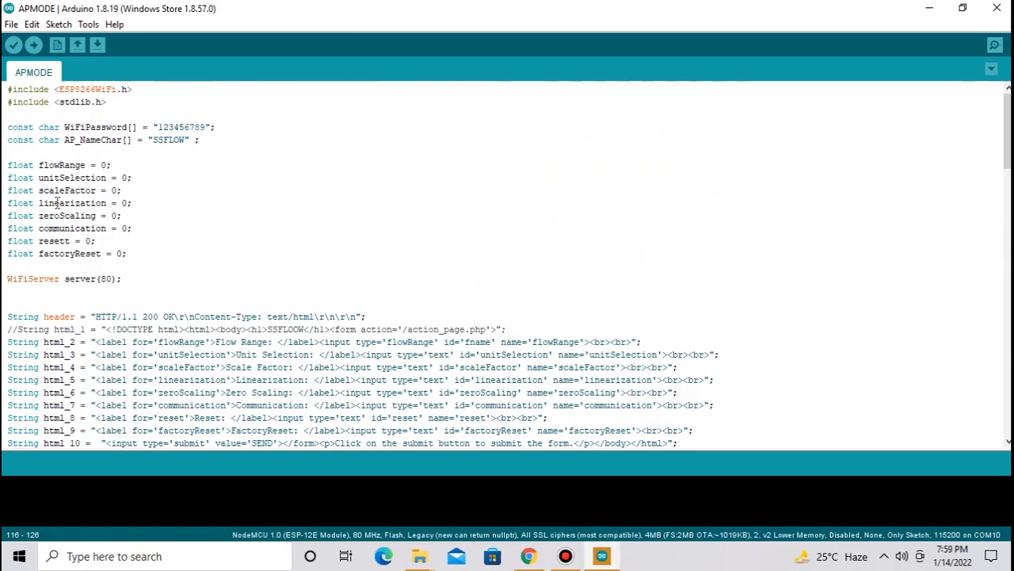
Confirm board NodeMCU 1.0 (ESP-12E Module) on COM10, then upload the APMODE sketch
left_click(86, 25)
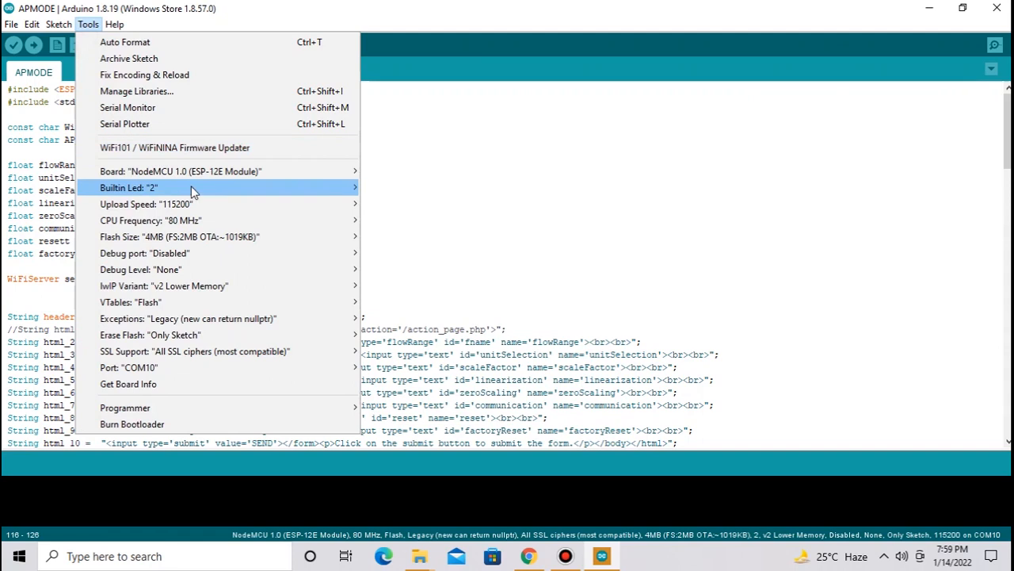
mouse_move(205, 171)
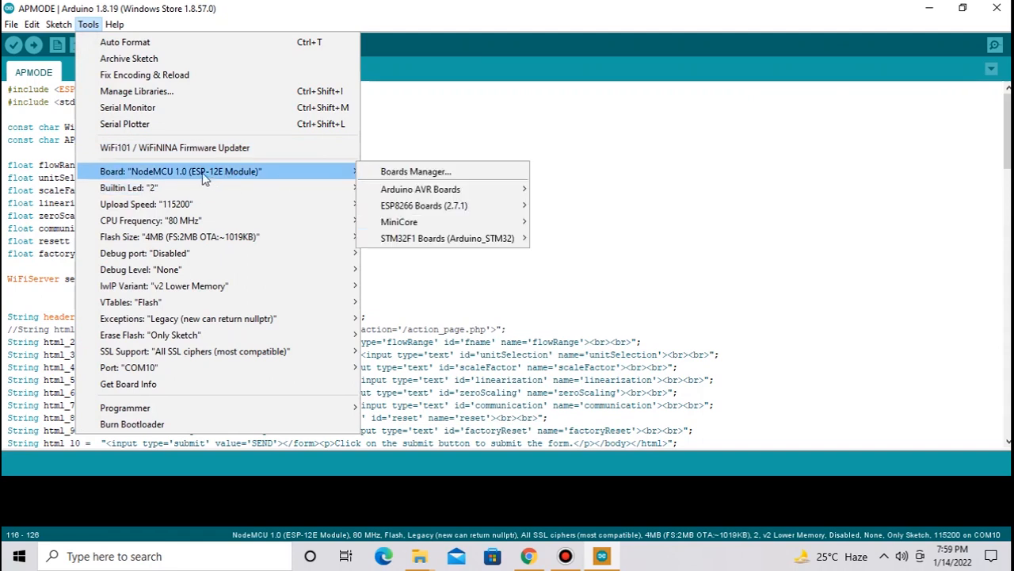
mouse_move(204, 179)
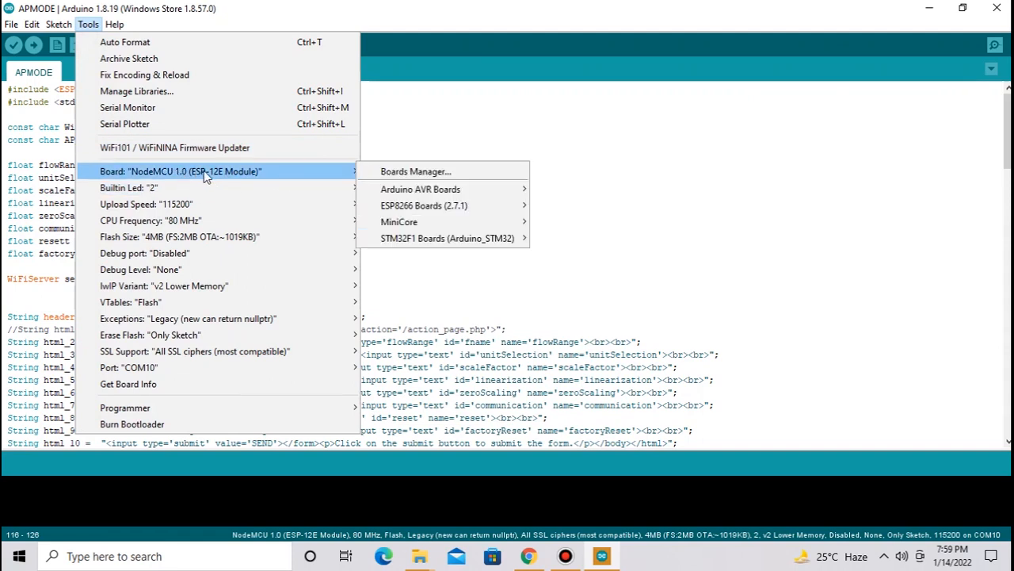
mouse_move(127, 367)
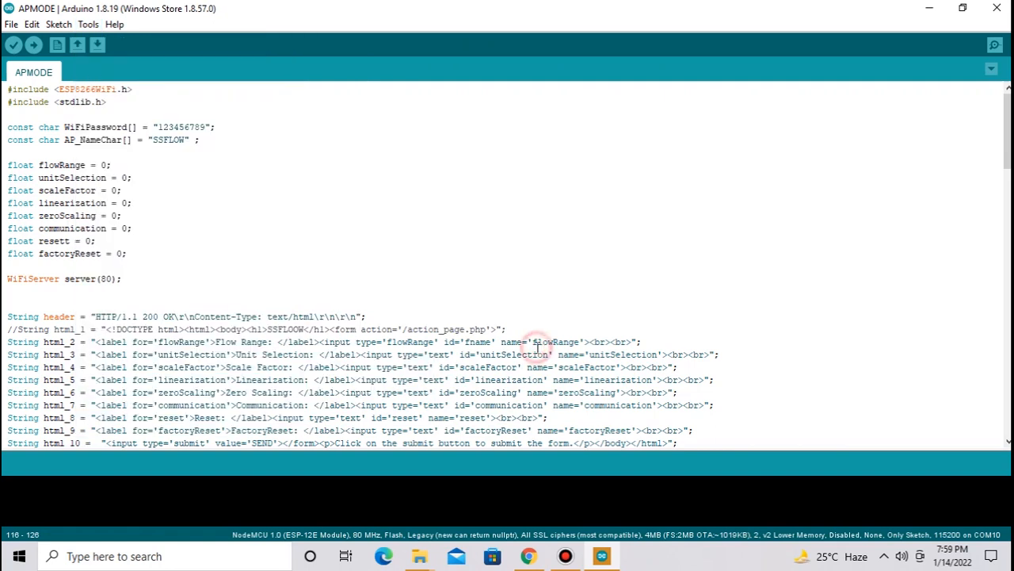
left_click(39, 40)
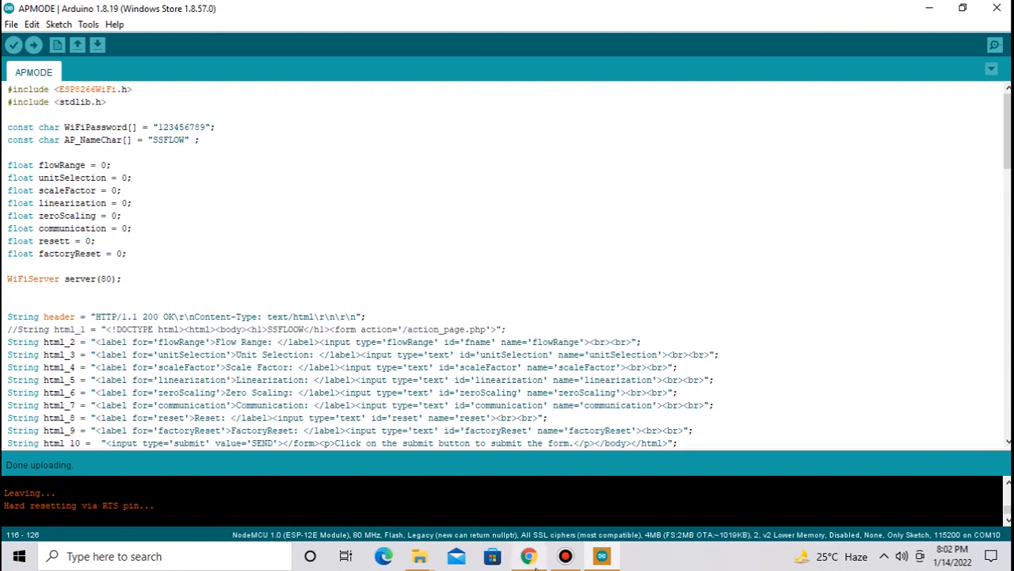
Switch to Chrome and search for 'mit app inventor 2'
left_click(524, 555)
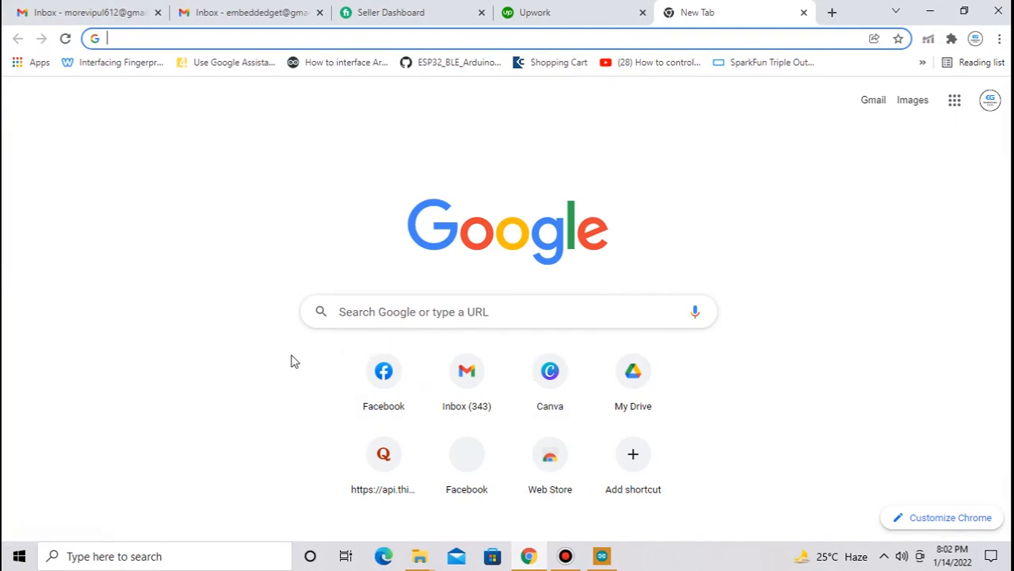
type("mit app inventor 2")
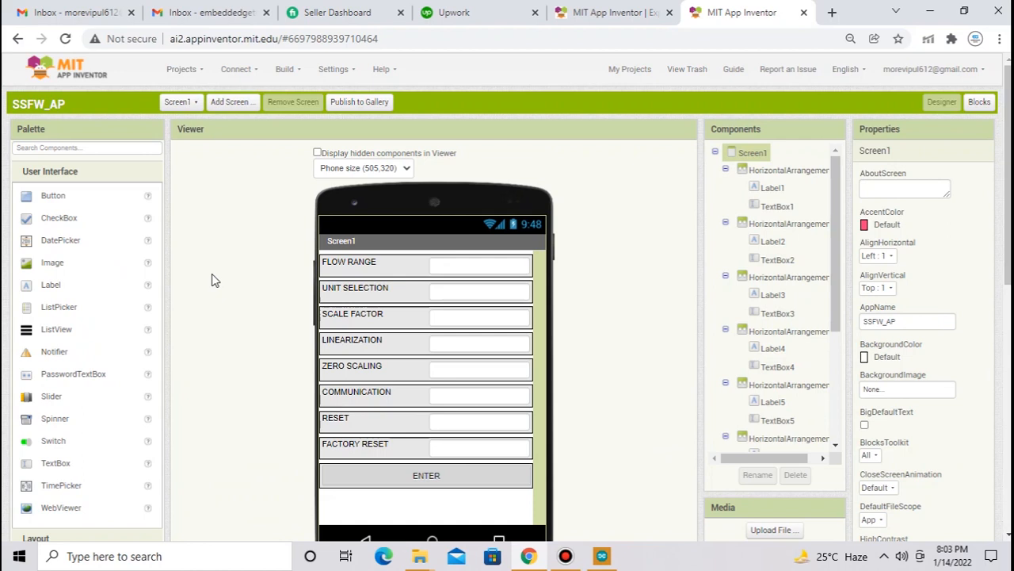
mouse_move(357, 299)
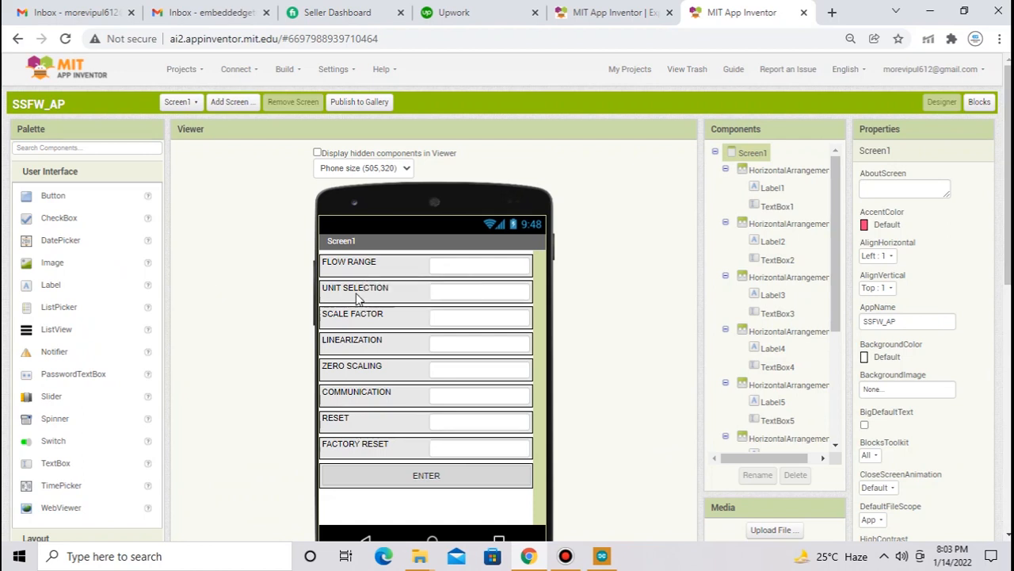
mouse_move(343, 366)
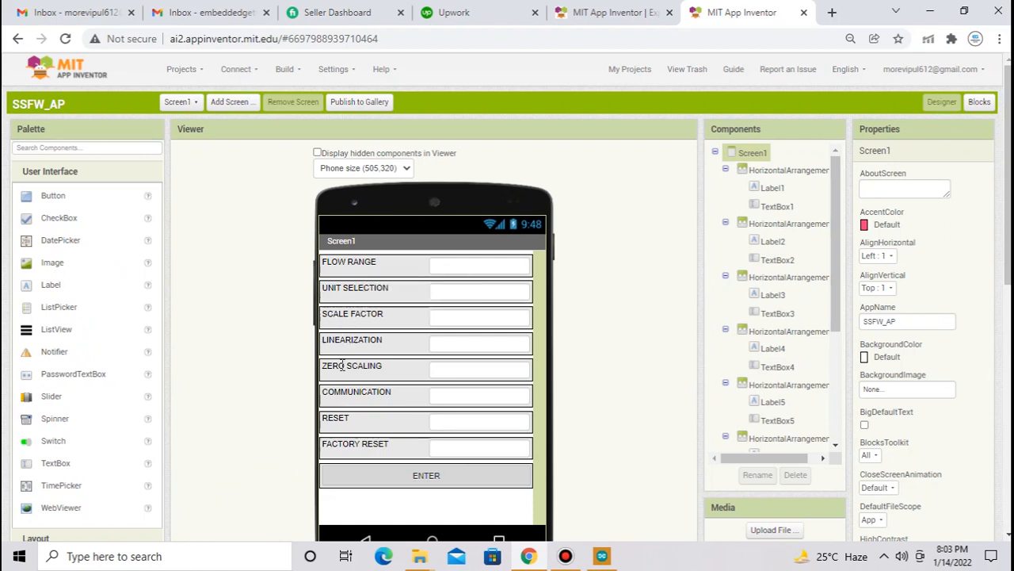
mouse_move(345, 445)
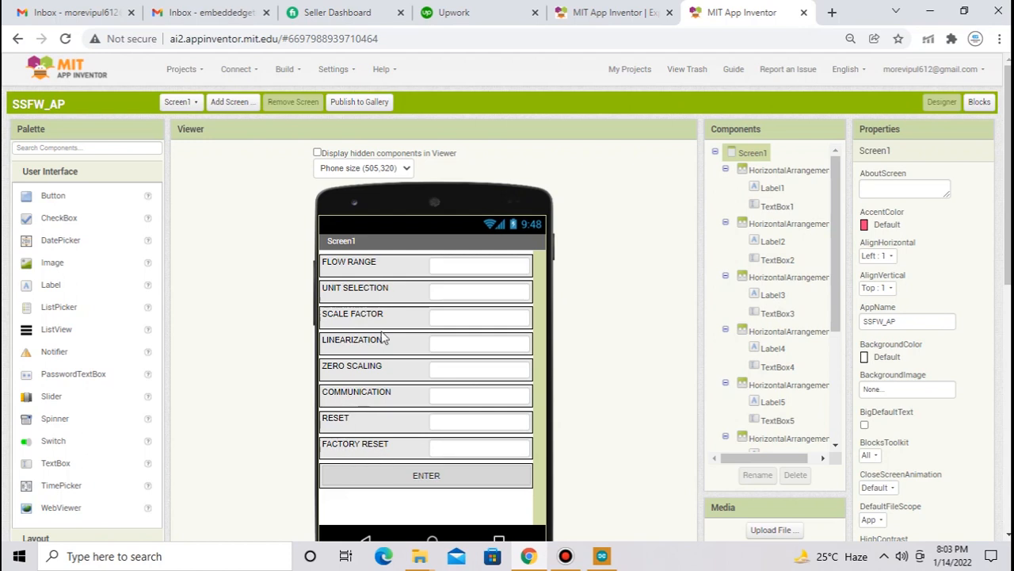
mouse_move(88, 273)
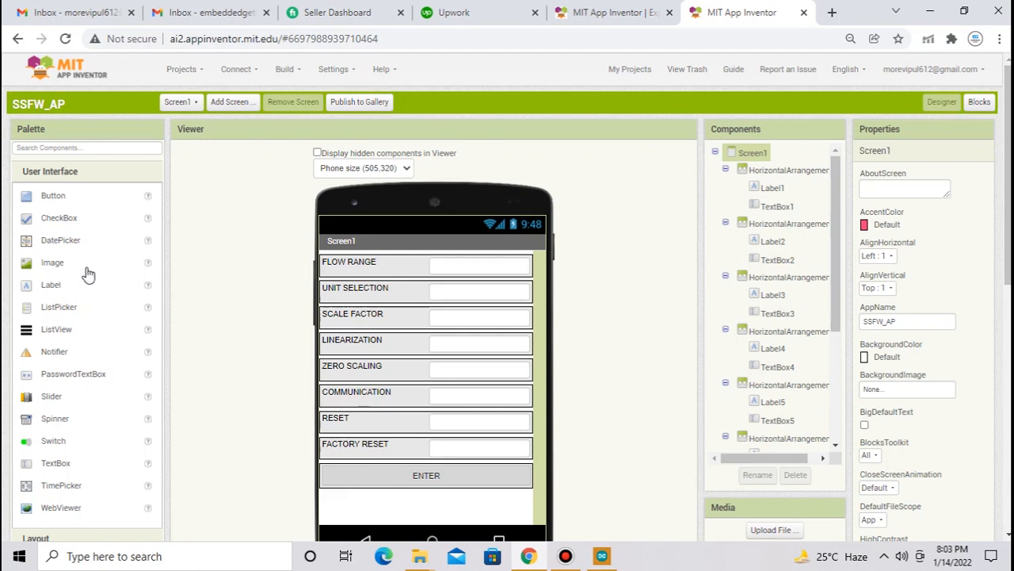
Scroll the palette to reveal the Layout components, including HorizontalArrangement
scroll("down", 3)
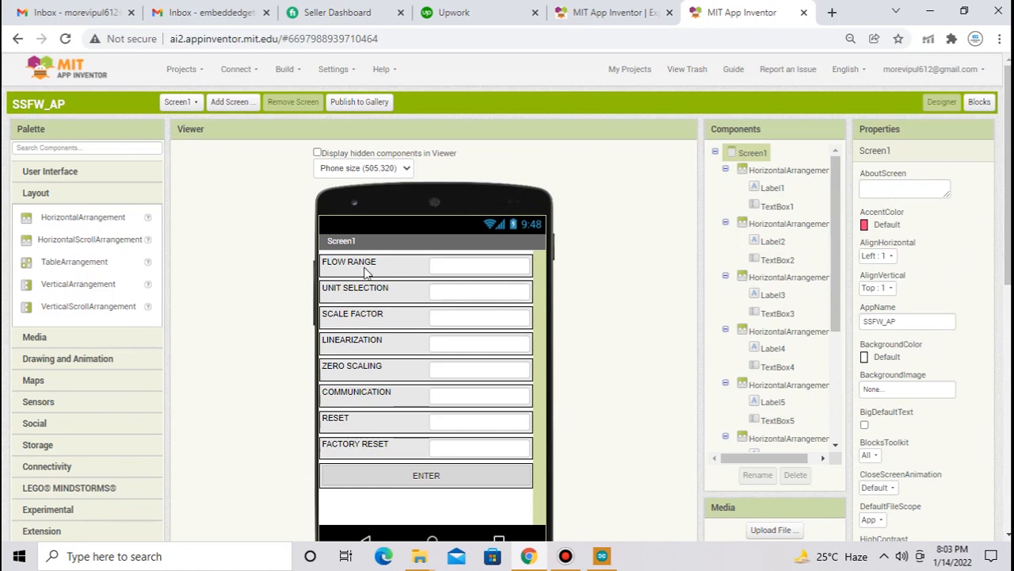
mouse_move(378, 272)
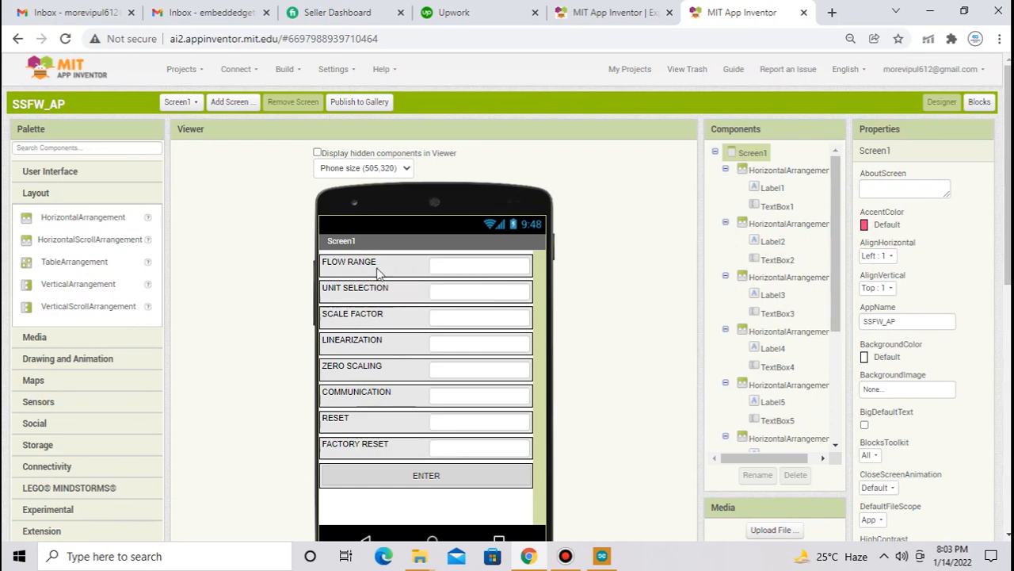
mouse_move(386, 269)
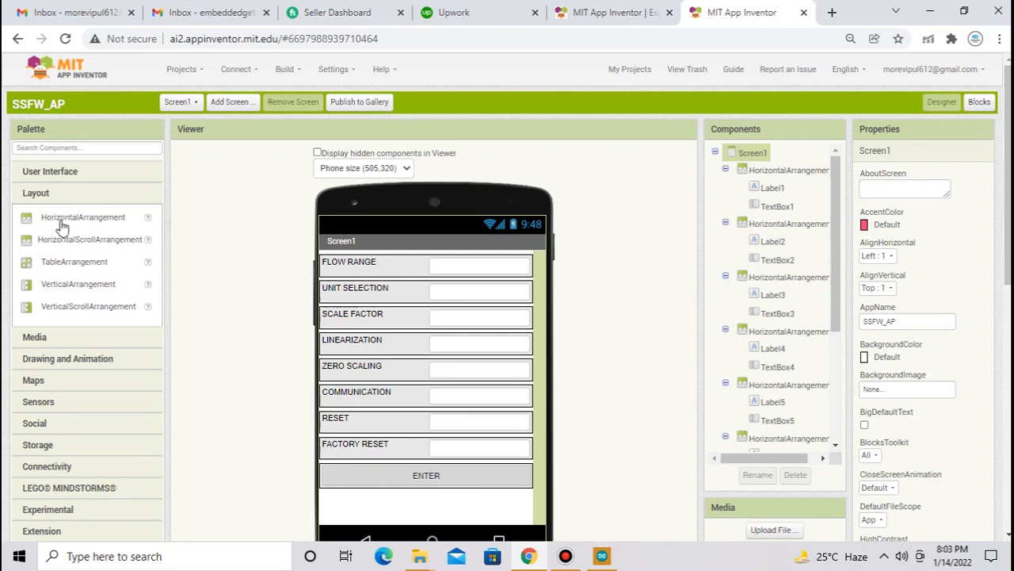
mouse_move(61, 197)
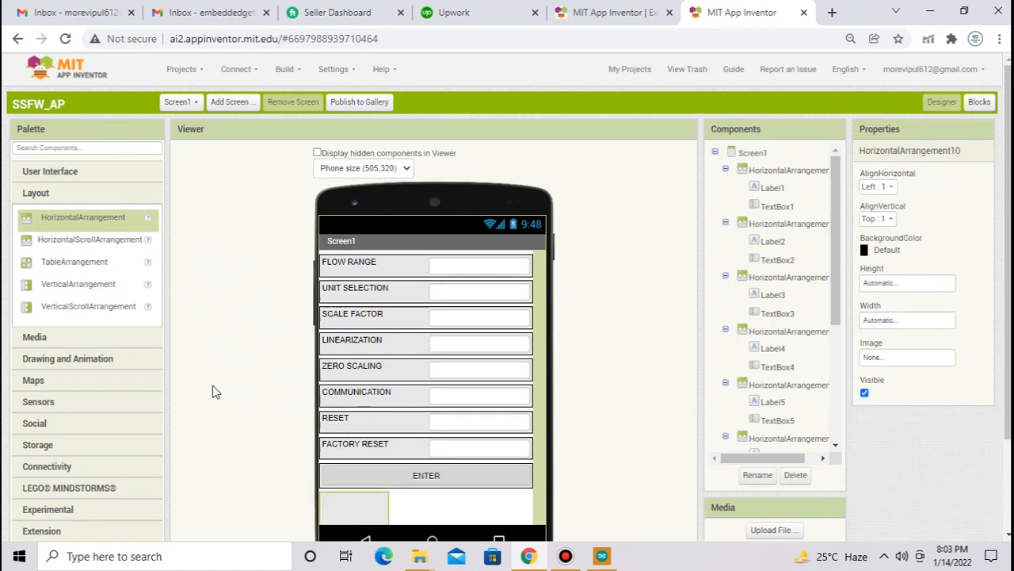
Set HorizontalArrangement10 width to Fill parent and expand the User Interface palette
scroll("down", 3)
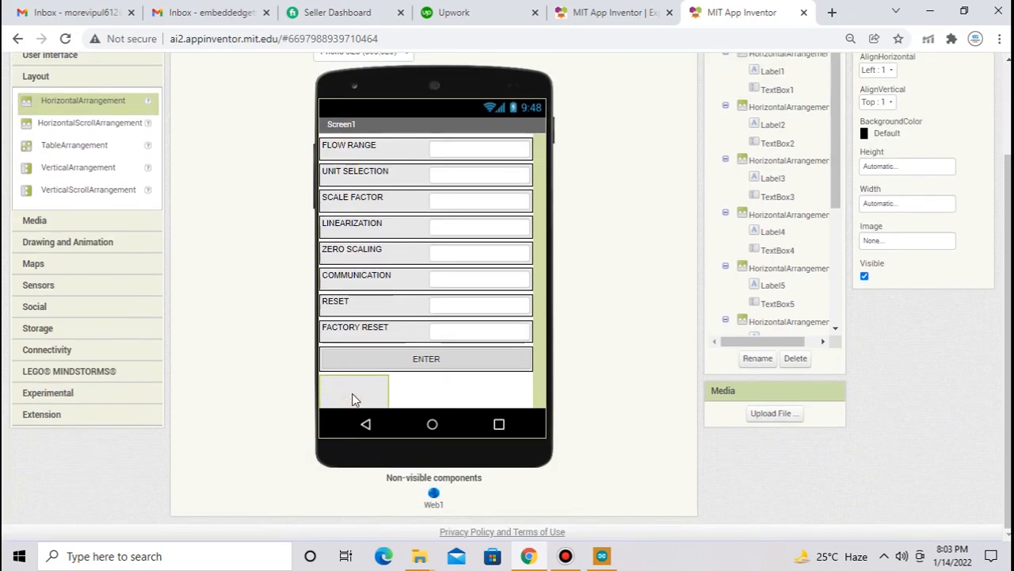
mouse_move(904, 206)
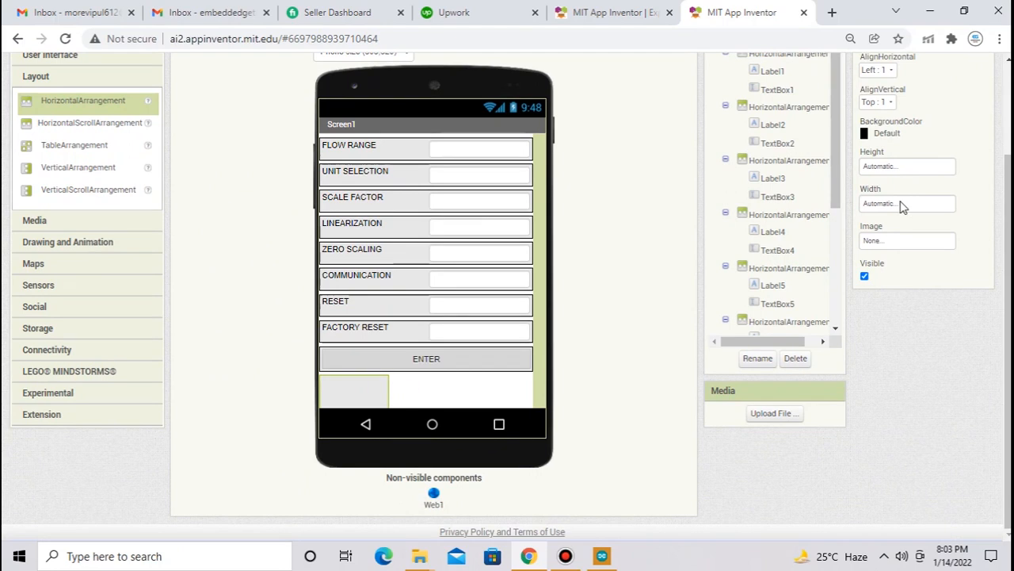
left_click(905, 203)
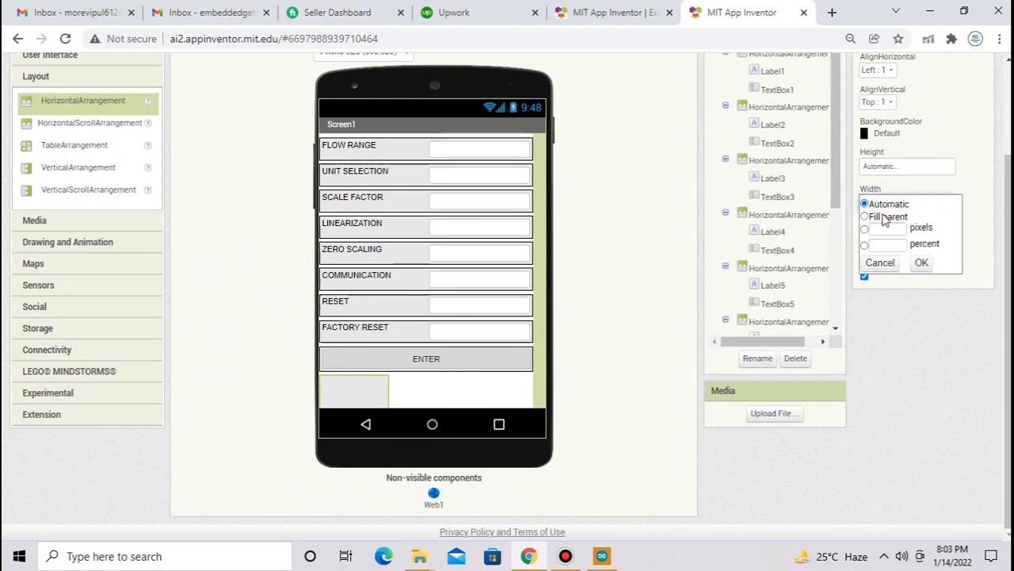
left_click(862, 216)
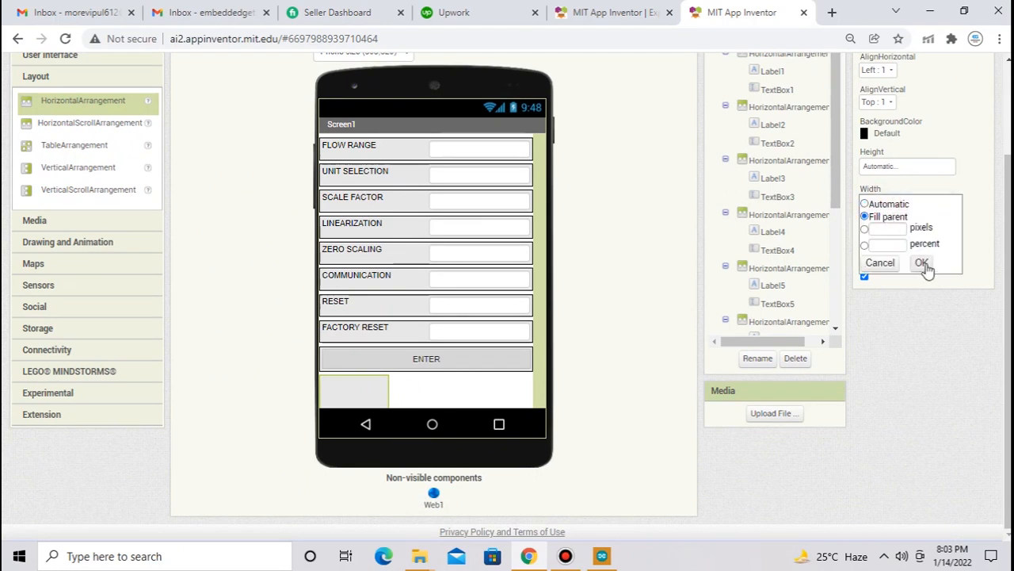
left_click(923, 263)
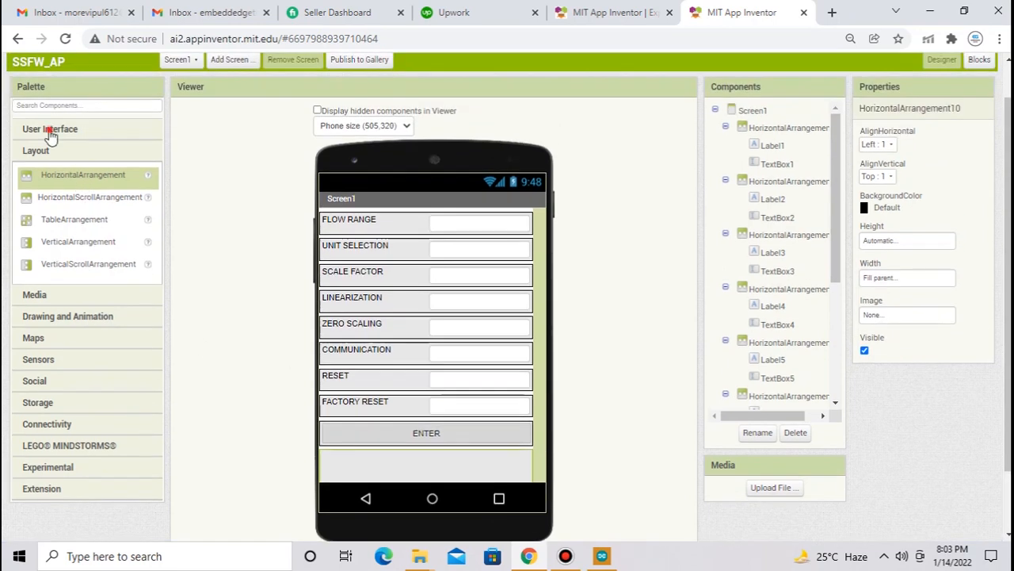
left_click(50, 129)
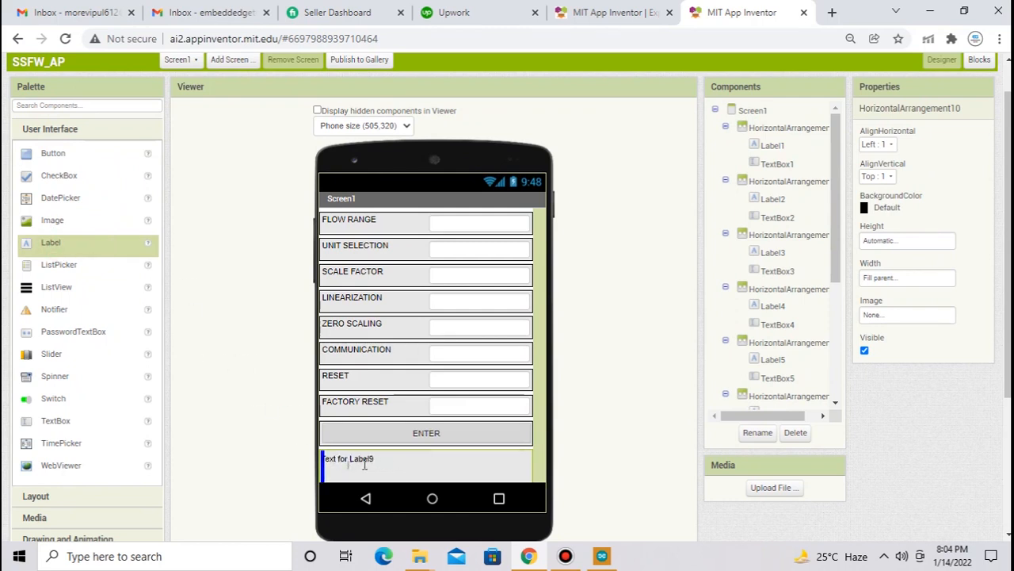
Add TextBox9 beside Label9, label it 'Embedded', and make both Fill parent width
left_click(348, 456)
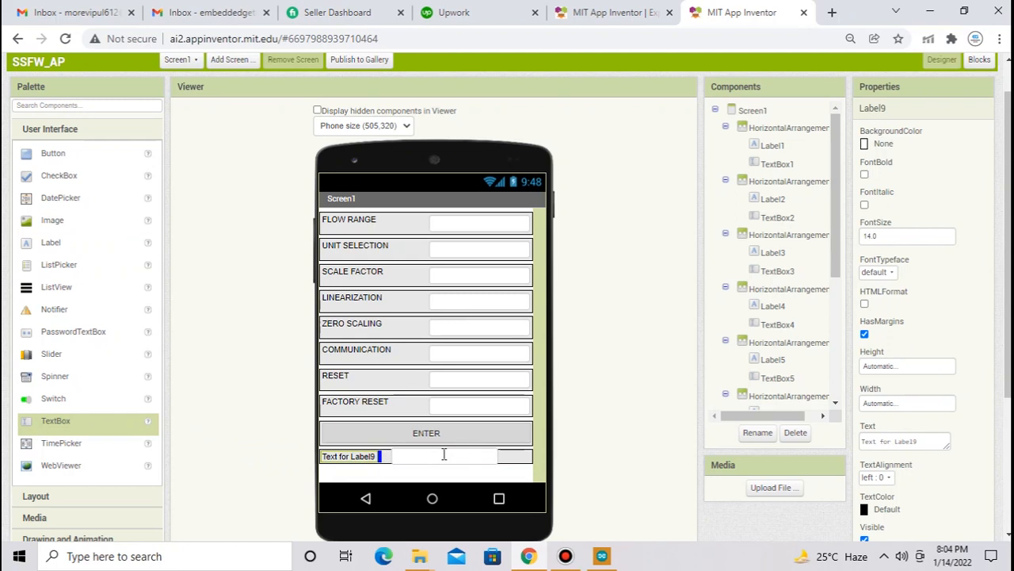
left_click(443, 459)
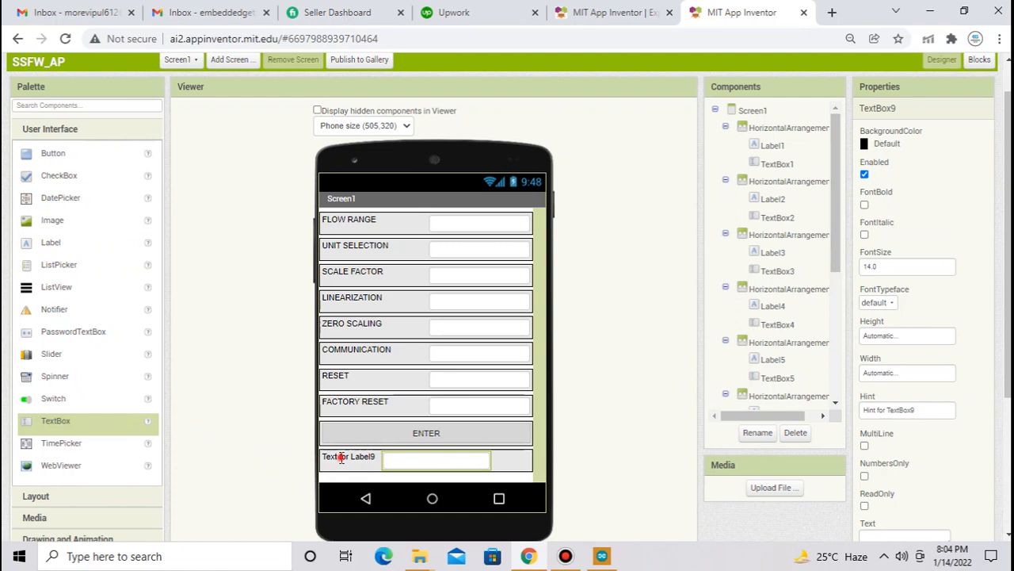
left_click(341, 457)
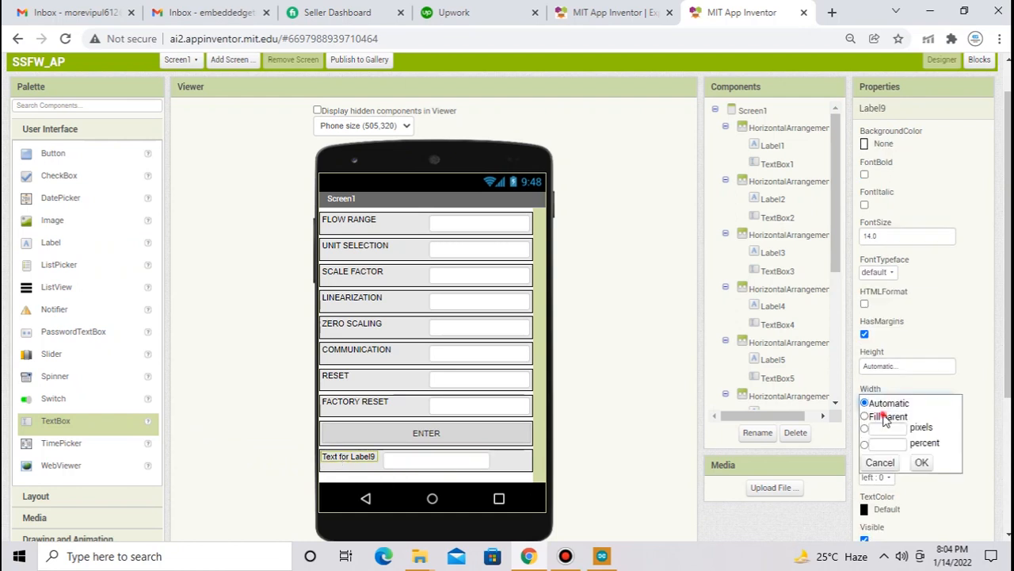
left_click(900, 463)
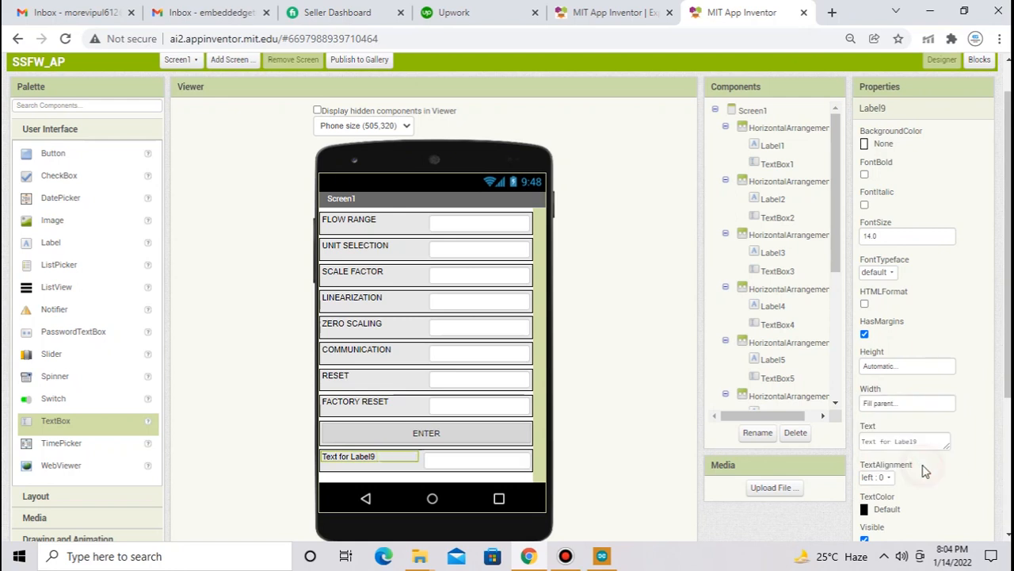
mouse_move(707, 466)
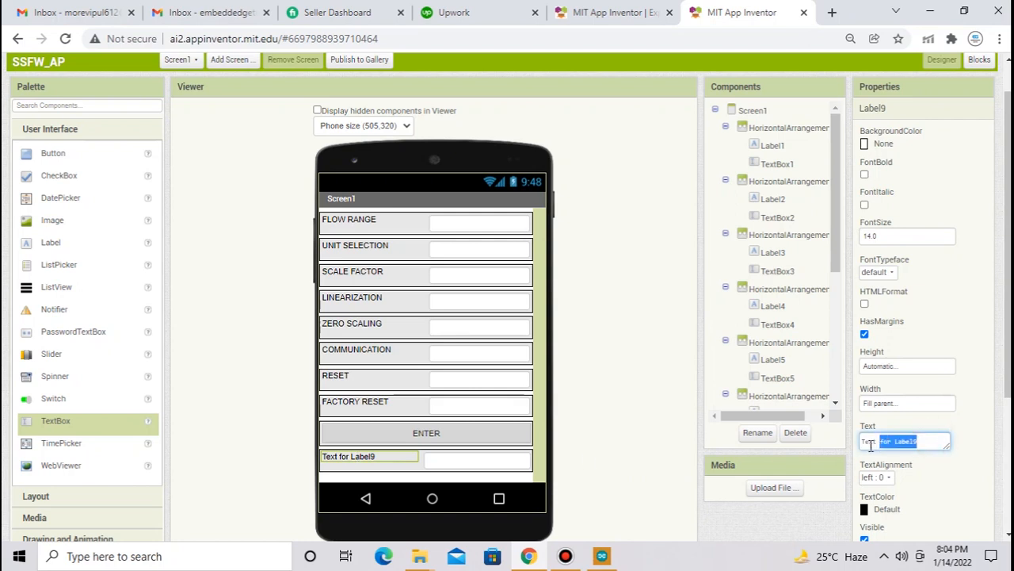
type("E")
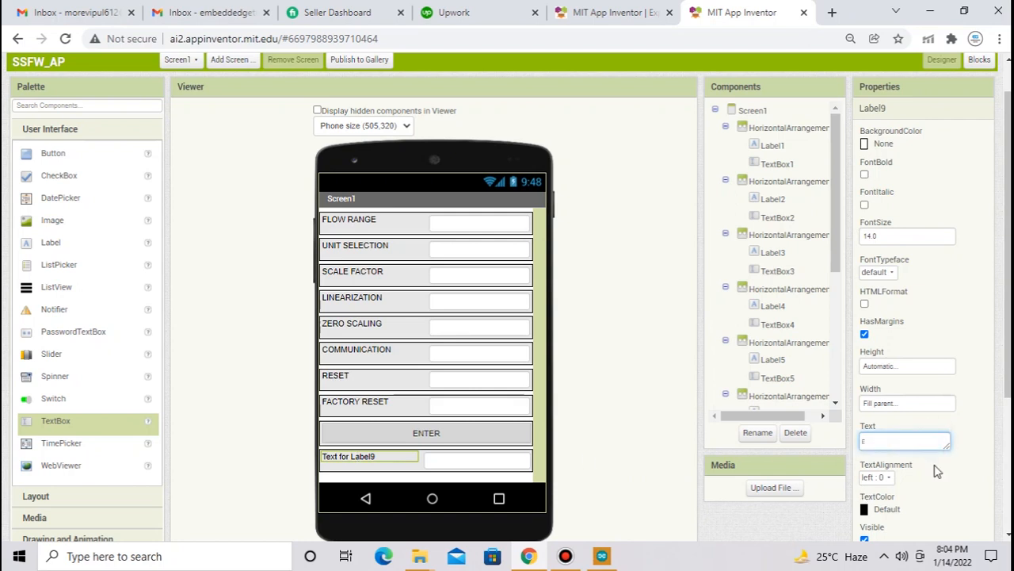
type("Embedded")
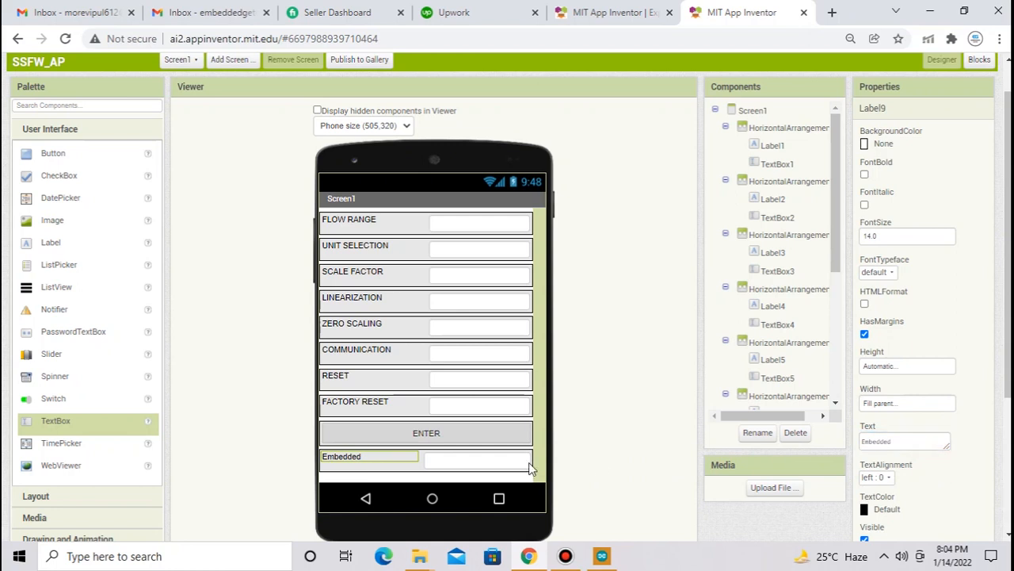
mouse_move(341, 456)
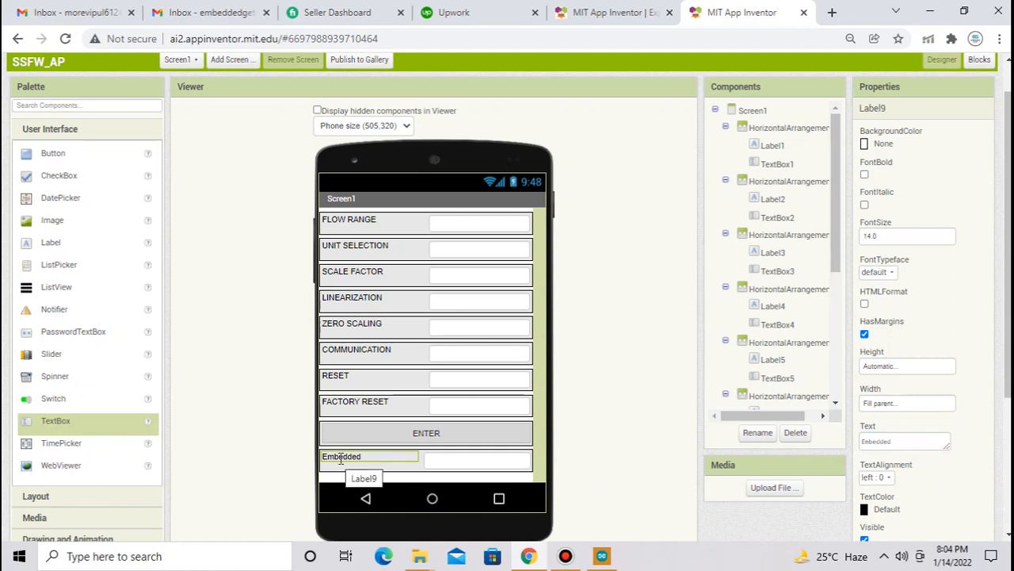
left_click(477, 459)
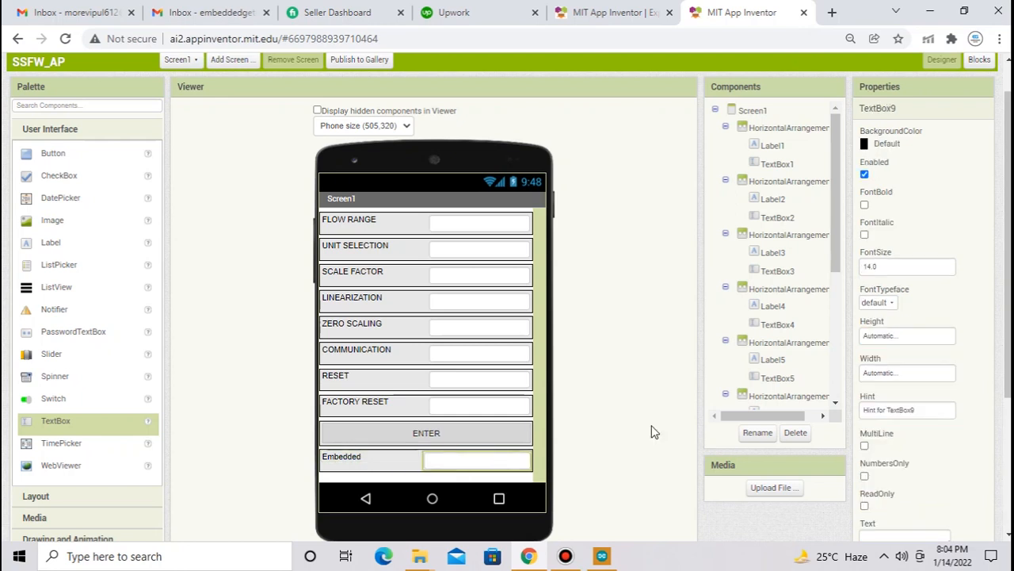
left_click(907, 374)
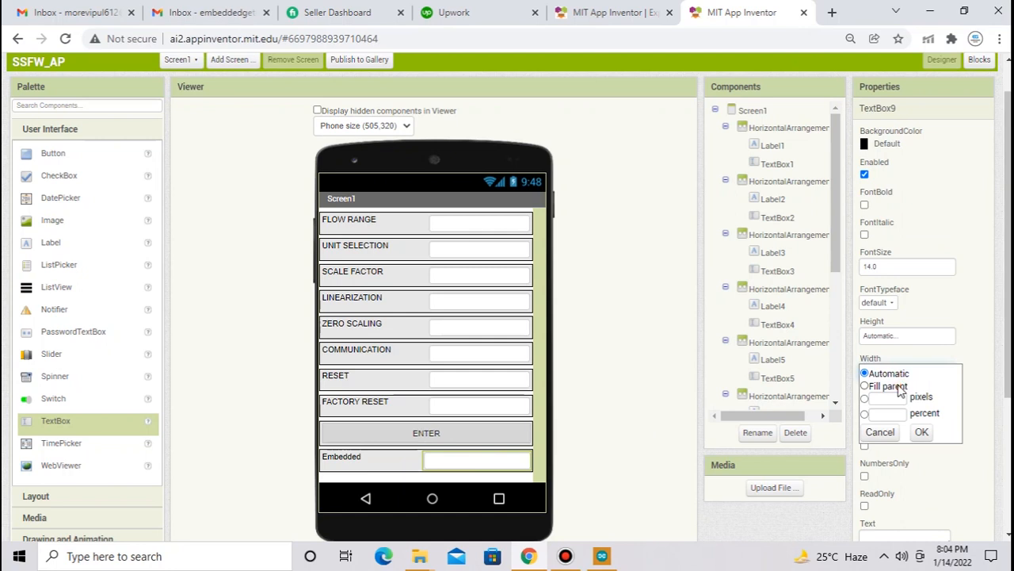
left_click(921, 432)
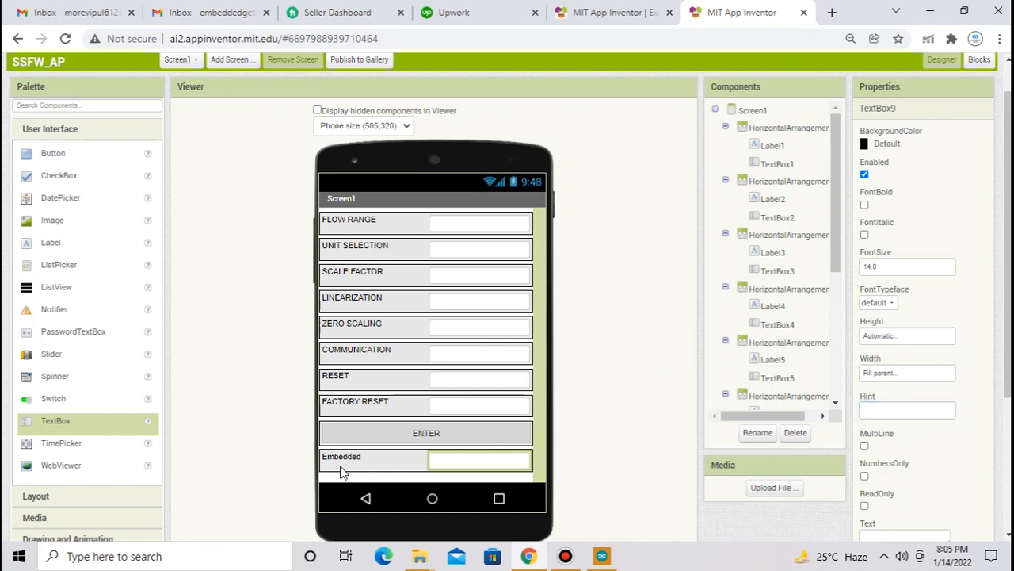
mouse_move(390, 469)
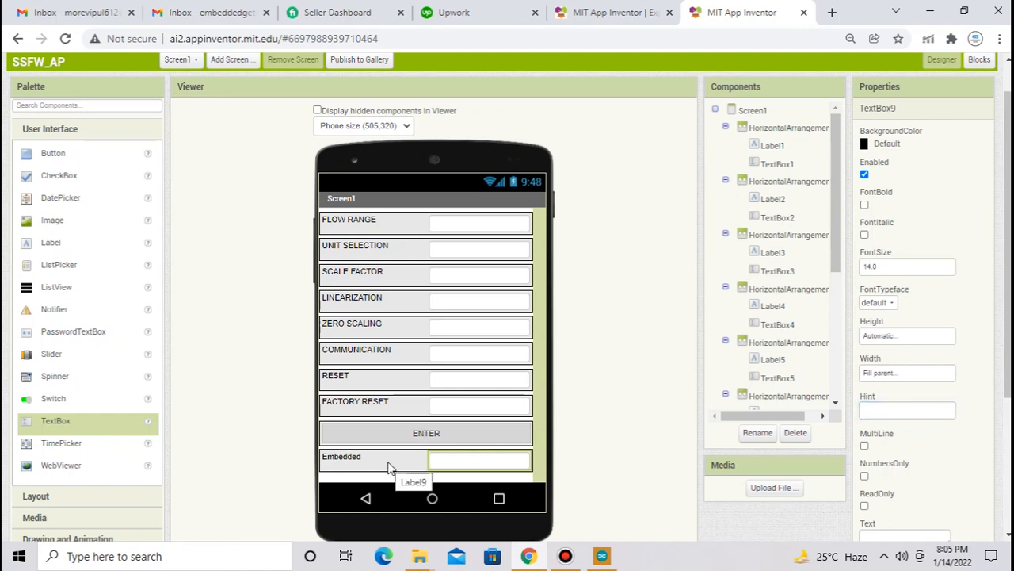
mouse_move(378, 467)
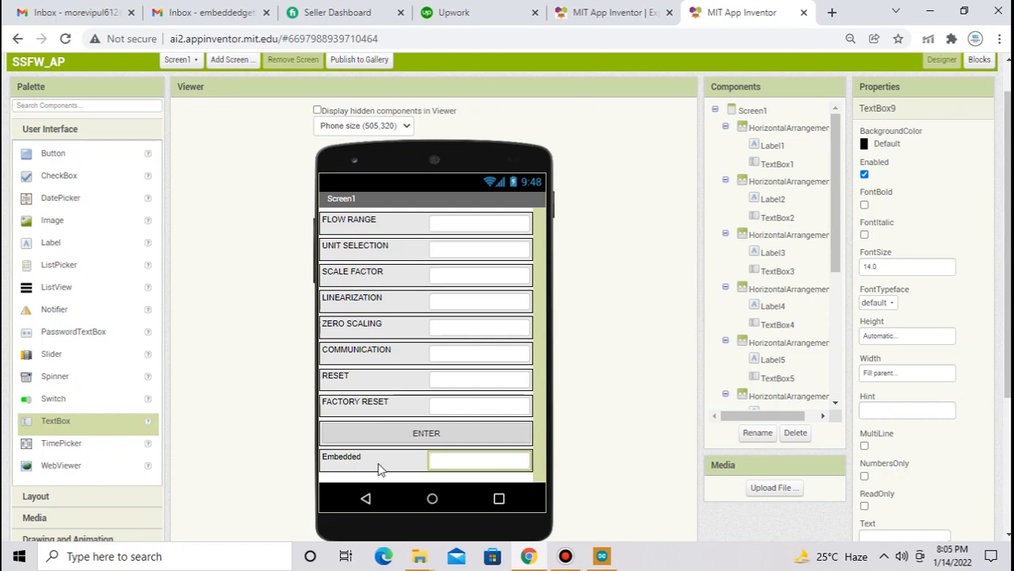
mouse_move(348, 471)
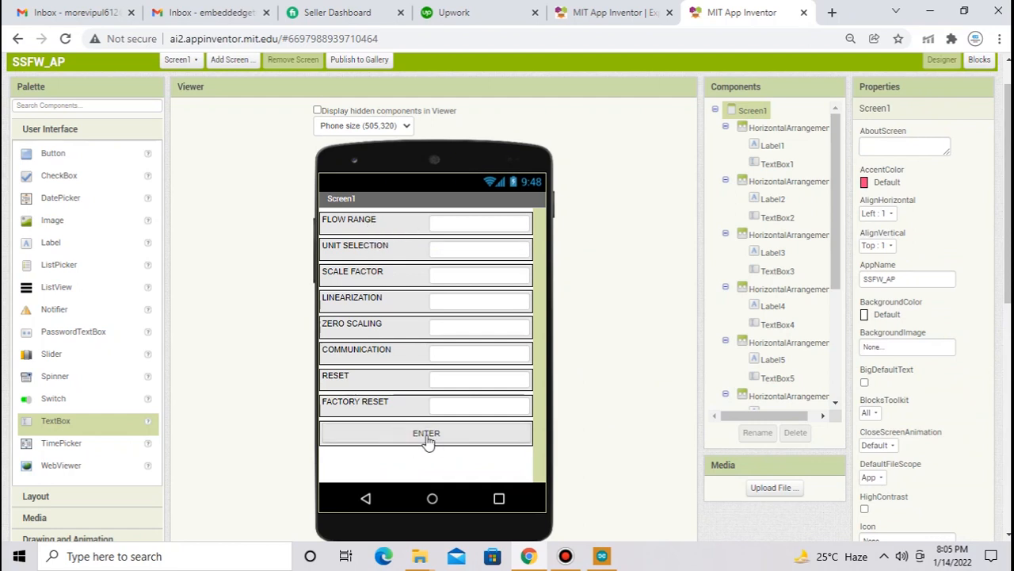
mouse_move(409, 432)
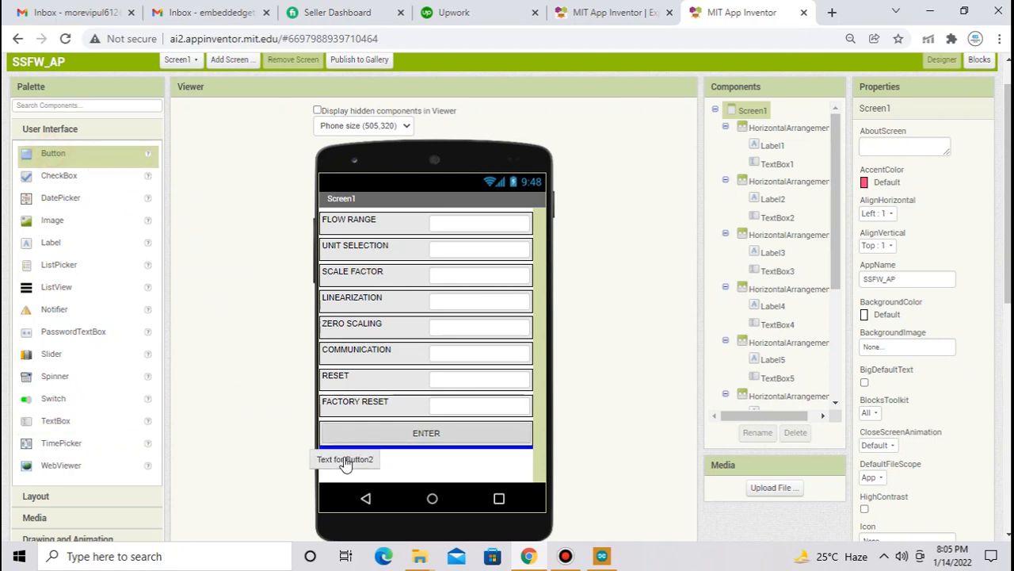
Add a full-width test button below ENTER, then delete Button2 and its blocks
left_click(346, 460)
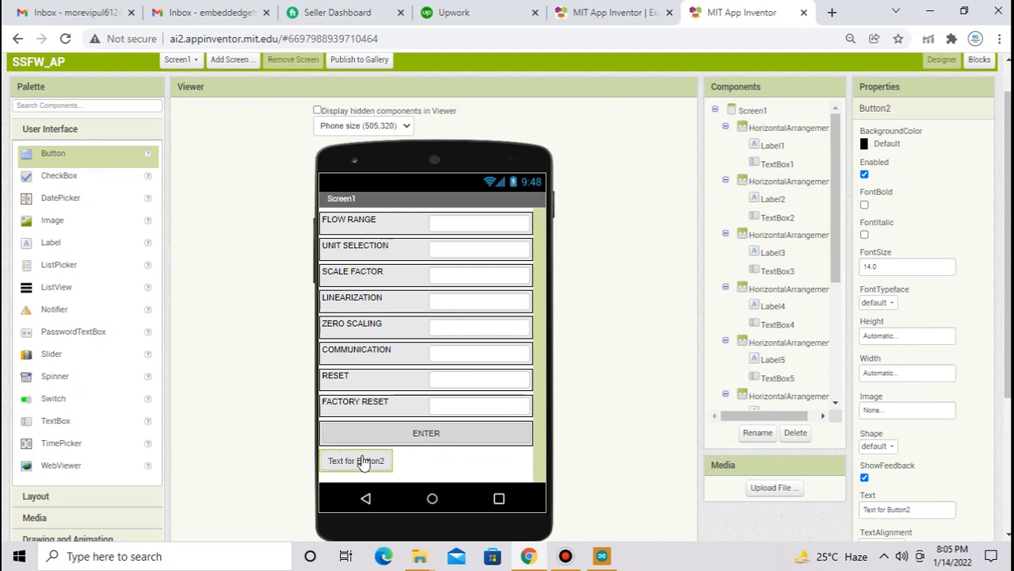
mouse_move(365, 466)
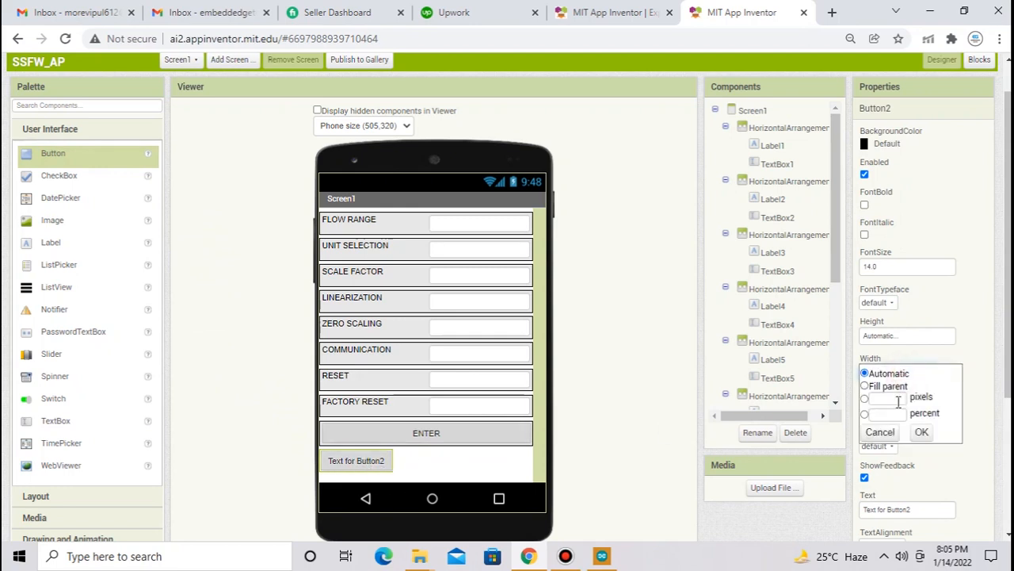
left_click(920, 432)
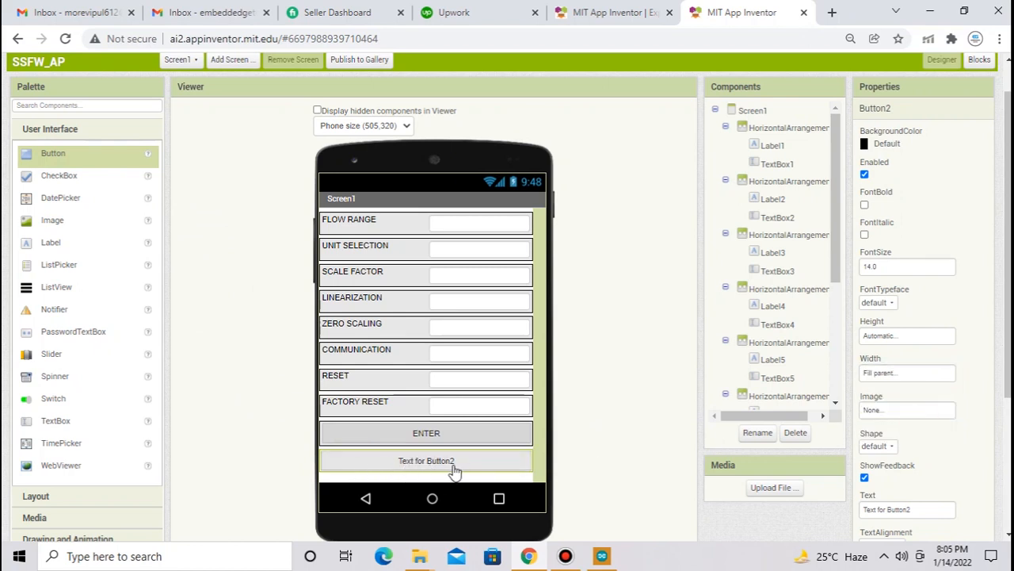
mouse_move(438, 472)
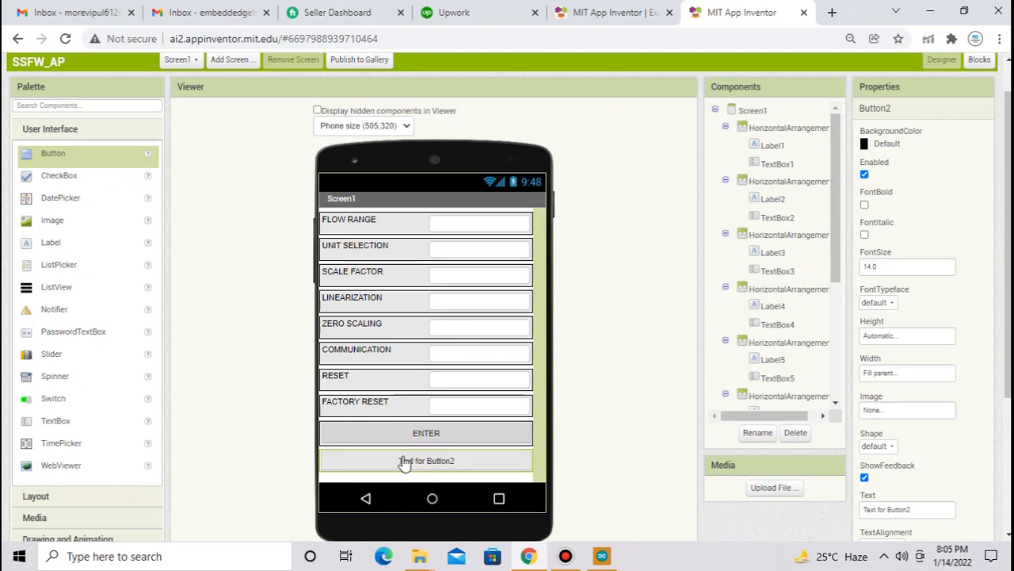
left_click(796, 433)
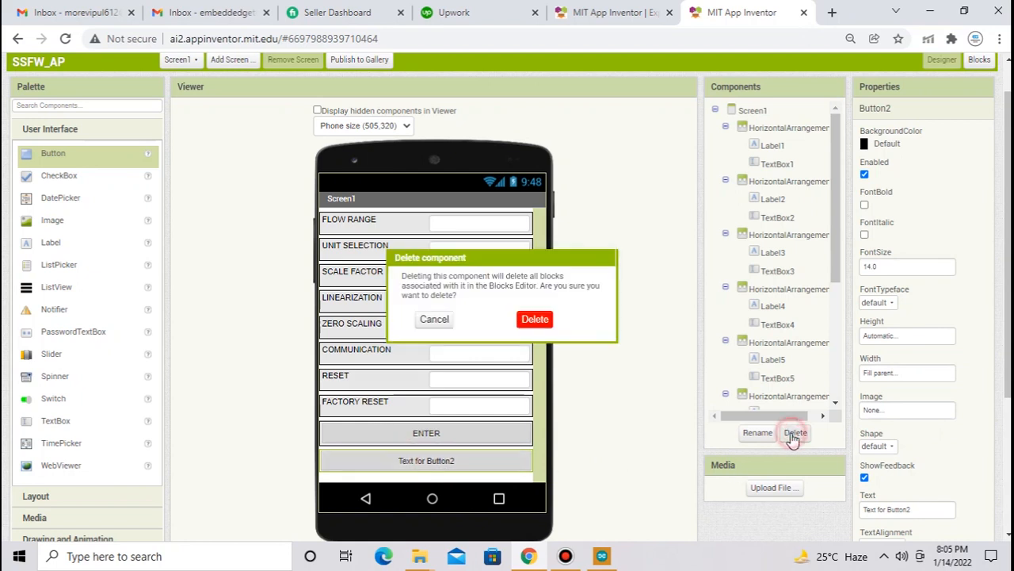
left_click(535, 319)
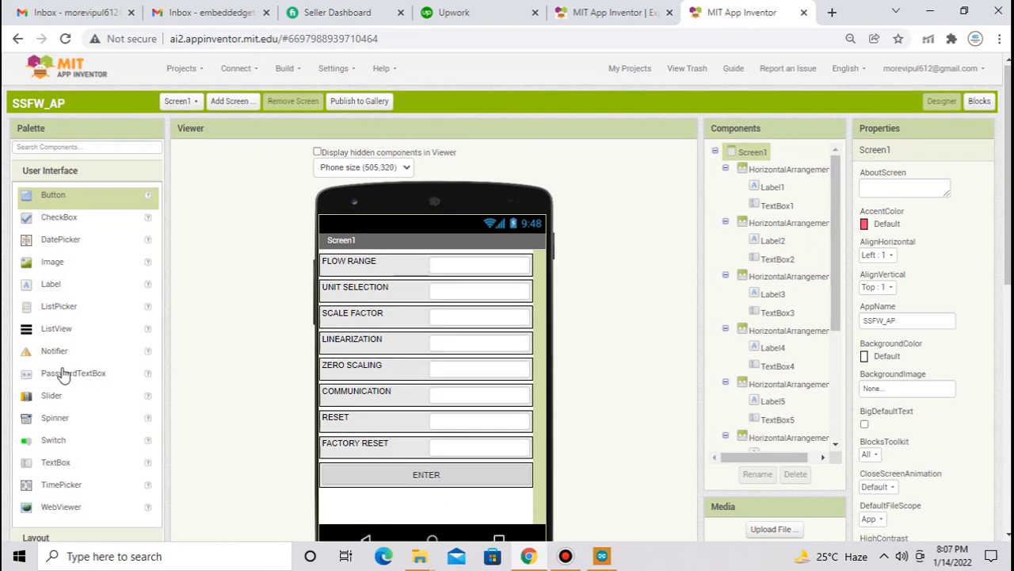
Confirm Web1 under Non-visible components and switch to the Blocks editor
scroll("down", 3)
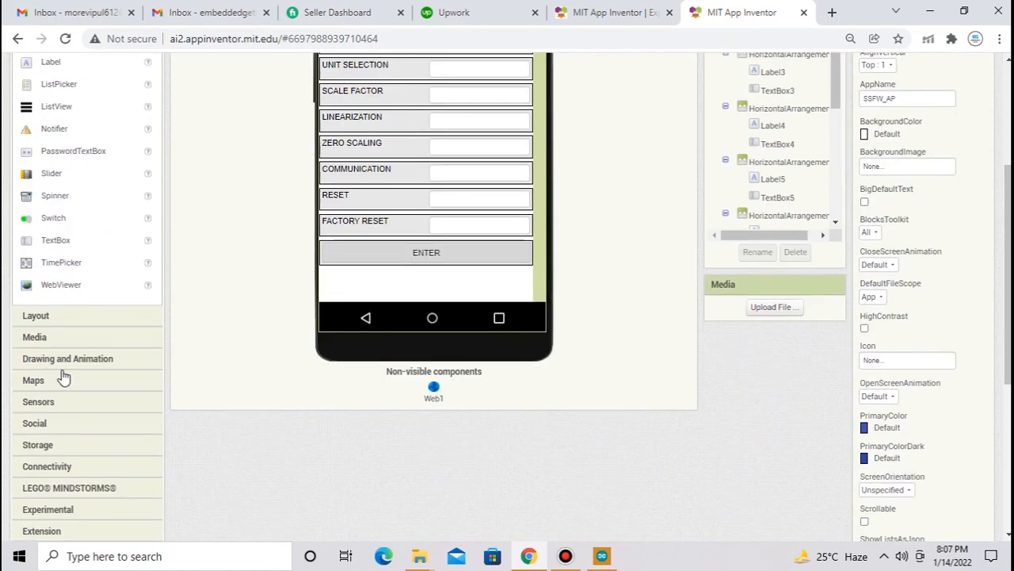
mouse_move(31, 462)
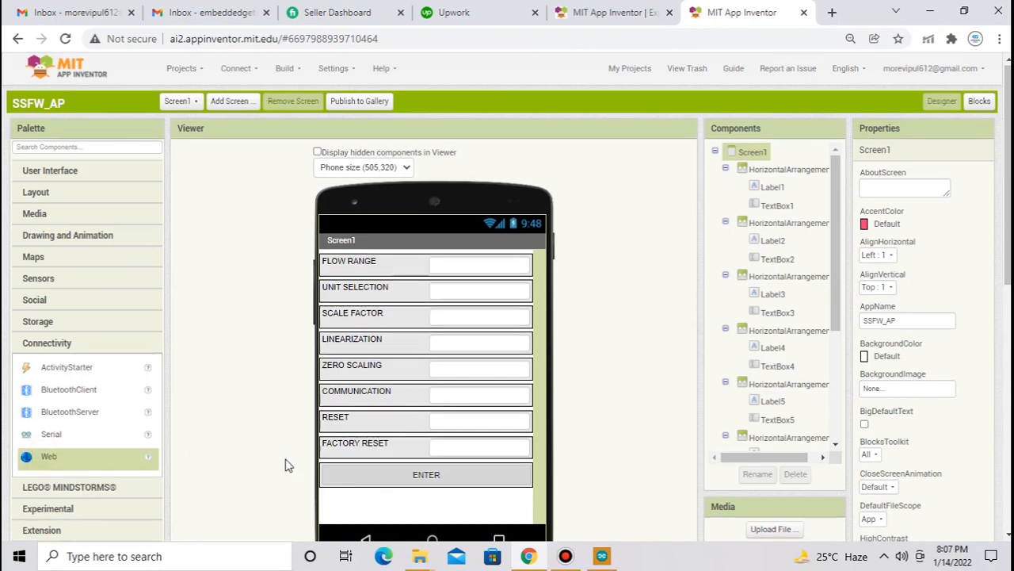
scroll("down", 3)
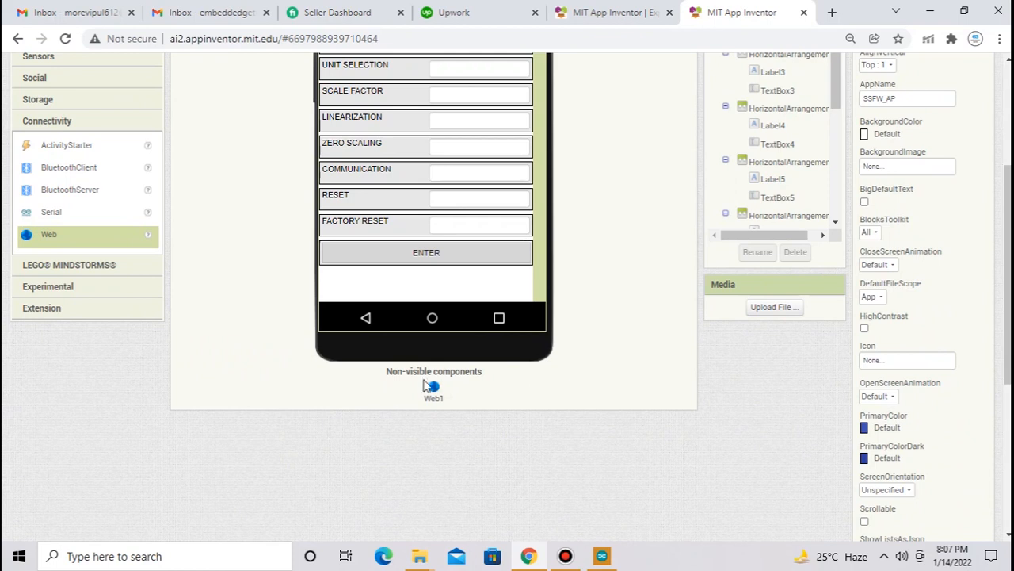
mouse_move(448, 403)
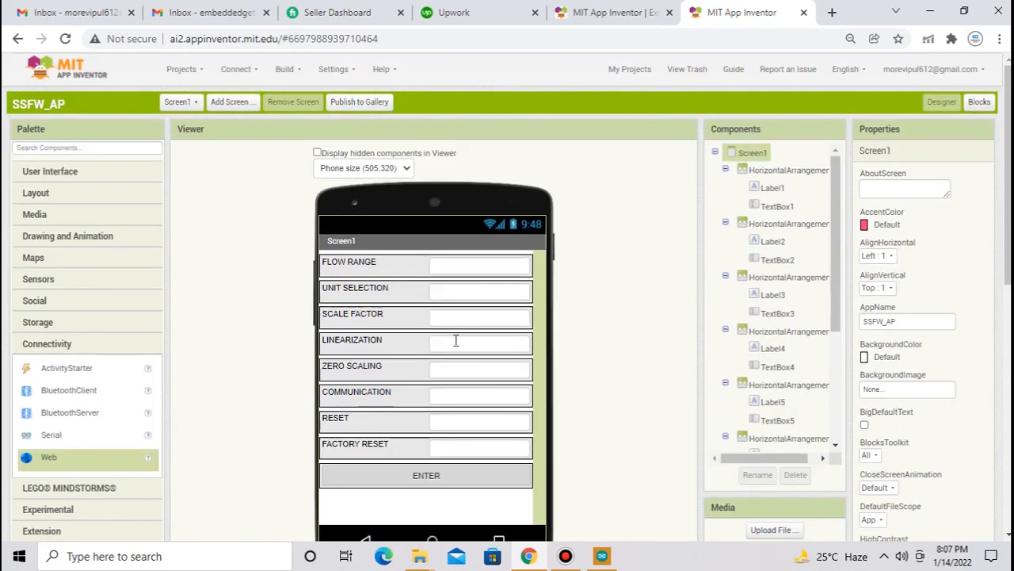
mouse_move(456, 340)
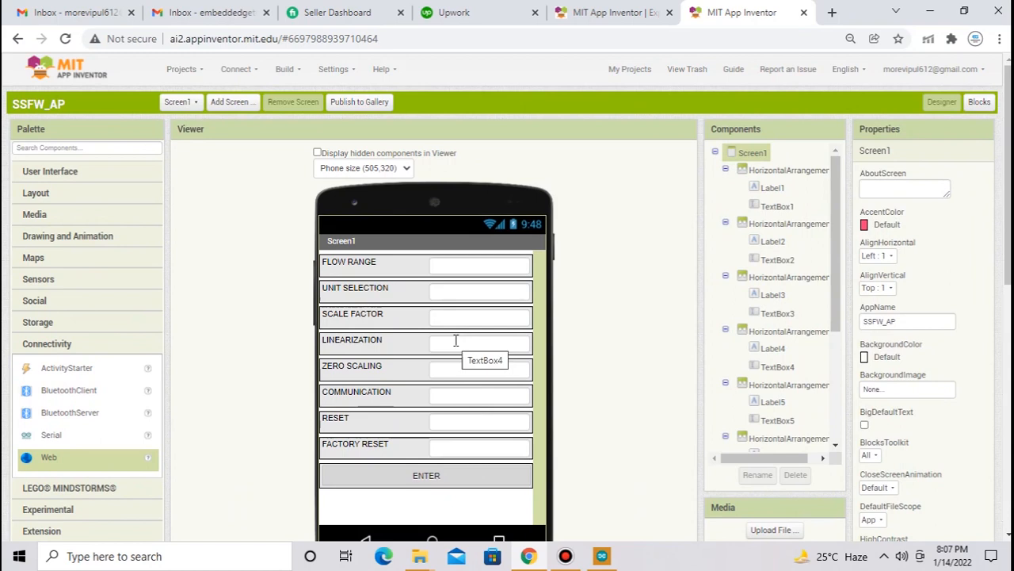
mouse_move(637, 295)
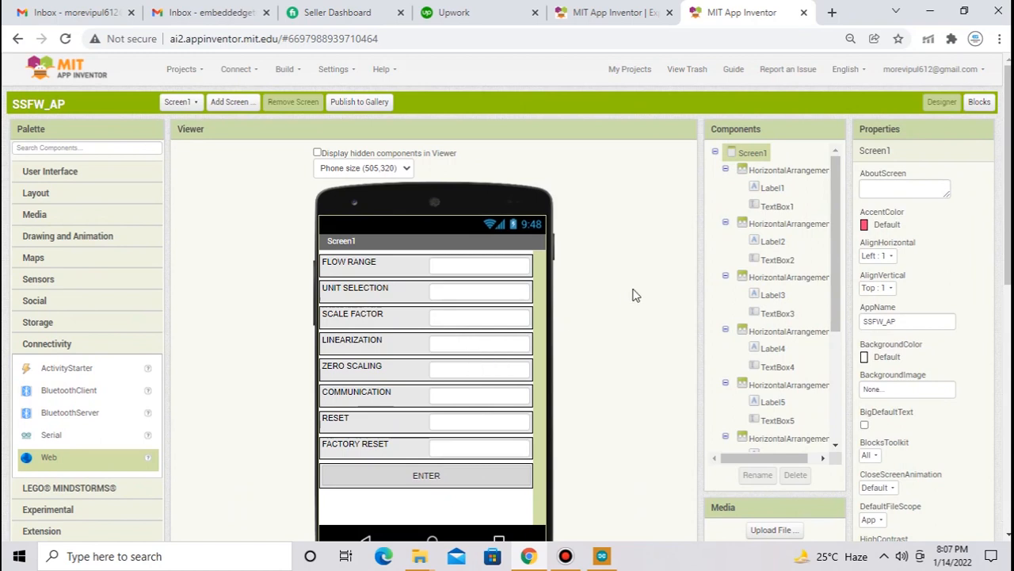
mouse_move(446, 298)
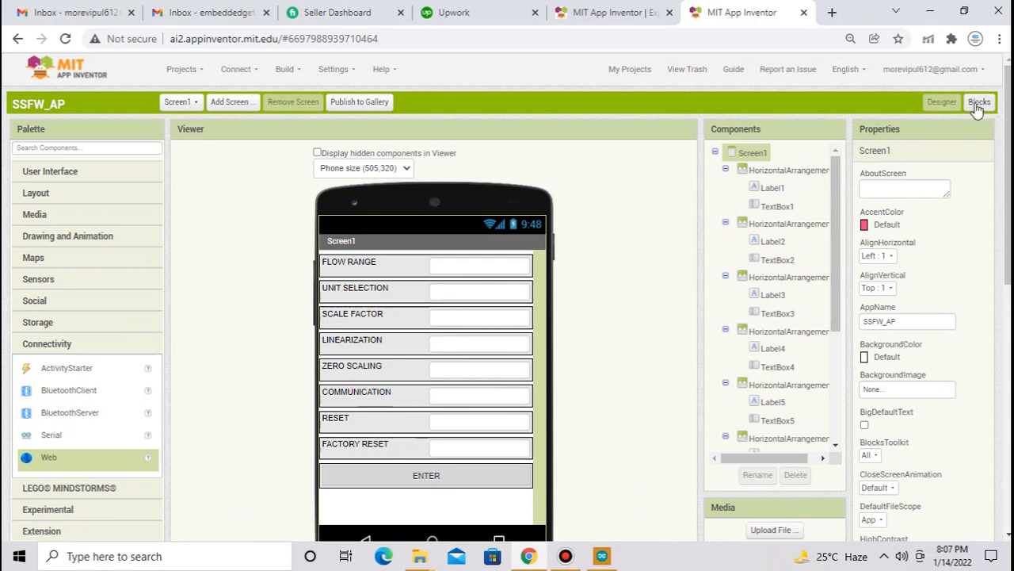
left_click(978, 102)
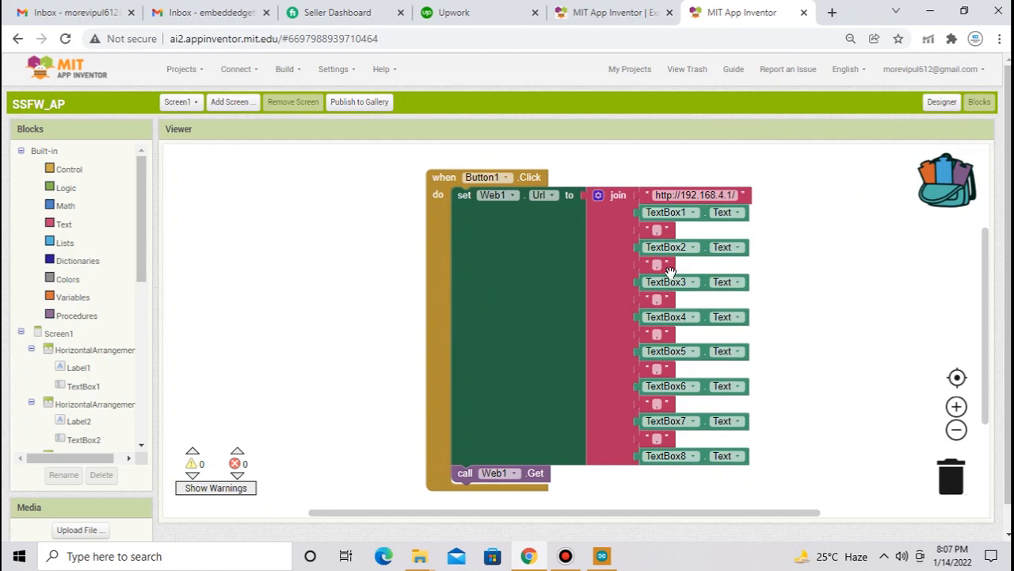
mouse_move(531, 290)
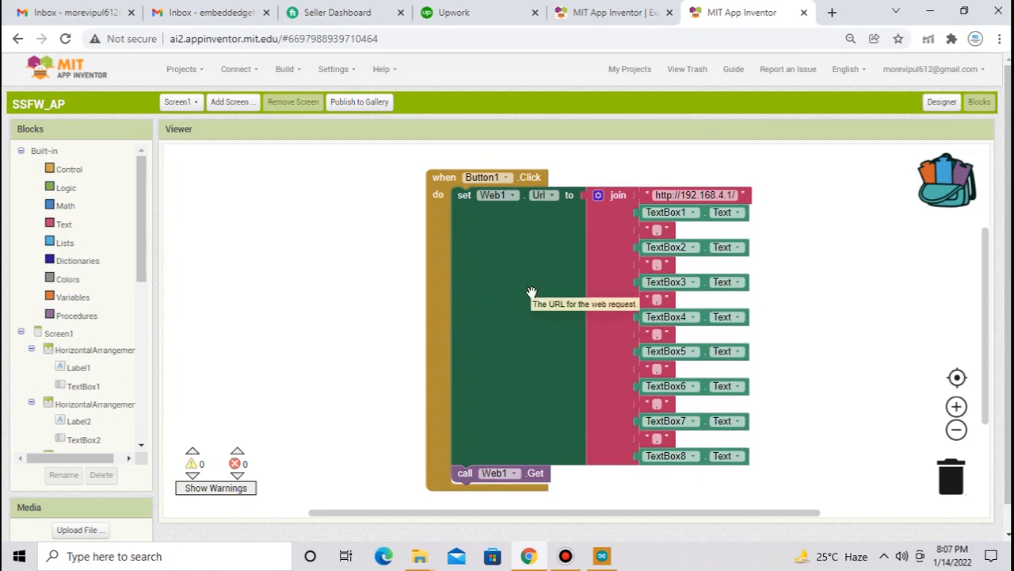
mouse_move(59, 349)
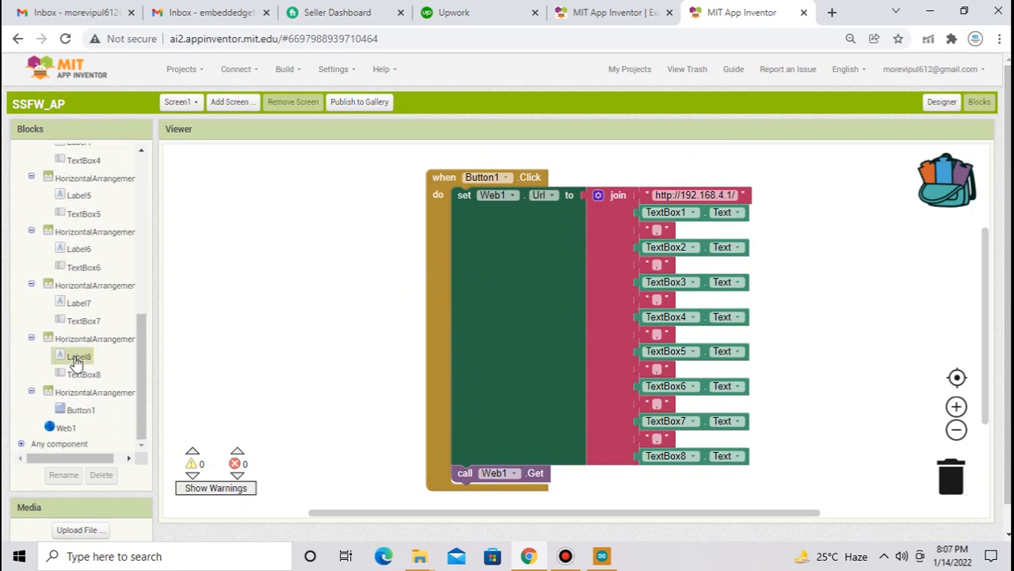
Add a second when Button1.Click block holding set Web1.Url to a join
left_click(77, 382)
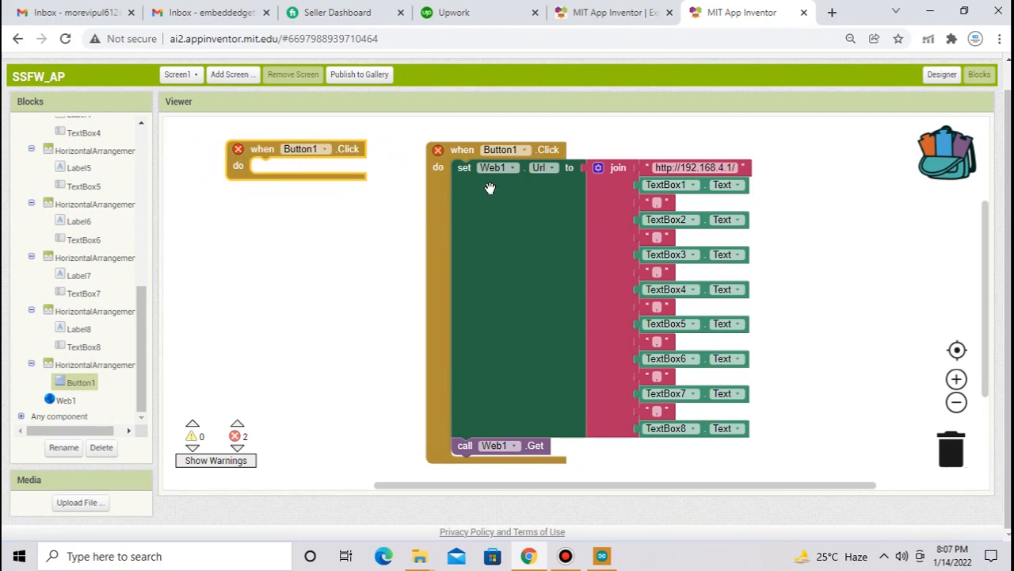
mouse_move(475, 182)
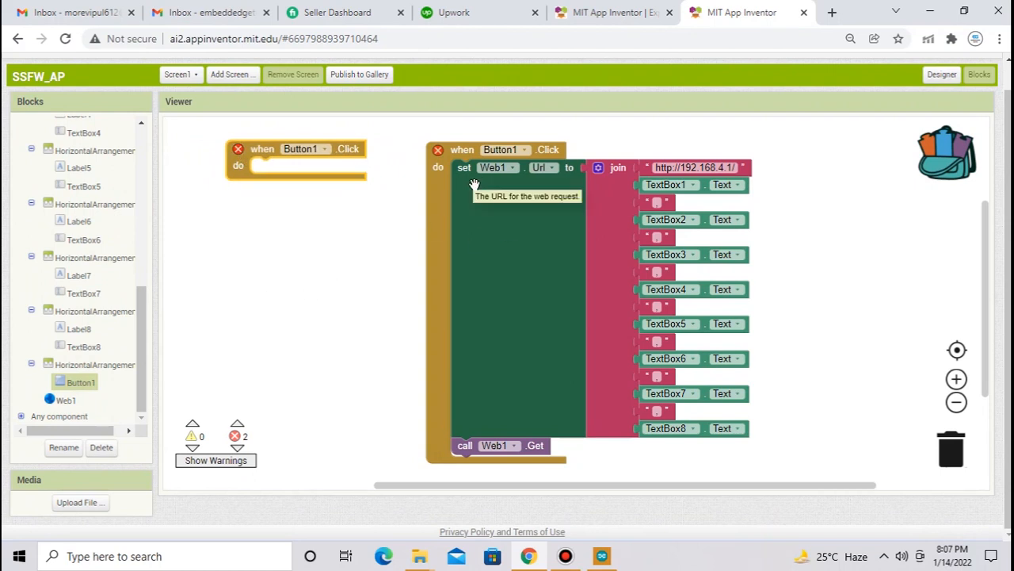
mouse_move(99, 348)
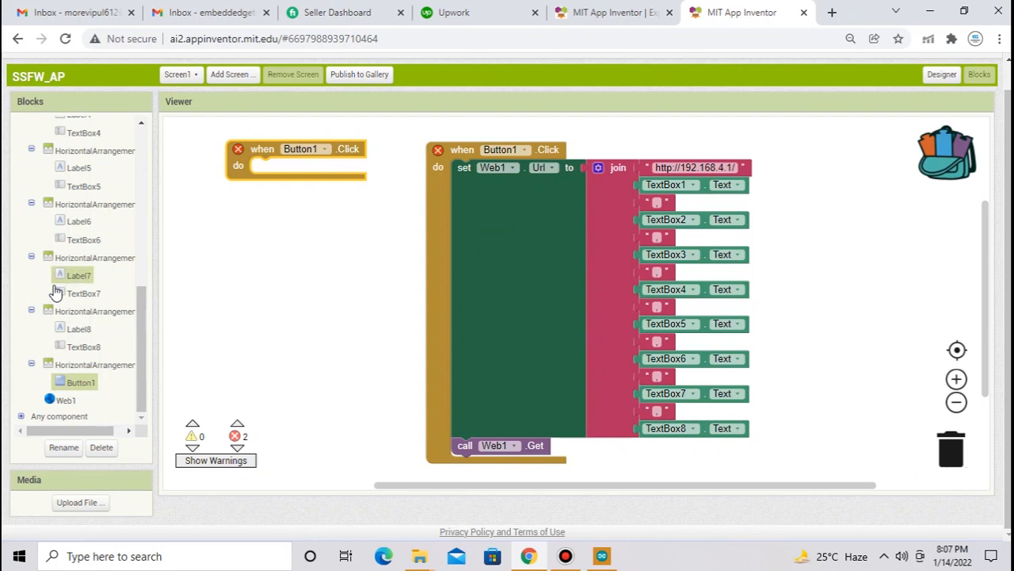
left_click(65, 400)
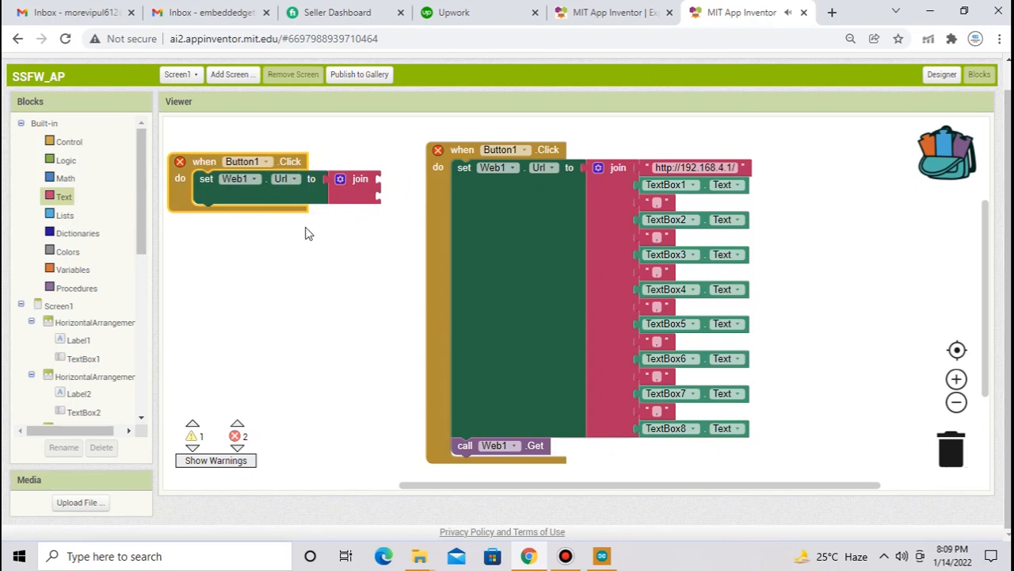
mouse_move(610, 306)
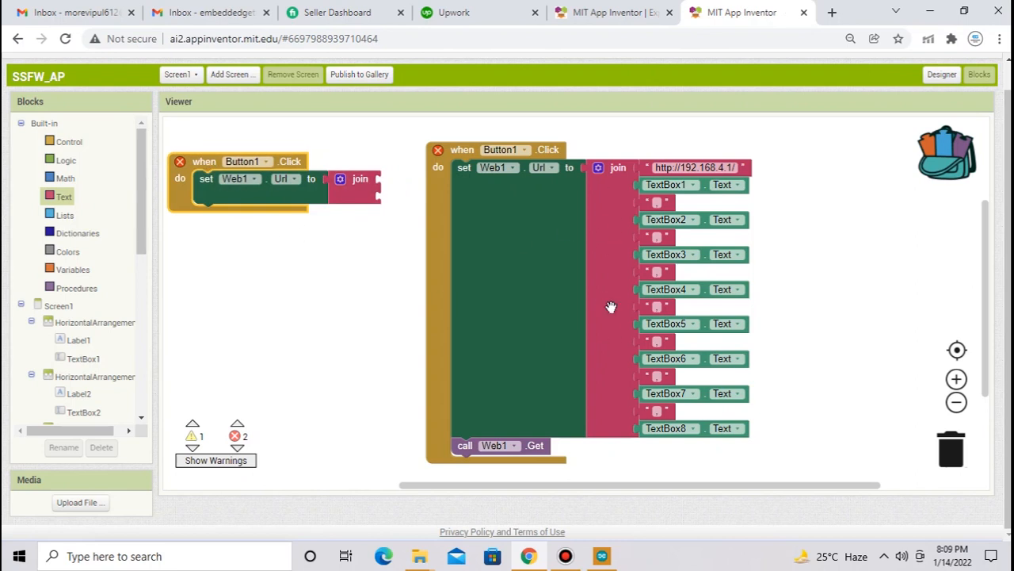
mouse_move(619, 195)
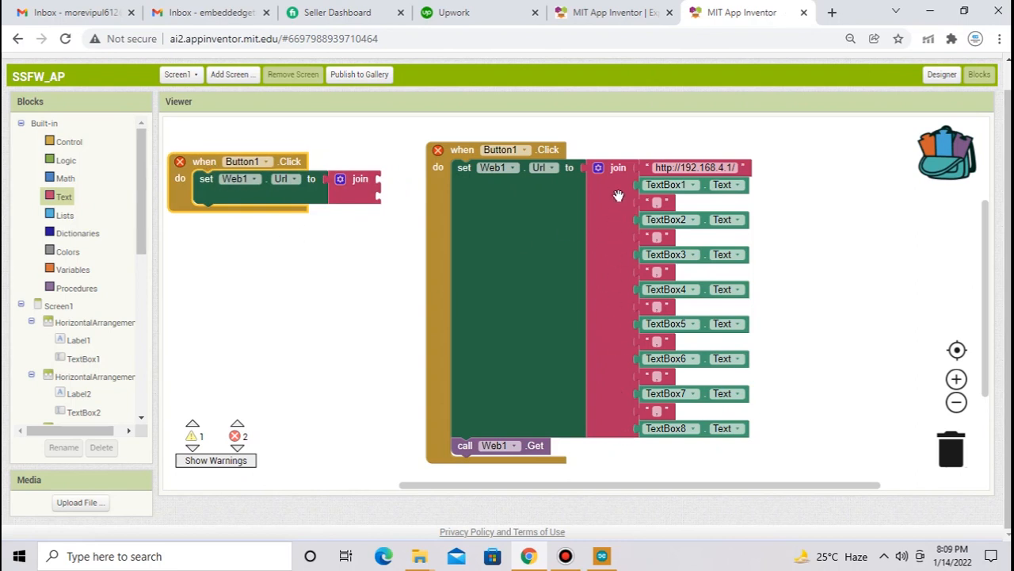
mouse_move(620, 321)
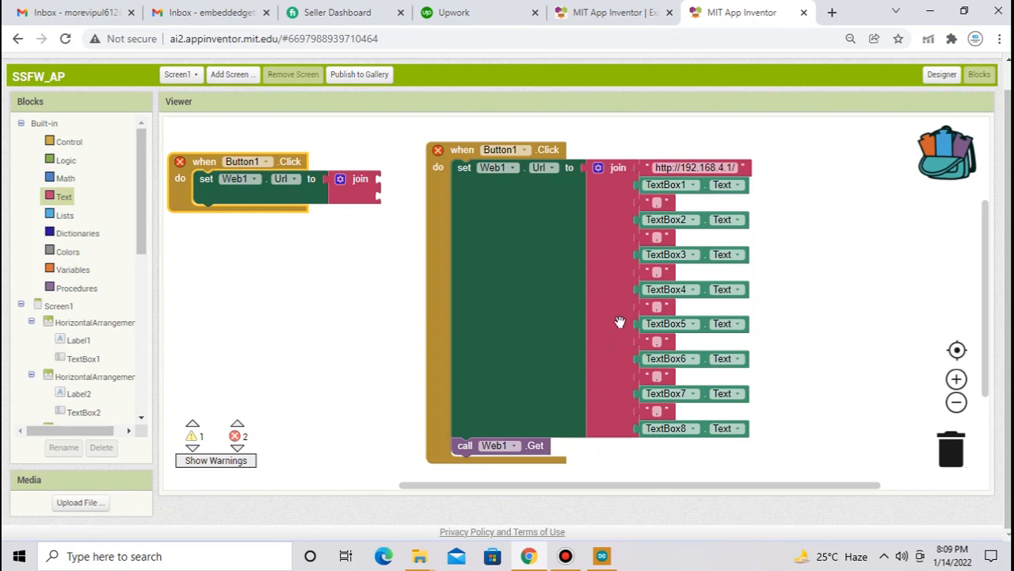
mouse_move(634, 222)
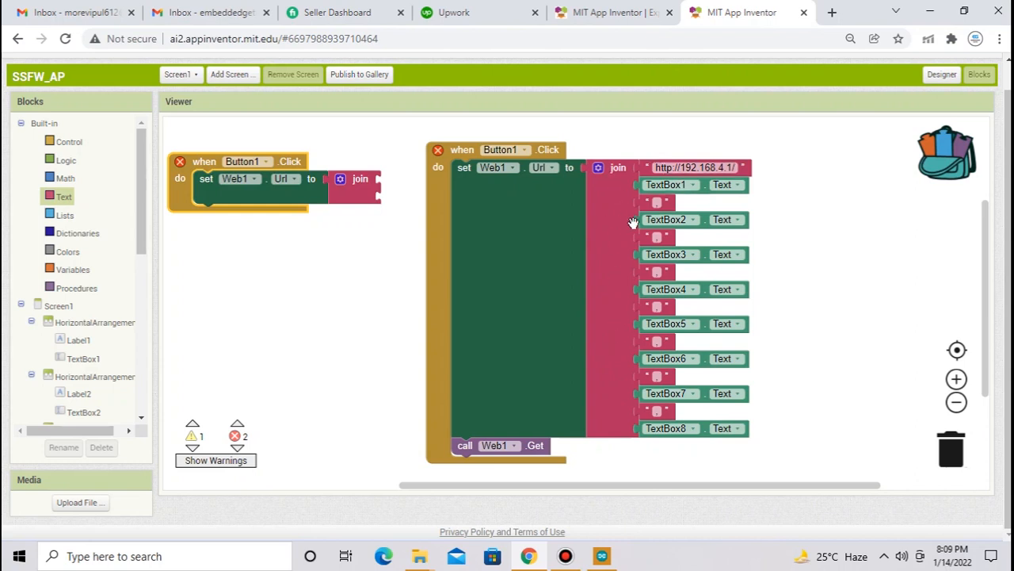
mouse_move(628, 389)
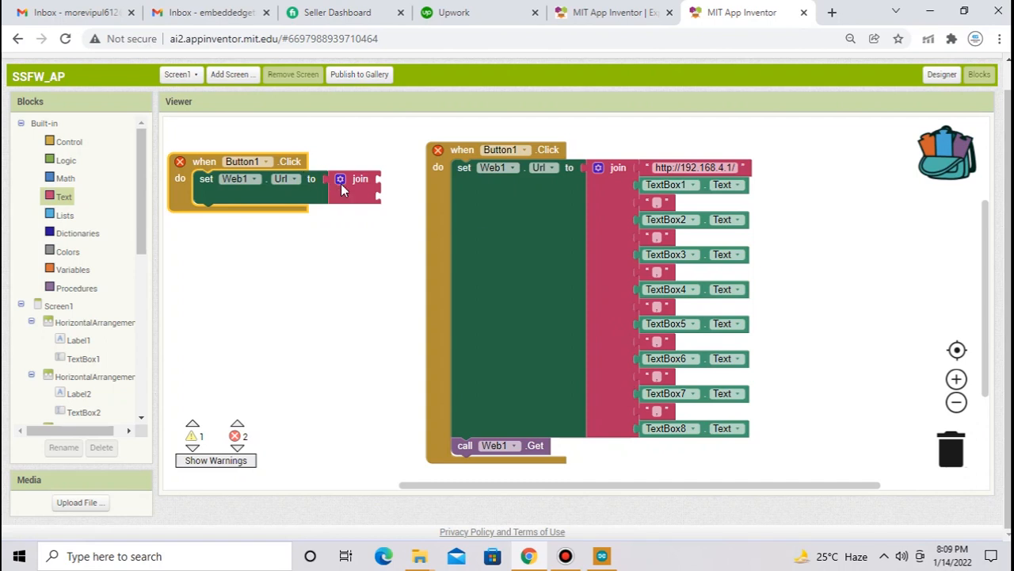
Add extra join input slots and put an empty text string in the first
left_click(340, 179)
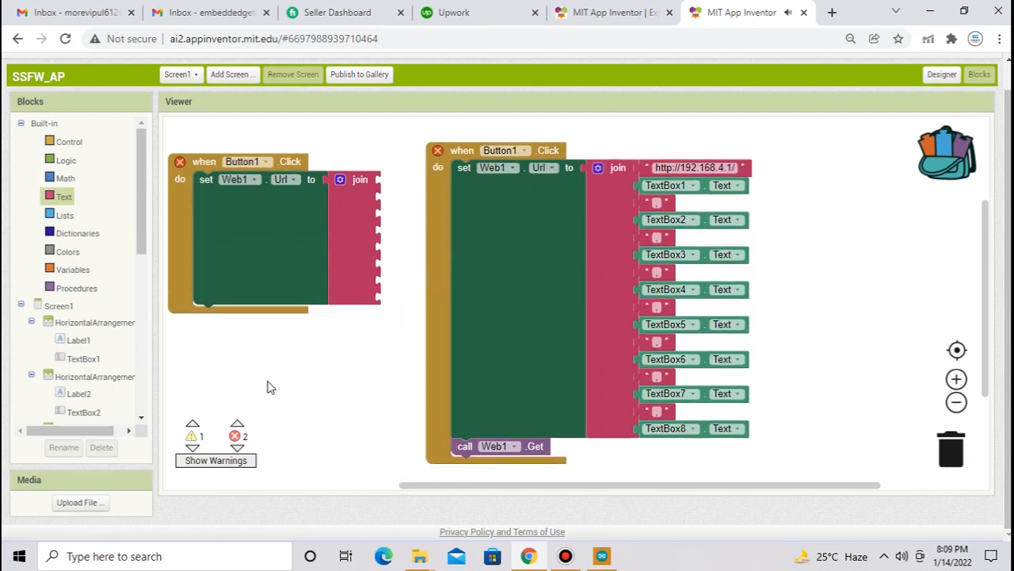
left_click(64, 196)
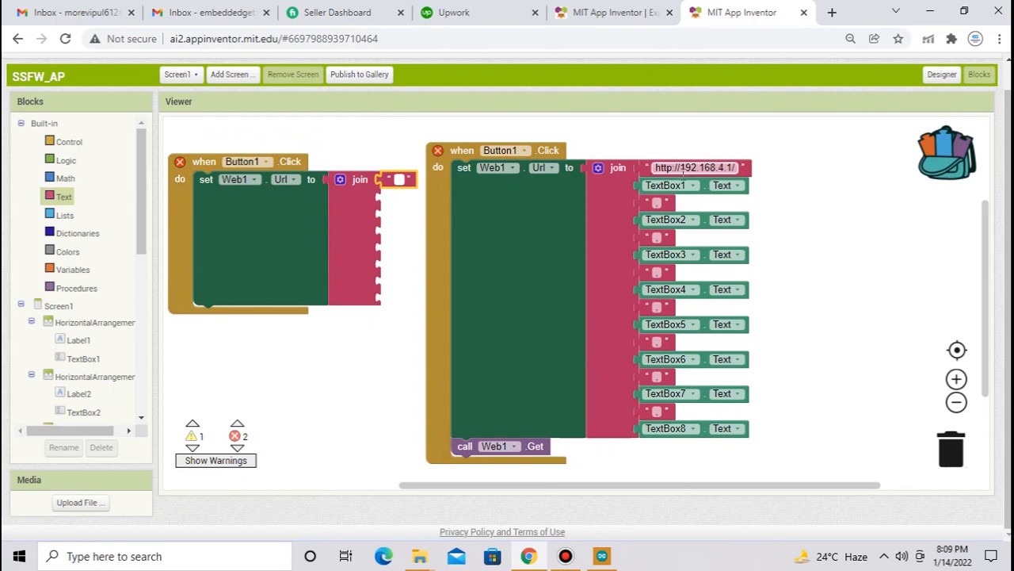
mouse_move(692, 173)
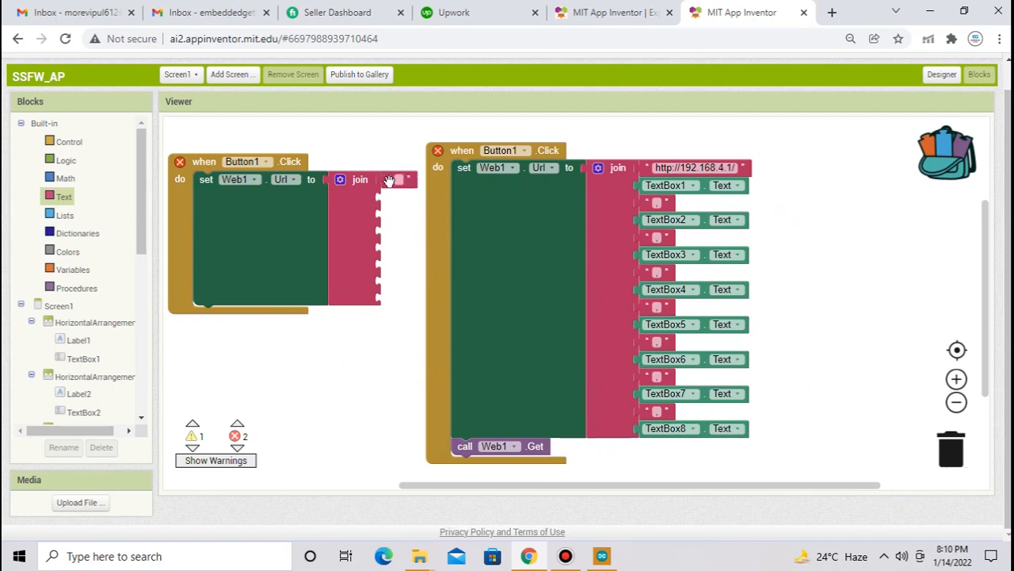
scroll("down", 3)
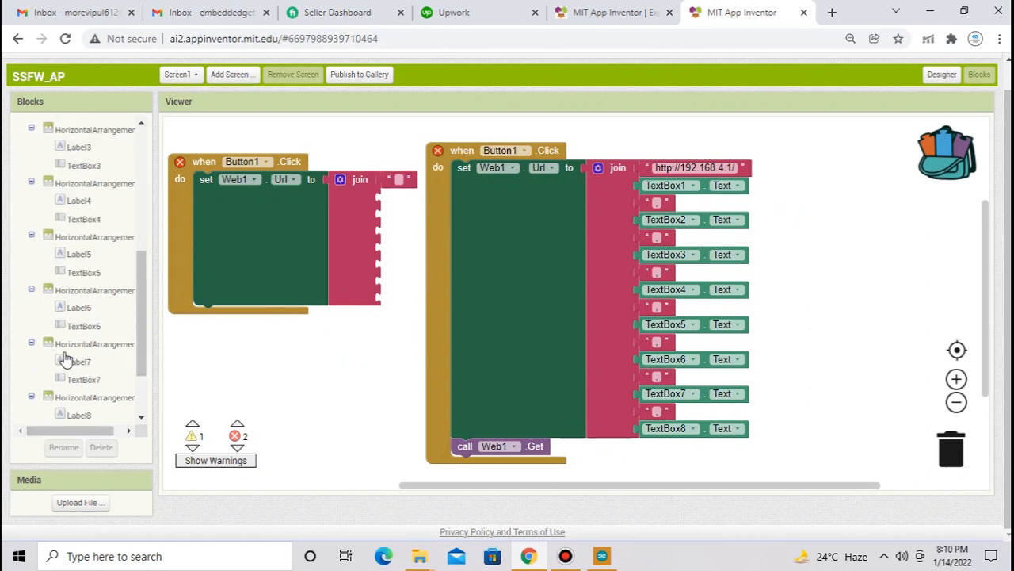
scroll("down", 3)
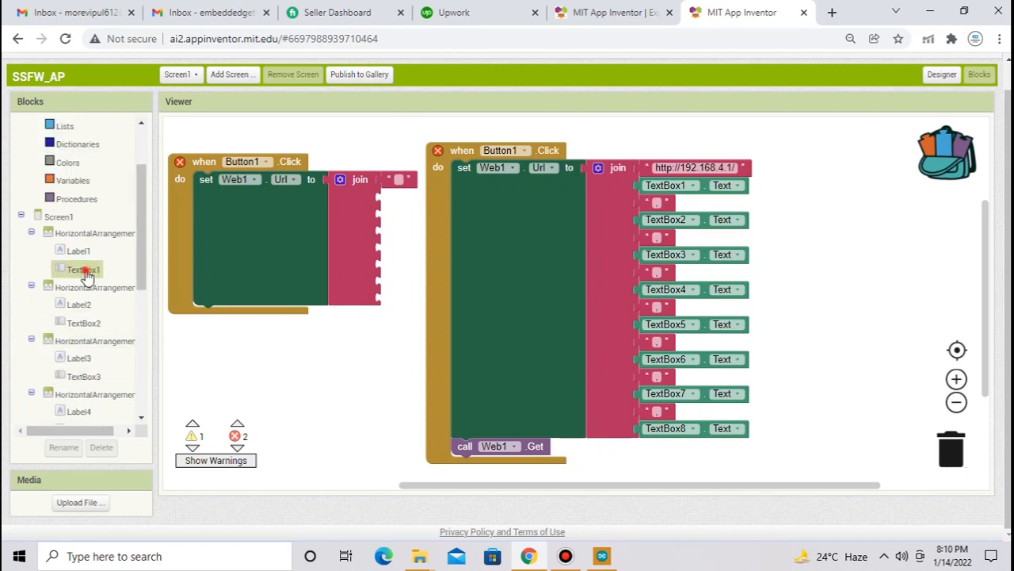
Switch the second TextBox1.Text getter in the left join to TextBox2.Text
left_click(83, 269)
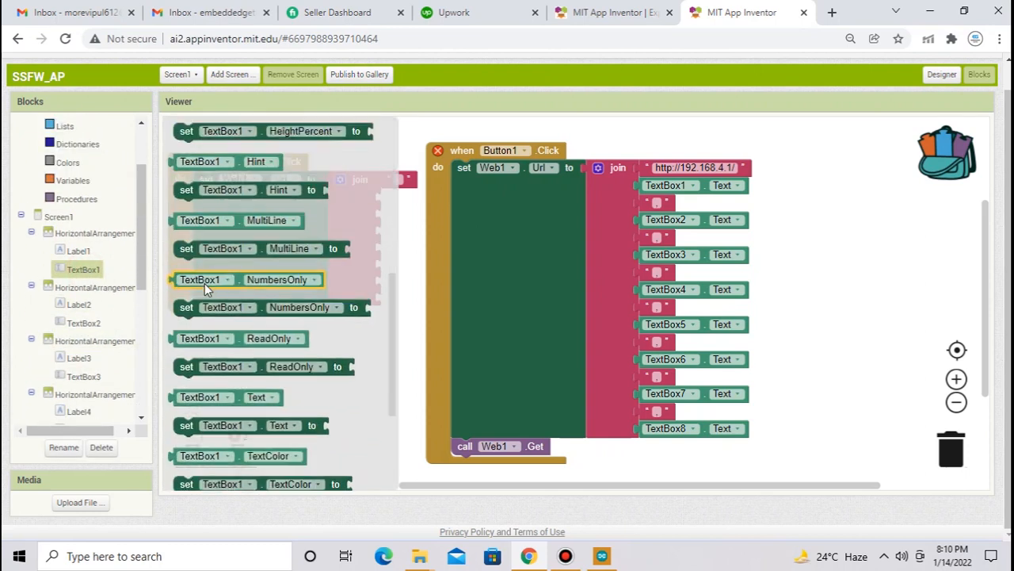
scroll("down", 3)
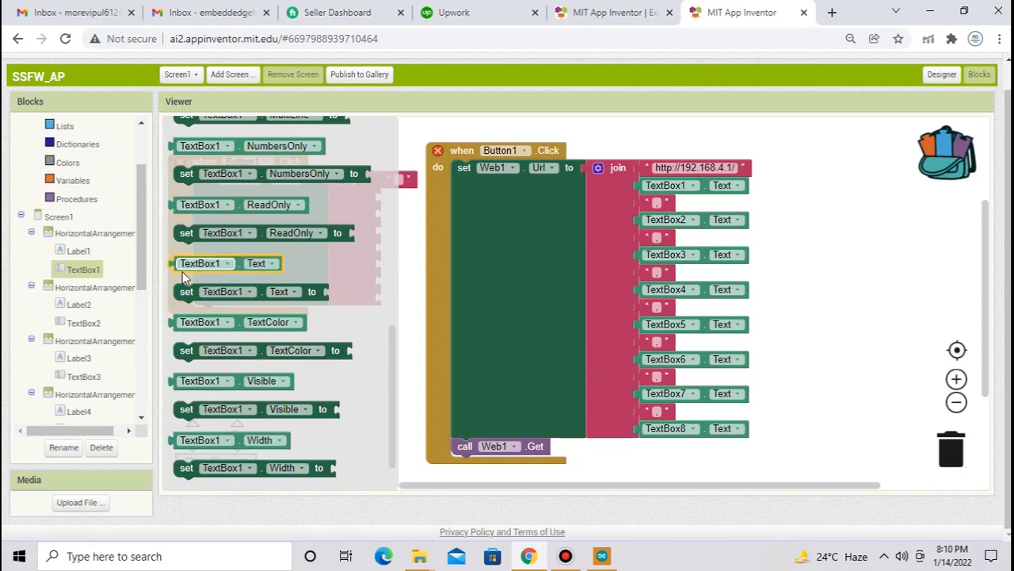
mouse_move(202, 266)
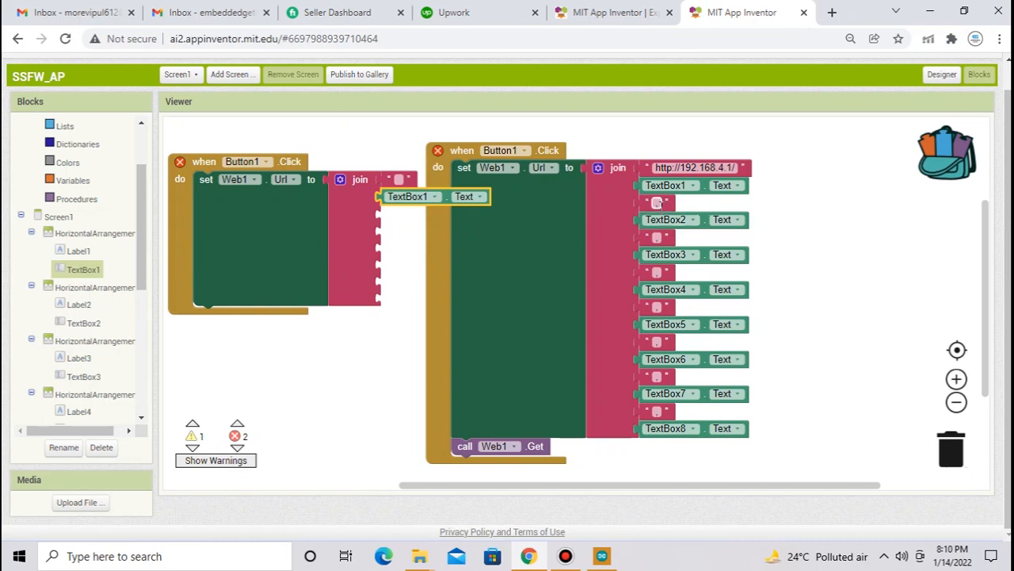
mouse_move(705, 202)
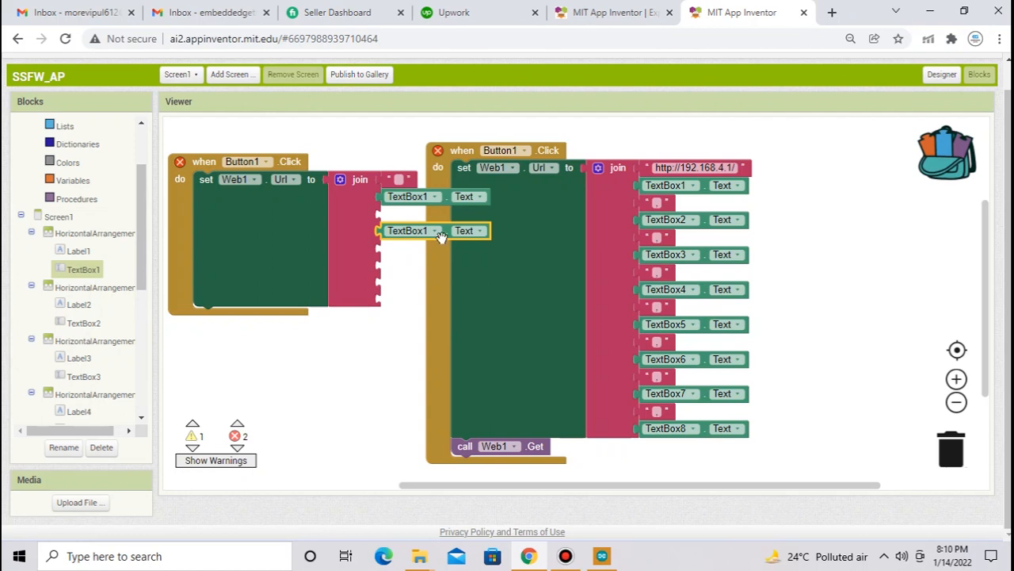
left_click(433, 230)
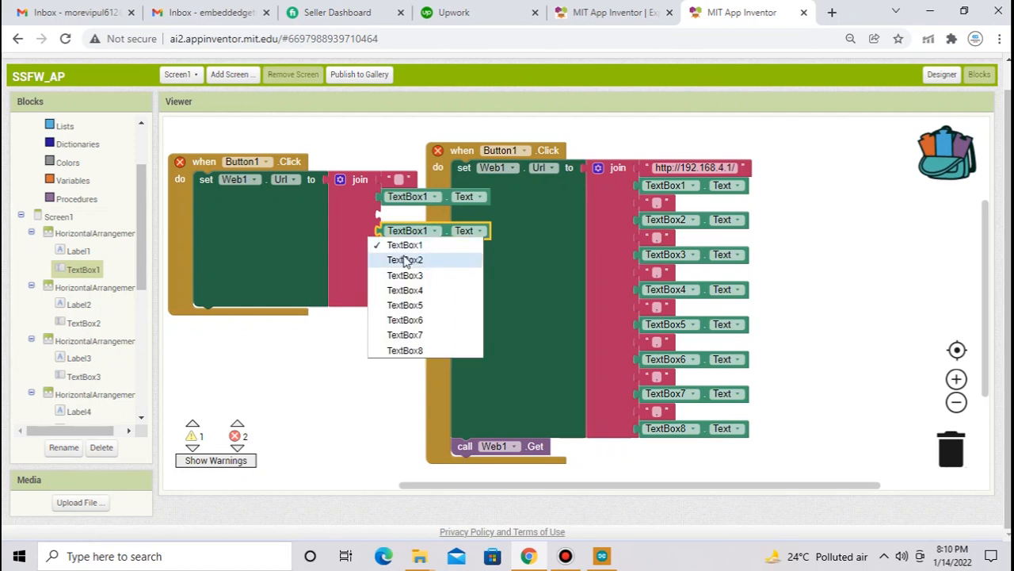
left_click(405, 259)
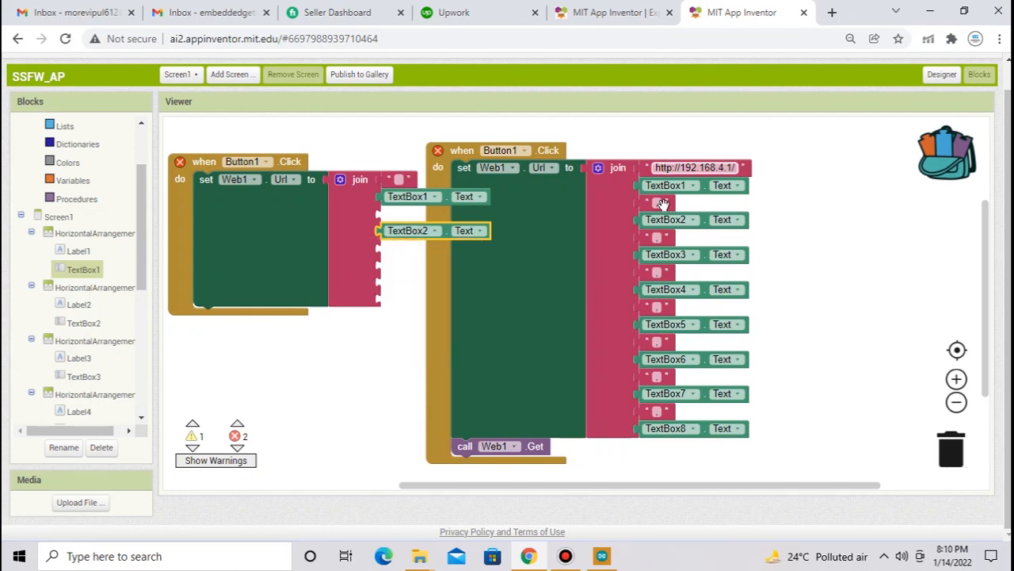
mouse_move(632, 329)
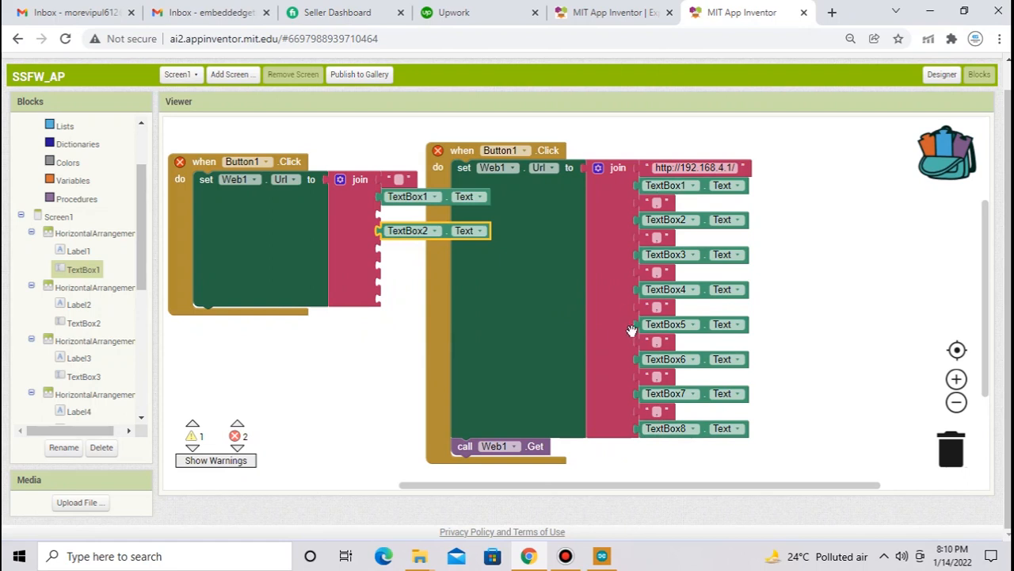
mouse_move(400, 267)
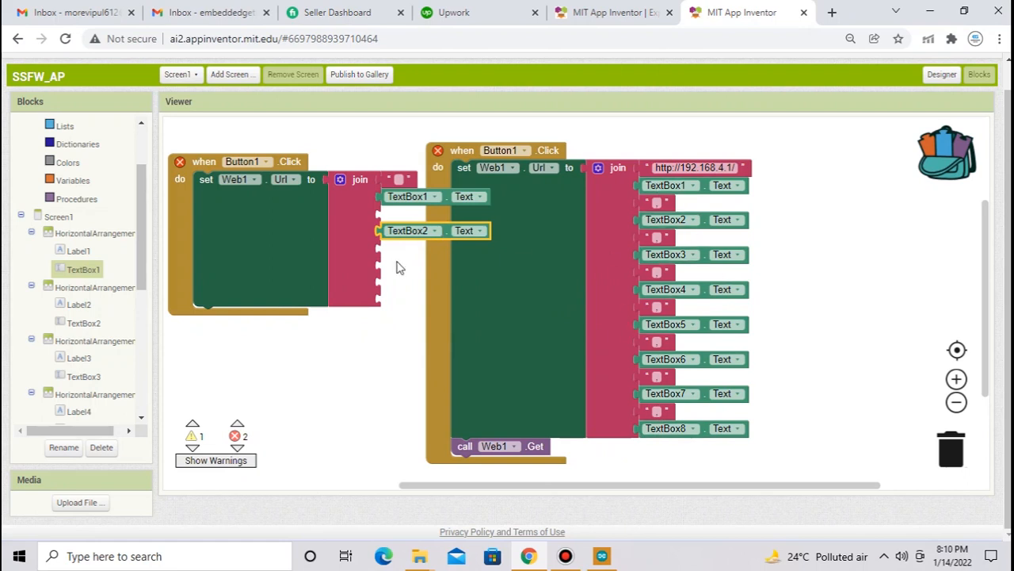
mouse_move(190, 300)
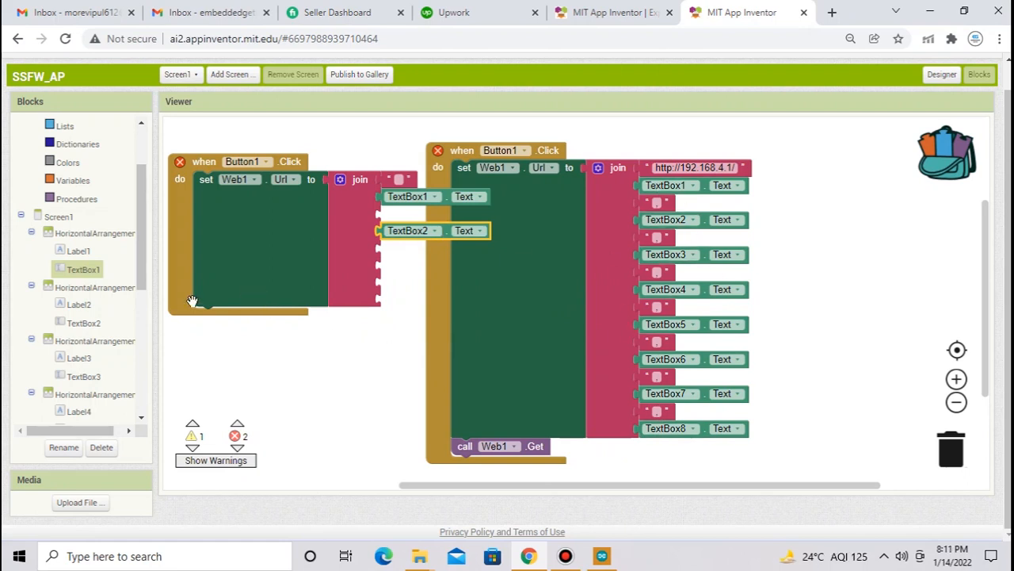
mouse_move(283, 250)
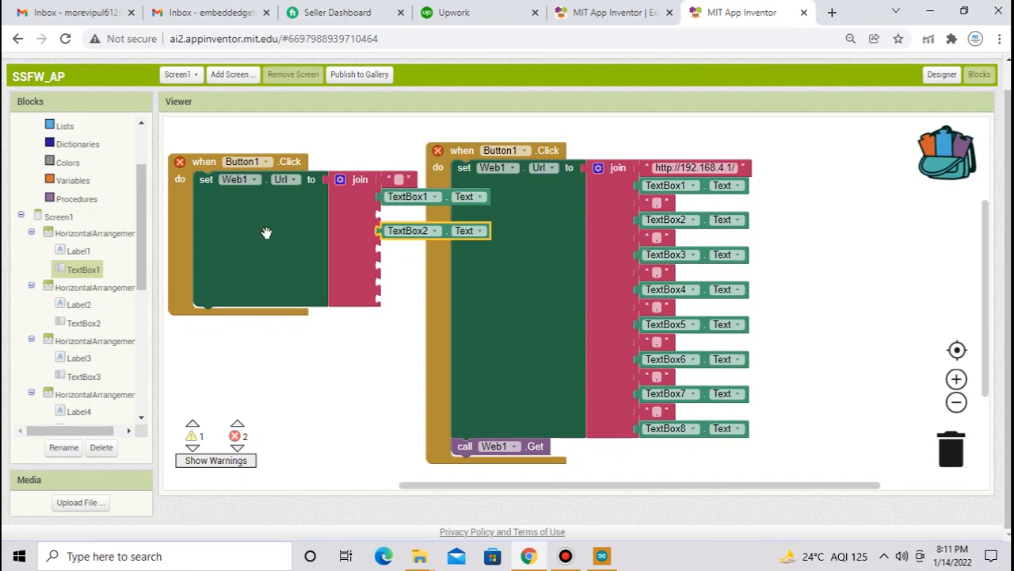
mouse_move(270, 236)
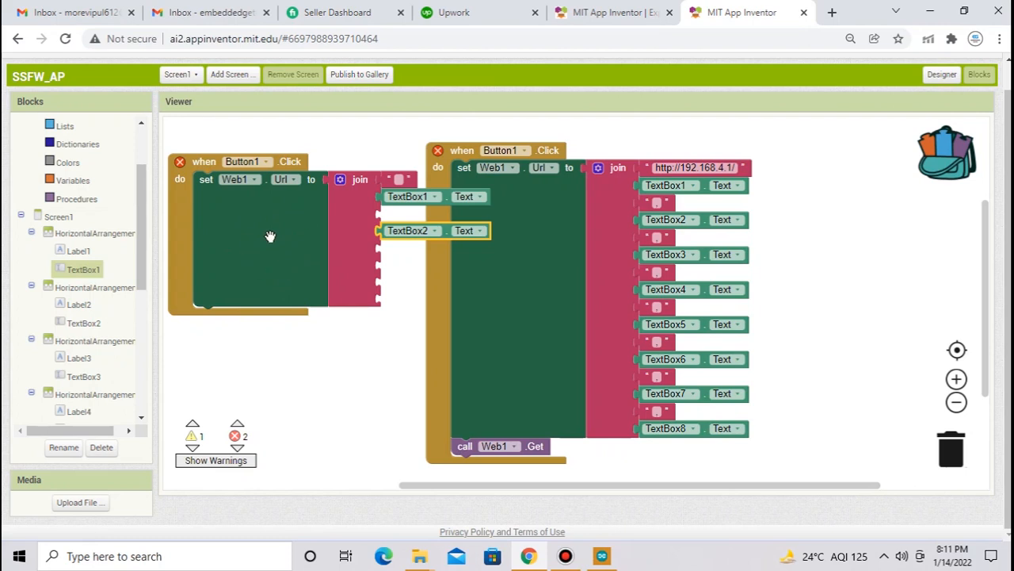
Show the Web1 blocks and scroll to the call Web1.Get block
scroll("down", 3)
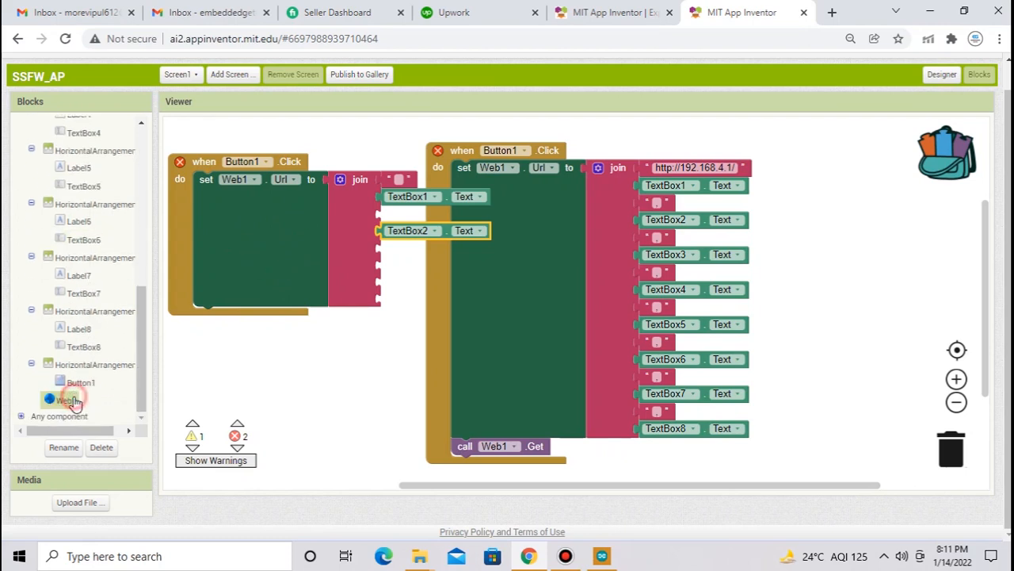
left_click(65, 399)
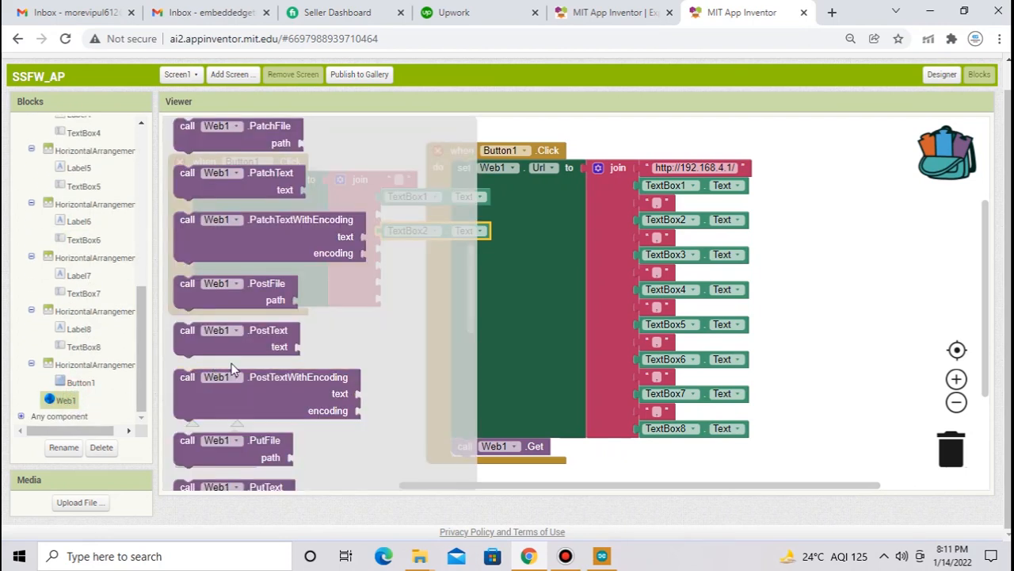
scroll("down", 3)
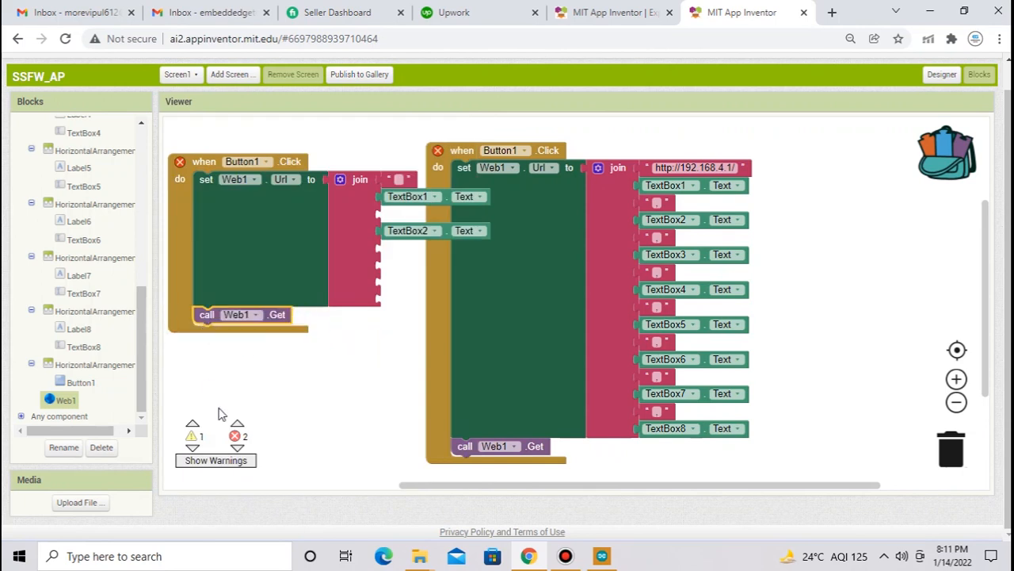
mouse_move(224, 164)
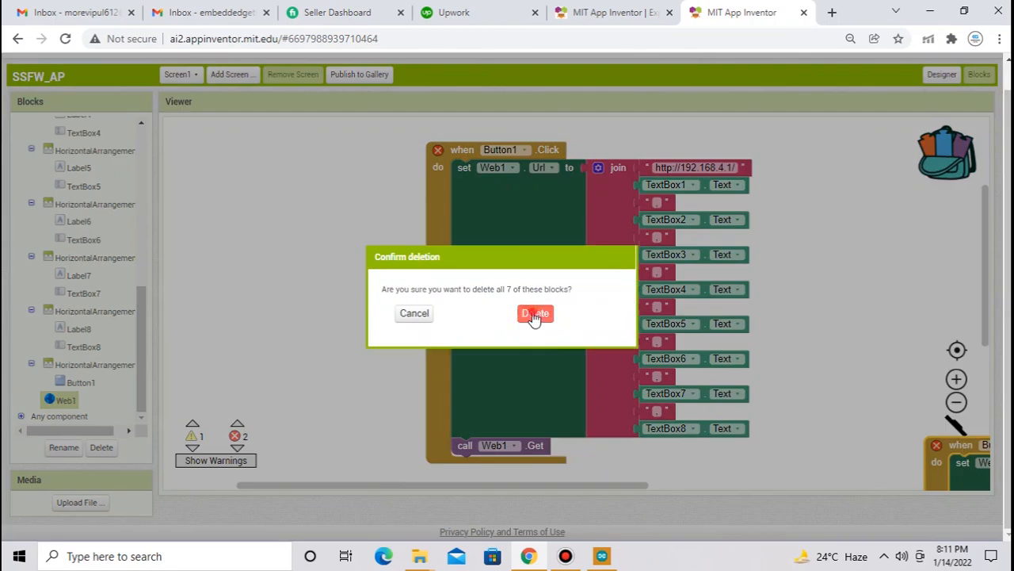
Confirm deleting the seven-block duplicate handler, then build SSFW_AP as an Android APK
left_click(534, 313)
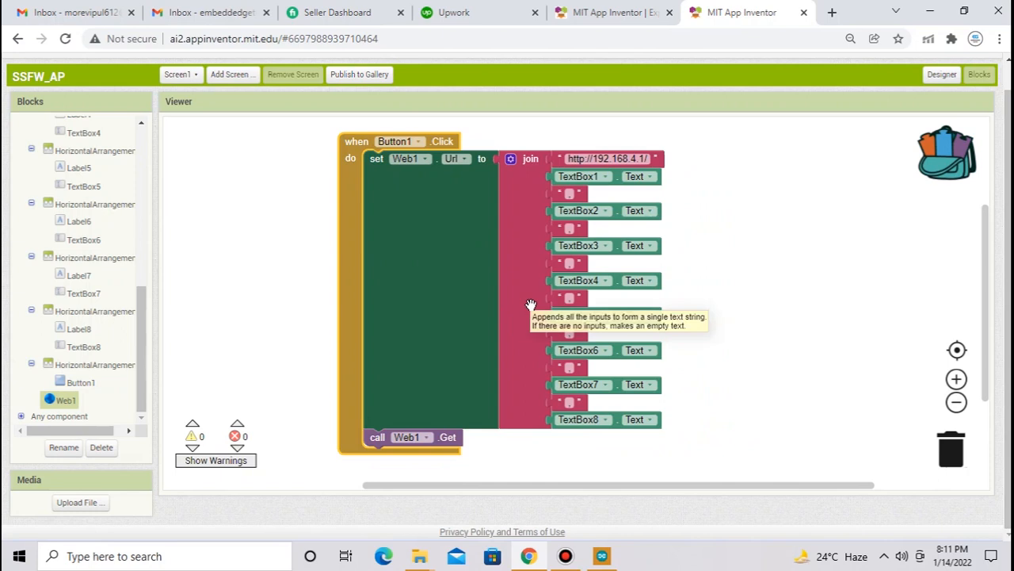
left_click(283, 69)
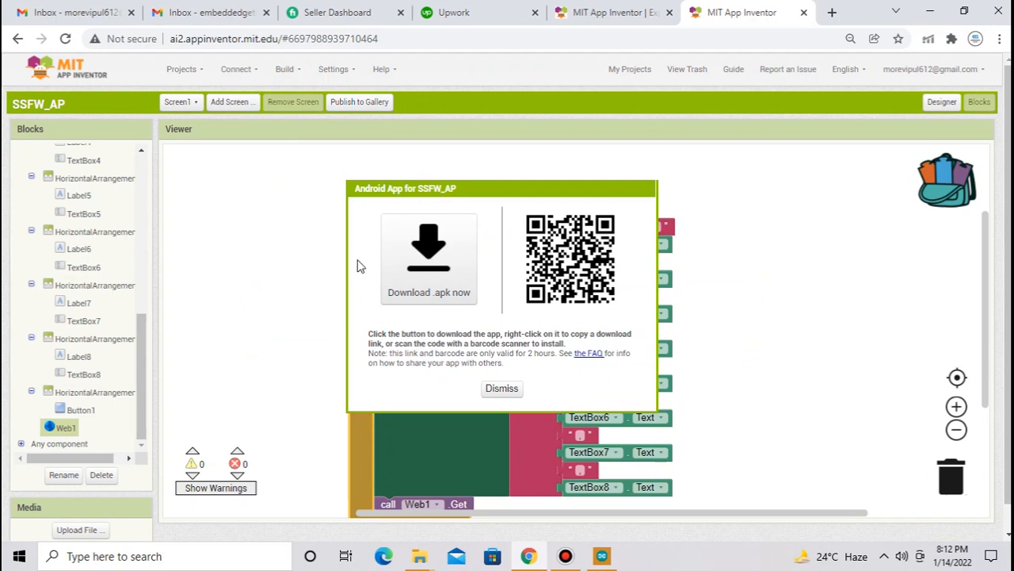
Download SSFW_AP.apk to the desktop and minimize the Arduino IDE
left_click(428, 254)
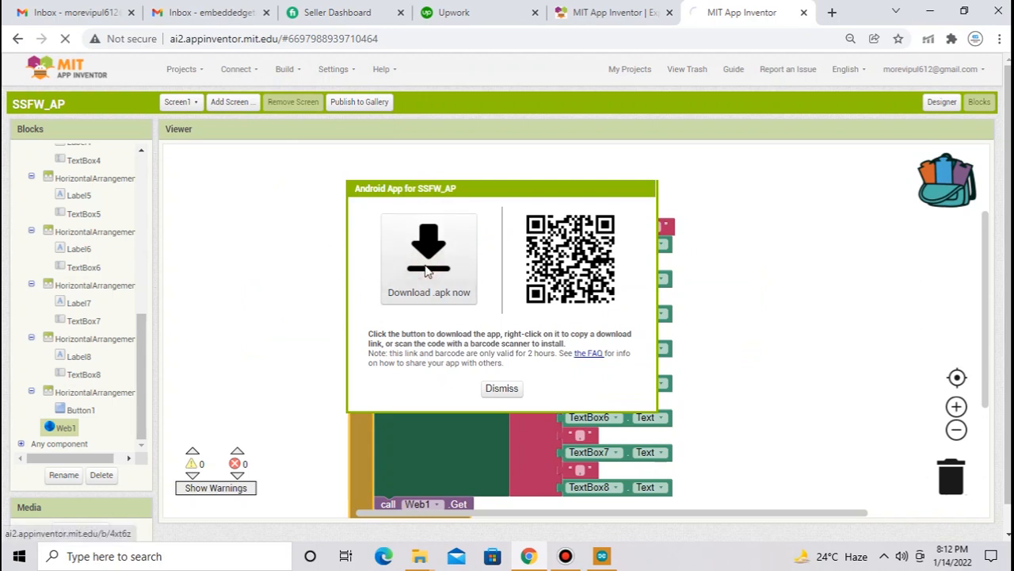
left_click(428, 254)
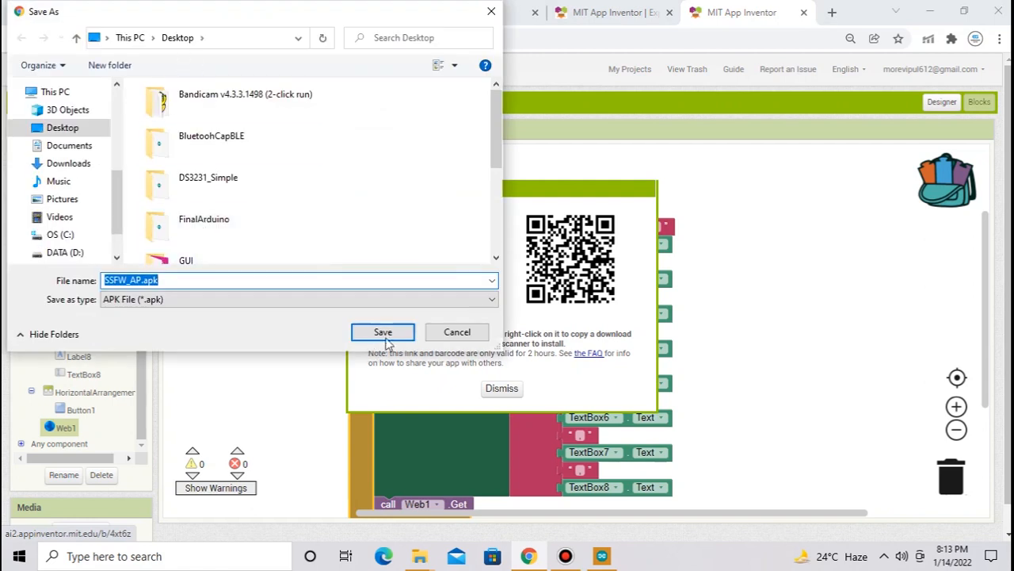
left_click(382, 331)
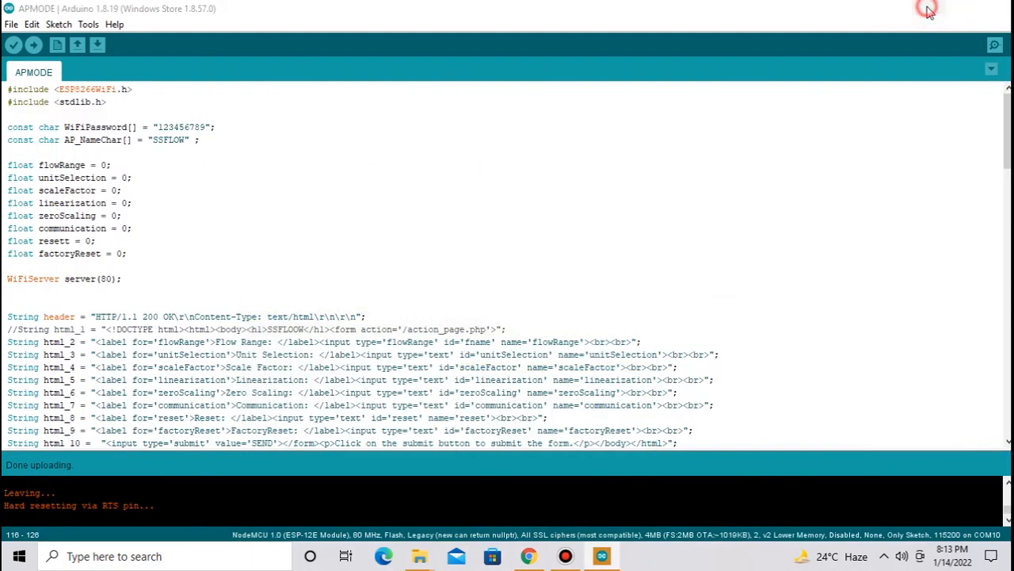
left_click(924, 7)
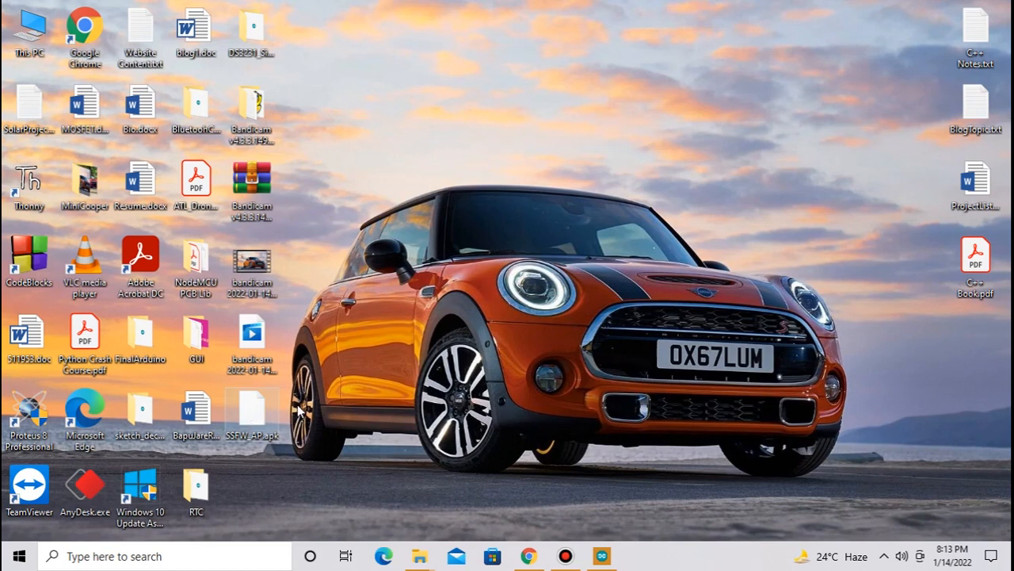
mouse_move(410, 383)
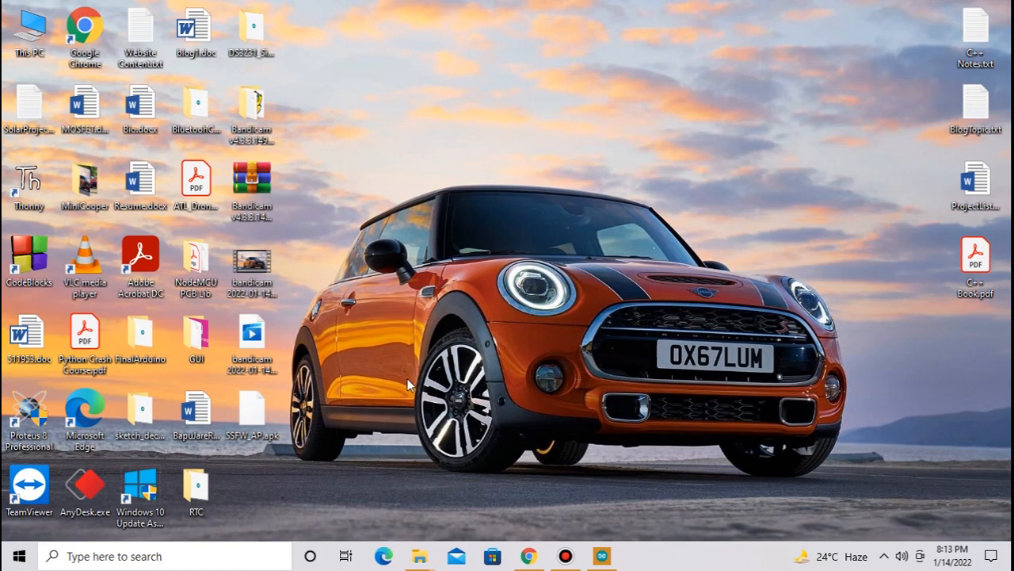
mouse_move(437, 354)
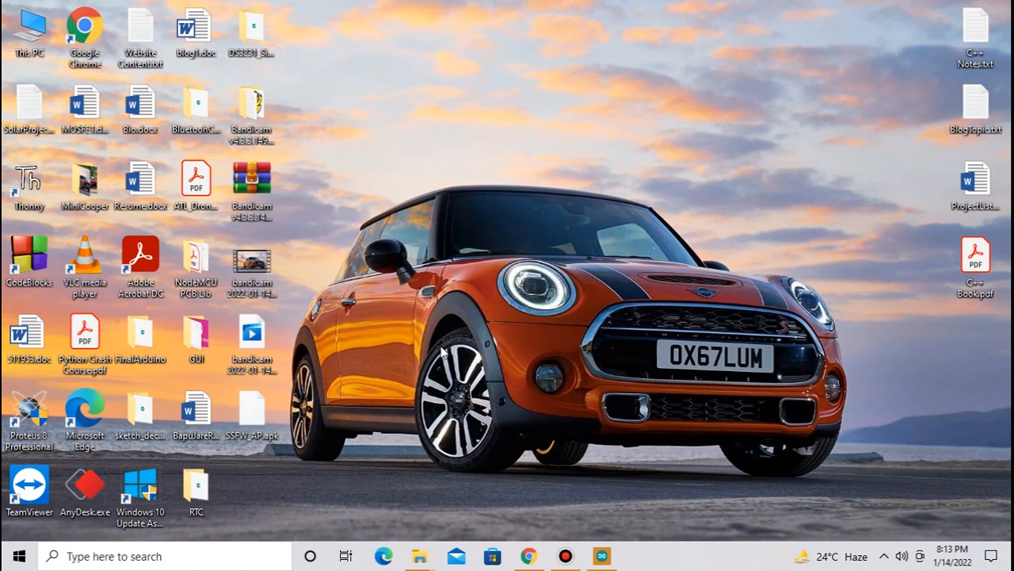
Restore the Arduino IDE window with the APMODE sketch from the taskbar
left_click(252, 416)
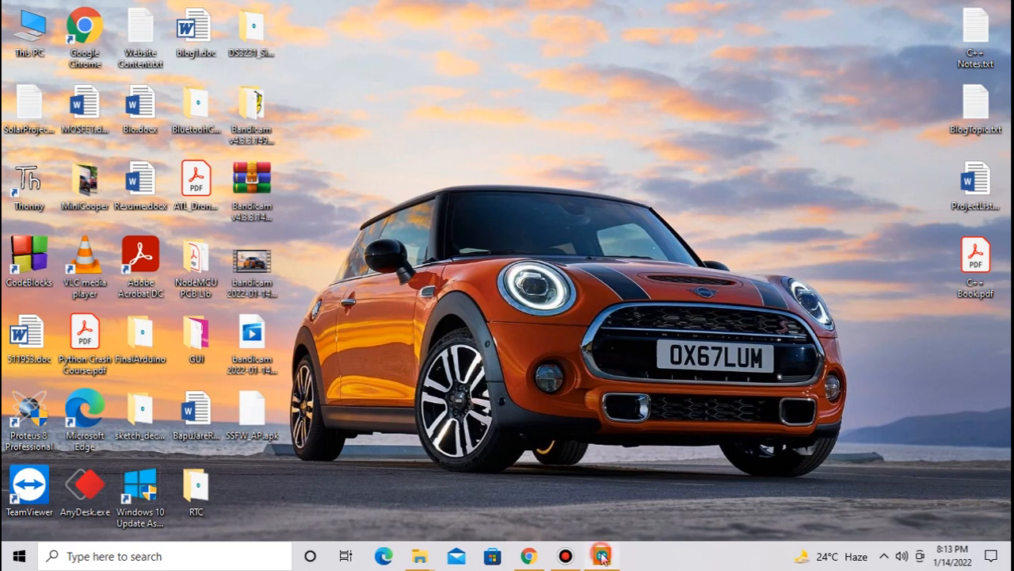
left_click(598, 552)
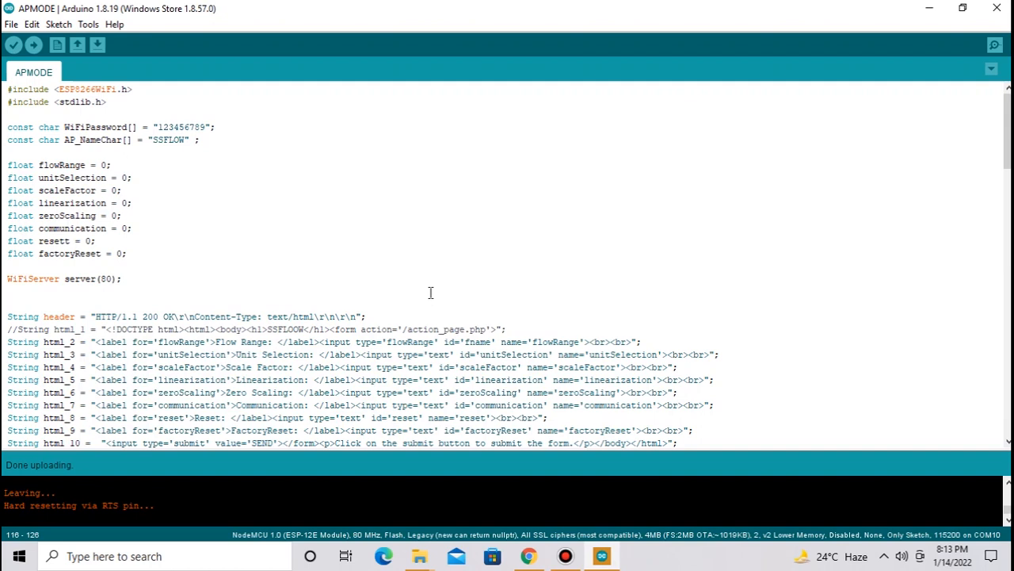
mouse_move(994, 44)
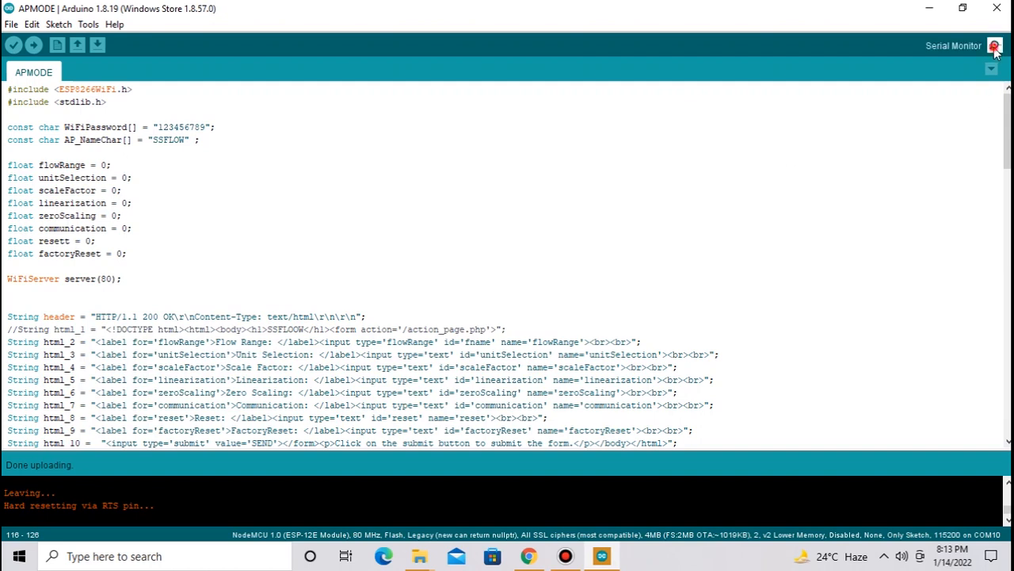
Open the Arduino Serial Monitor to view the NodeMCU's output
left_click(994, 46)
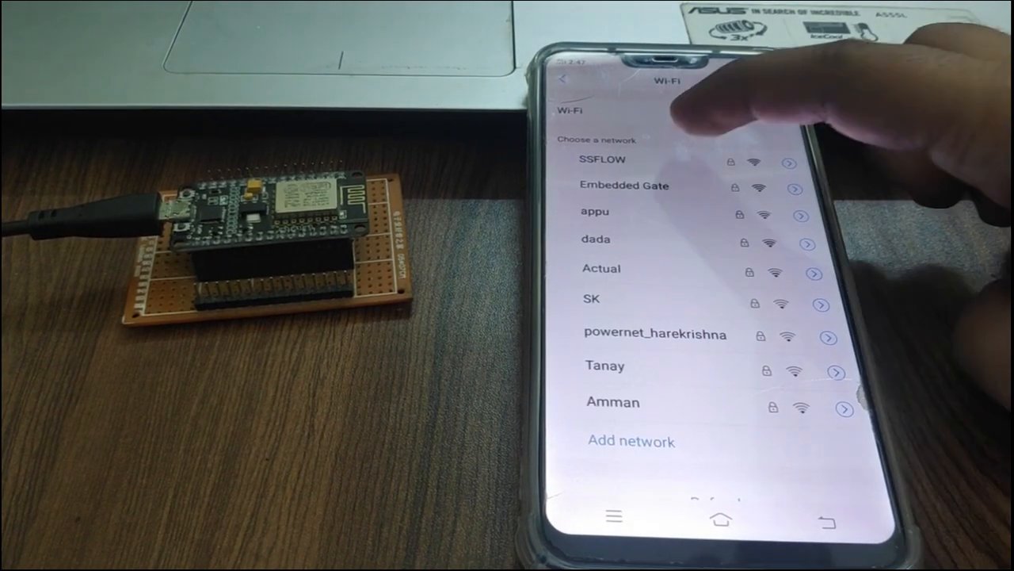
Join the phone to the SSFLOW Wi-Fi network with its password
left_click(603, 159)
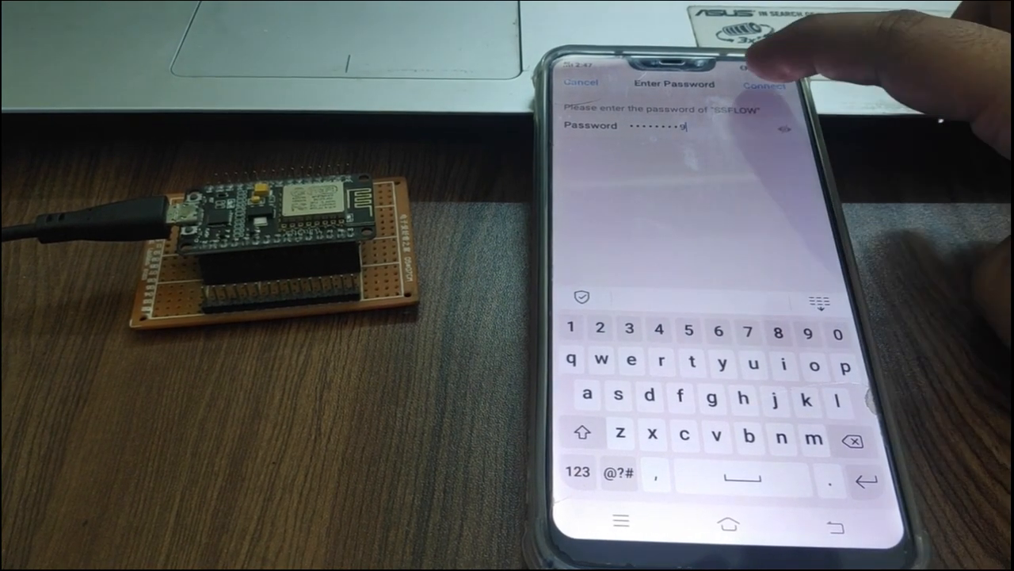
left_click(765, 87)
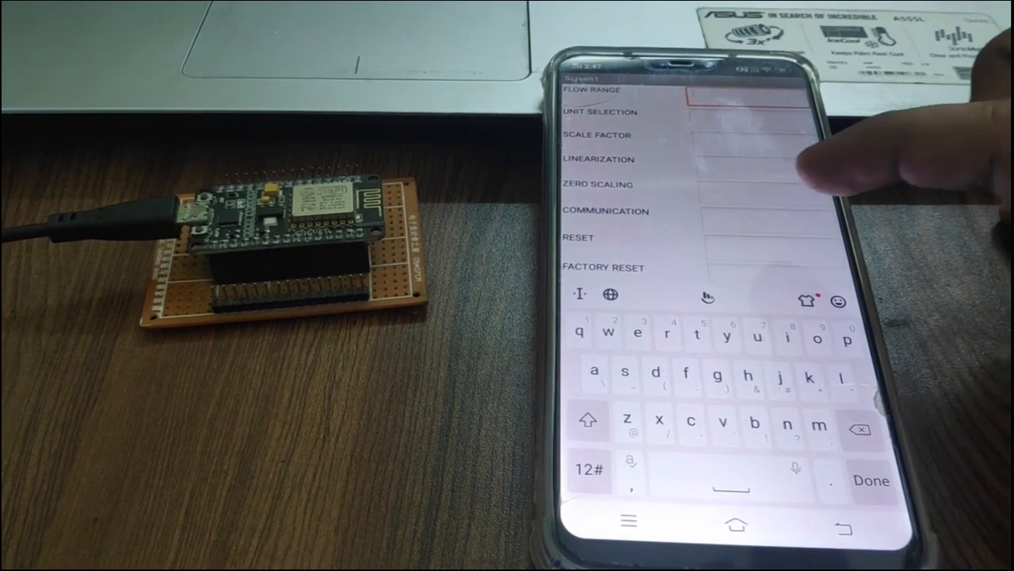
Enter values 1 through 8 into the SSFW_AP fields, Flow Range to Factory Reset
left_click(591, 470)
type("1")
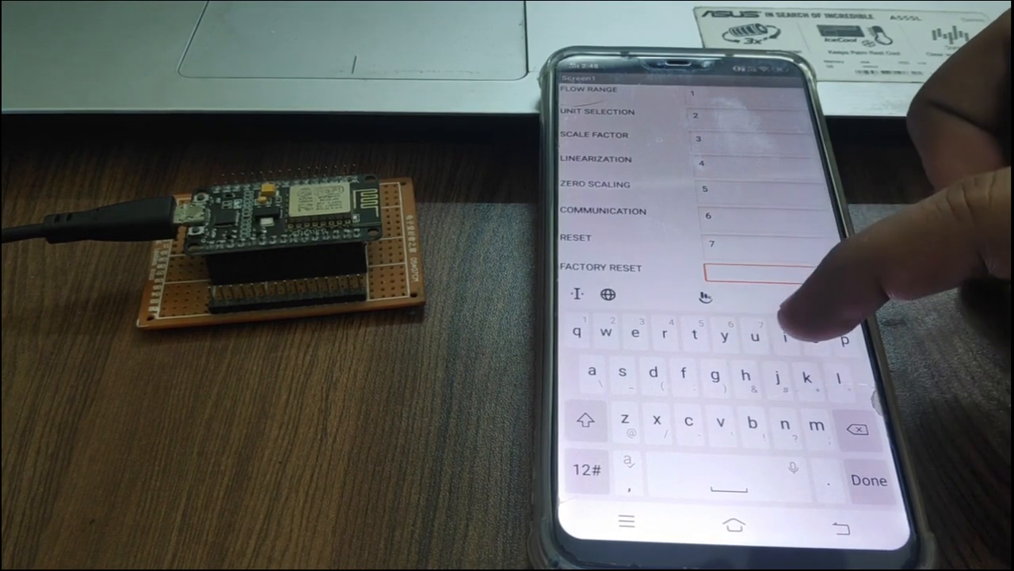
type("8")
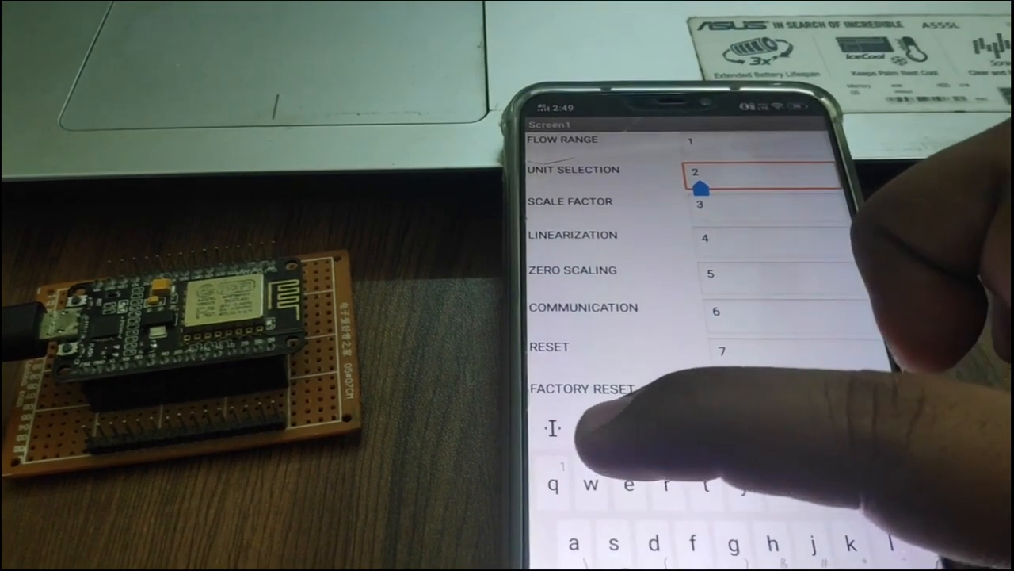
Append 3 to Unit Selection so it reads 23
type("3")
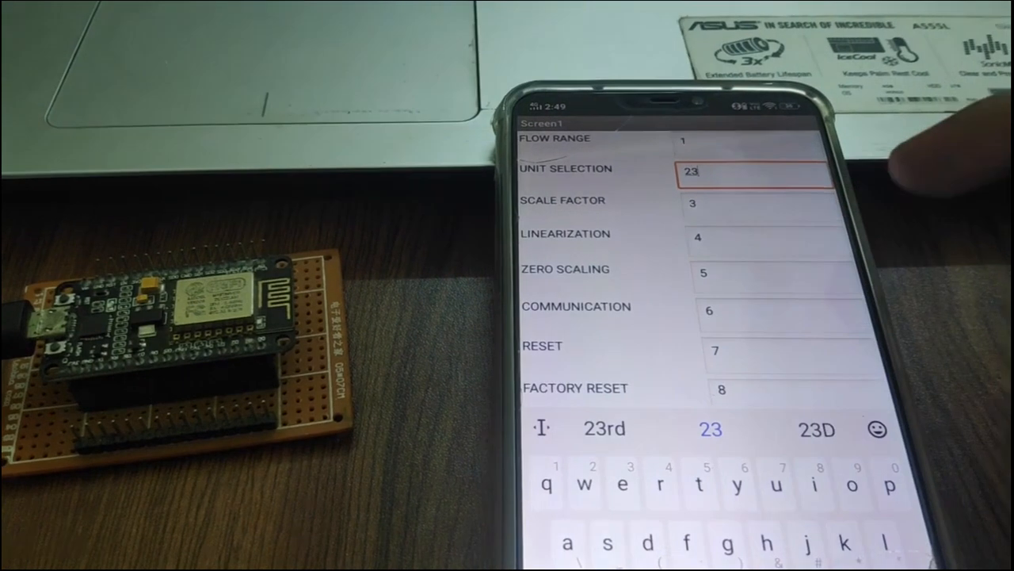